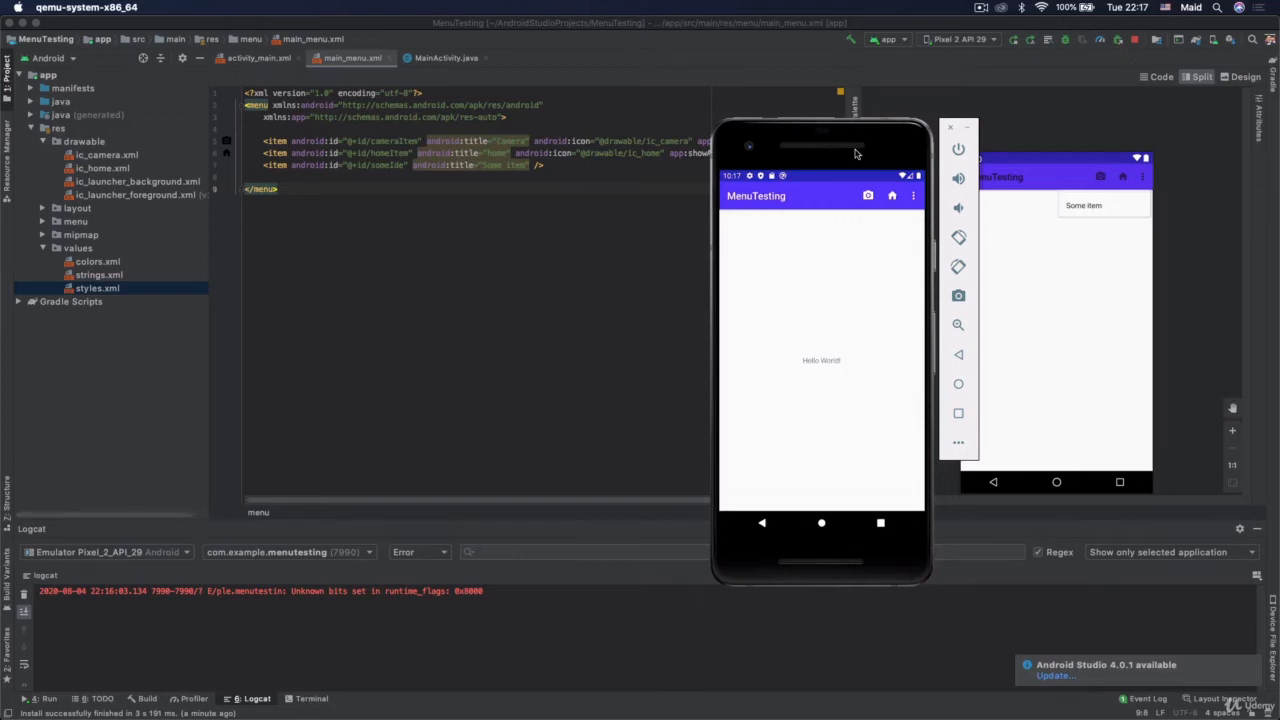
pyautogui.moveTo(851, 235)
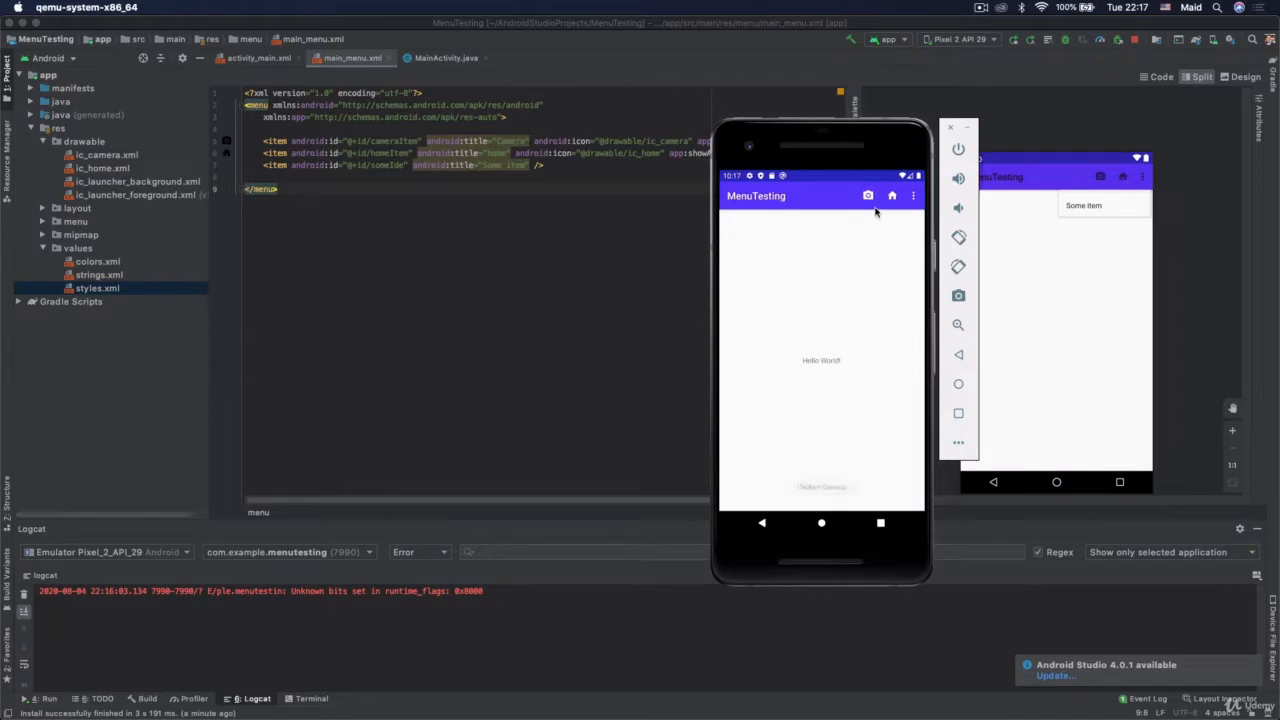
# Tap the camera, home and overflow action bar items in the emulator to test them.
pyautogui.click(868, 195)
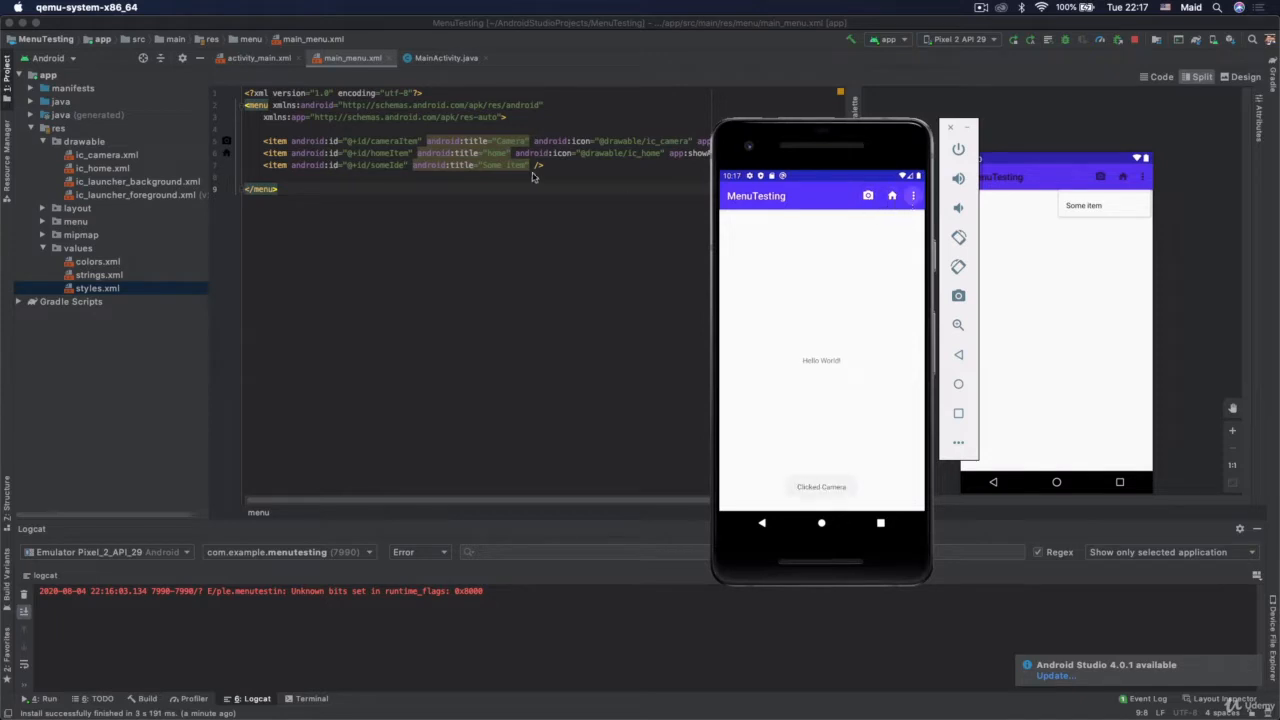
pyautogui.click(892, 195)
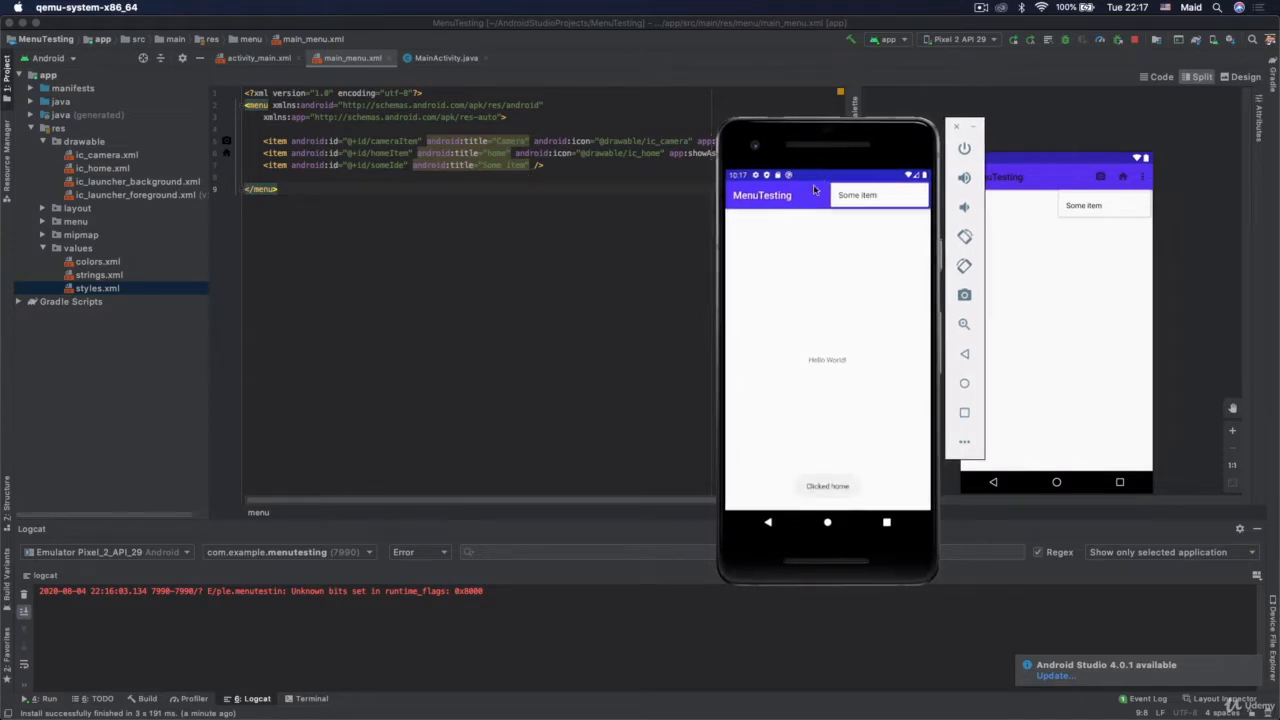
pyautogui.click(857, 194)
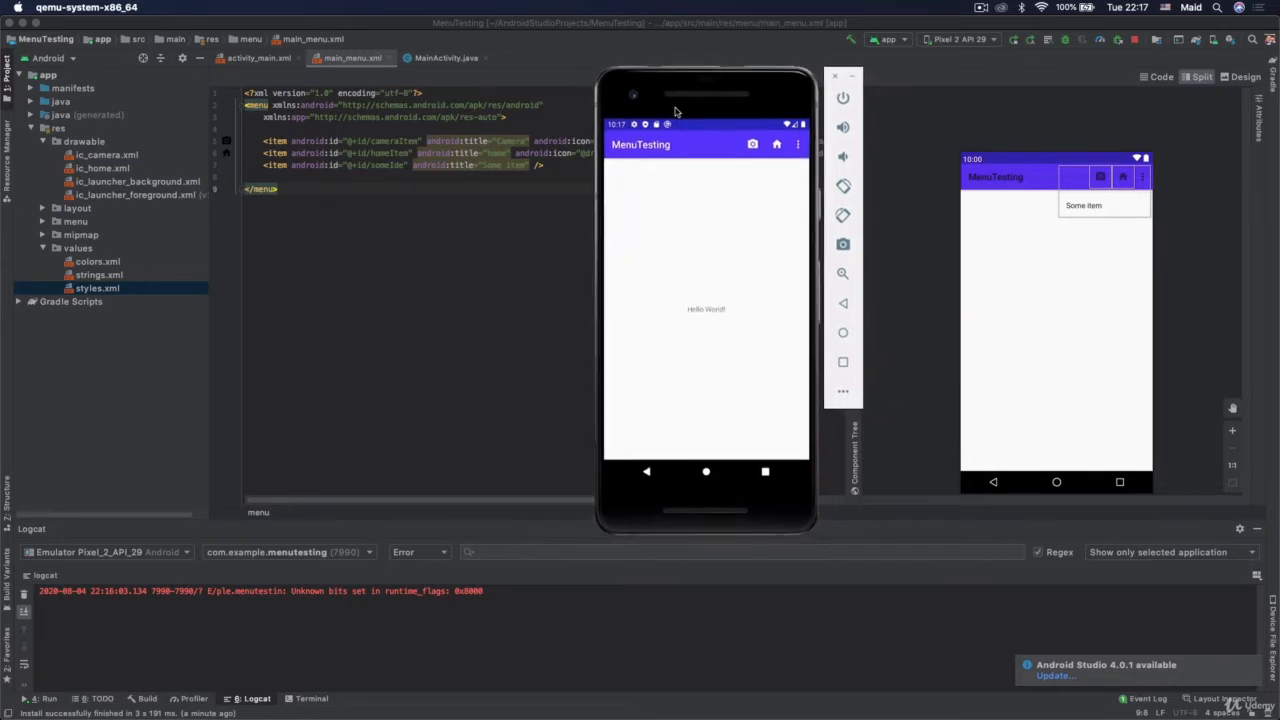
pyautogui.moveTo(682, 151)
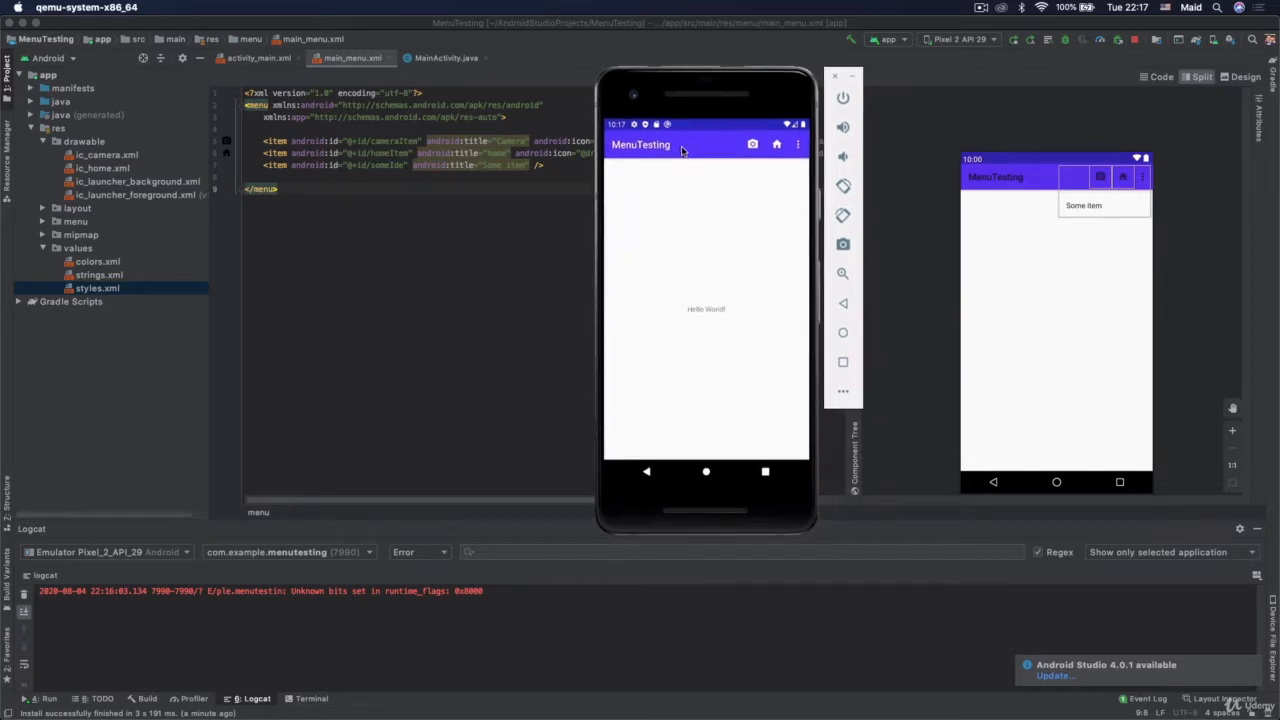
pyautogui.moveTo(709, 152)
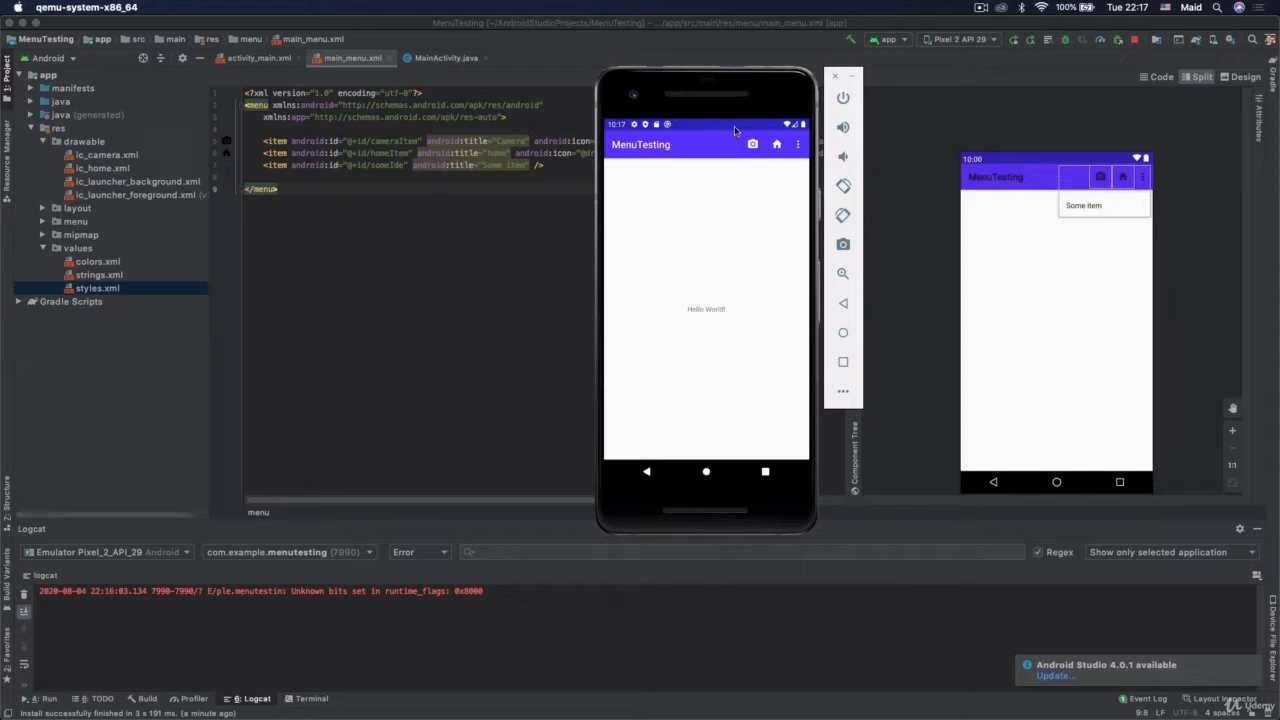
pyautogui.moveTo(720, 132)
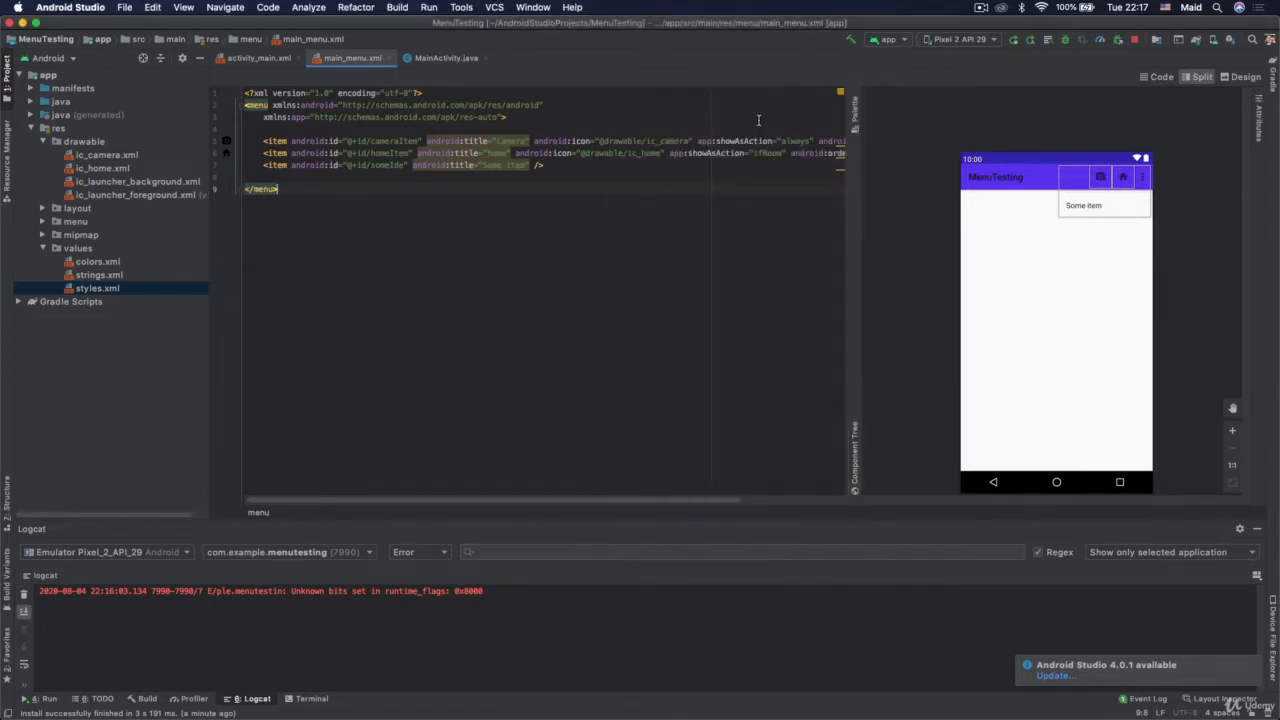
# Collapse the drawable folder and open styles.xml from res/values.
pyautogui.click(97, 288)
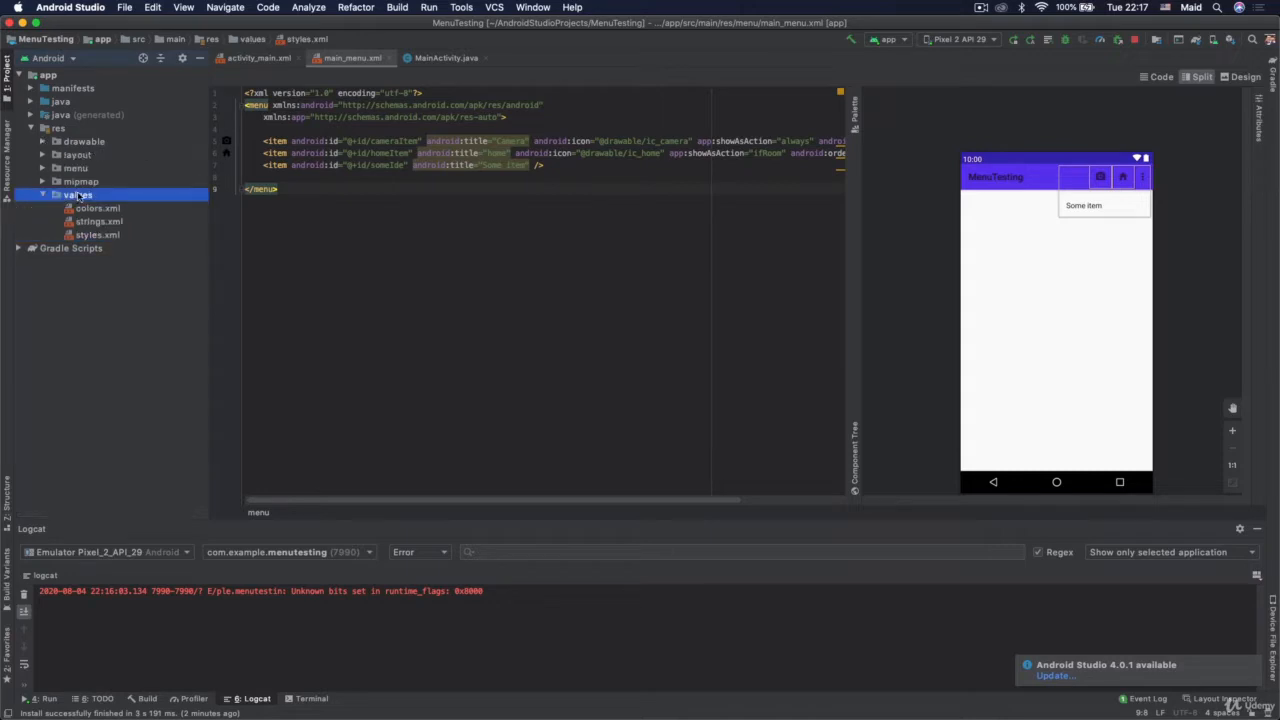
pyautogui.click(97, 234)
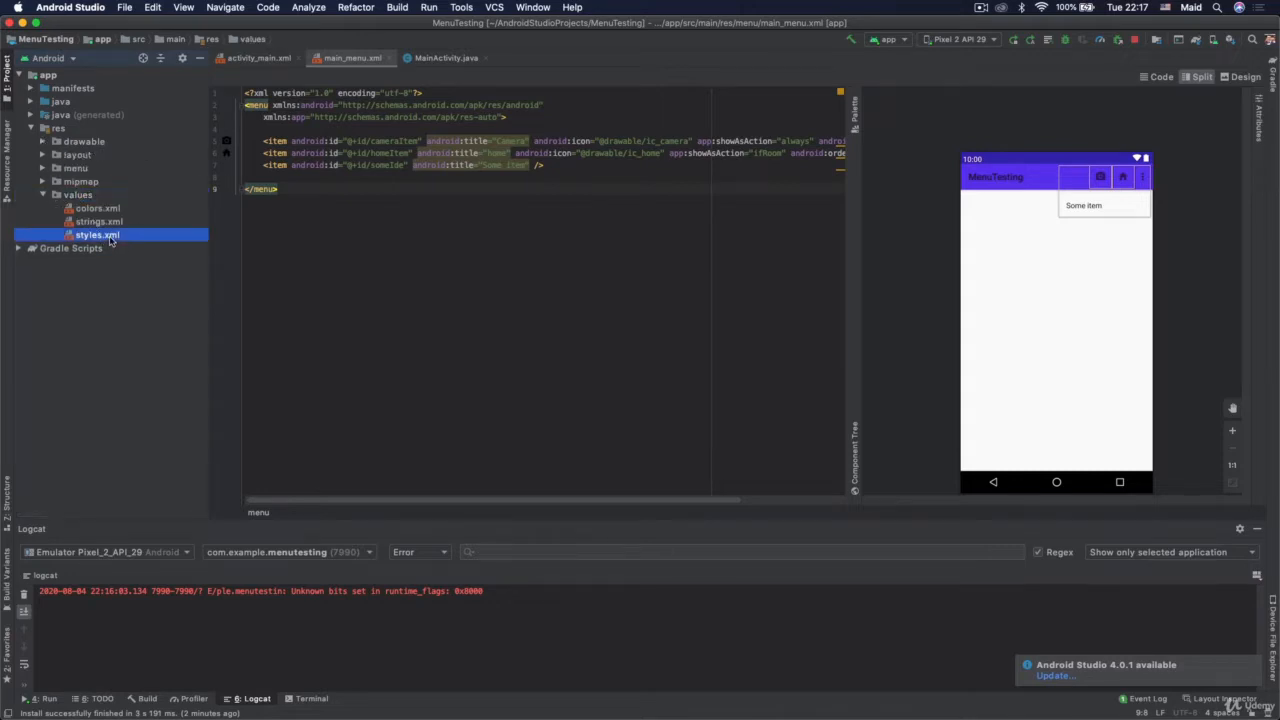
pyautogui.doubleClick(97, 234)
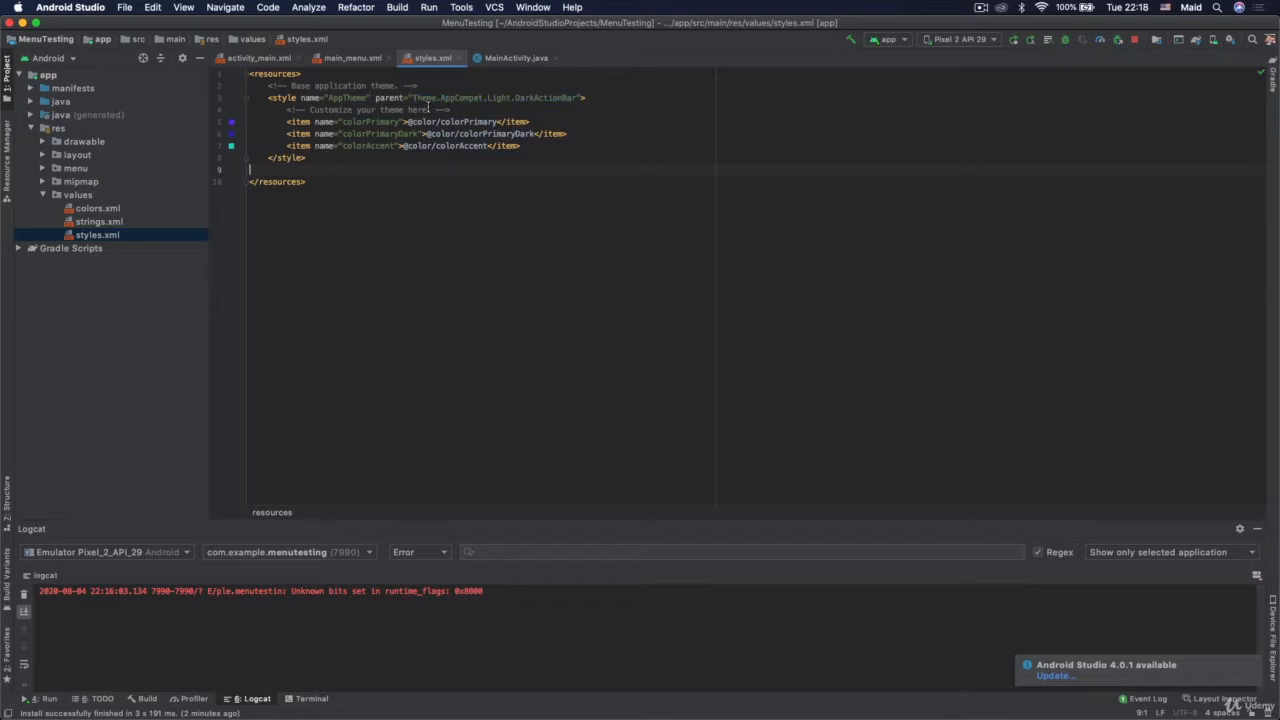
pyautogui.moveTo(495, 97)
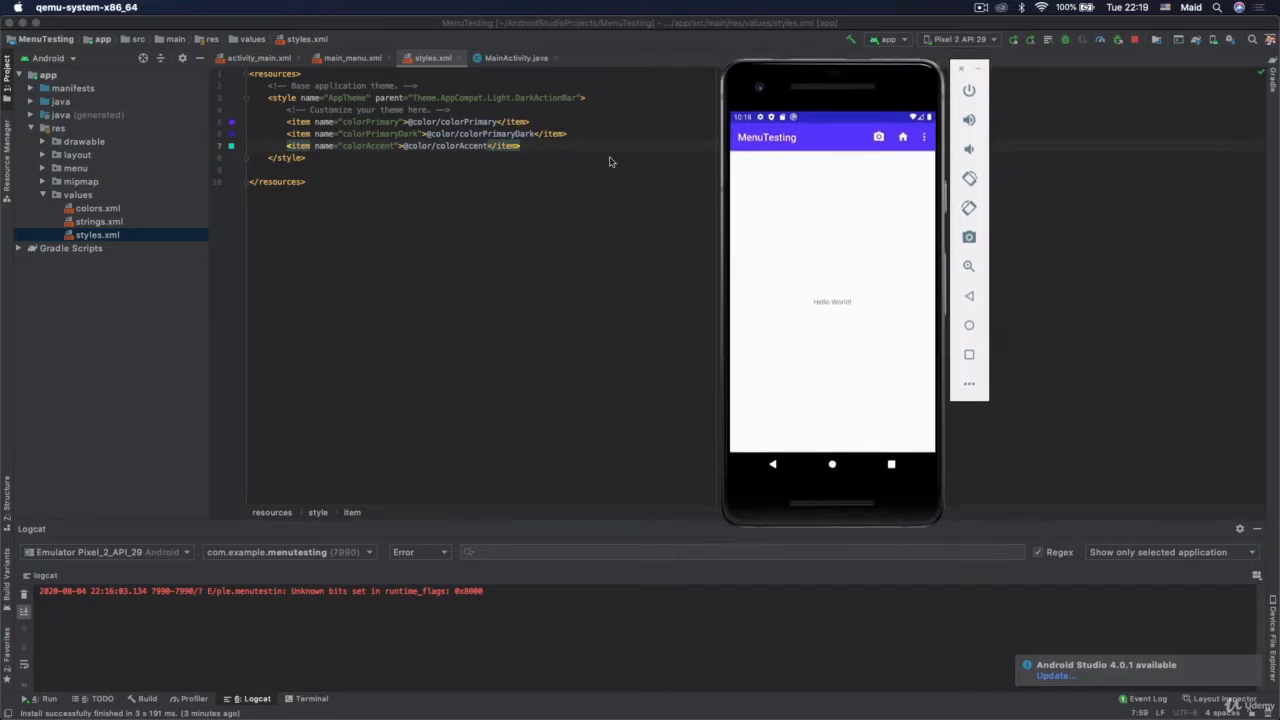
pyautogui.moveTo(392, 170)
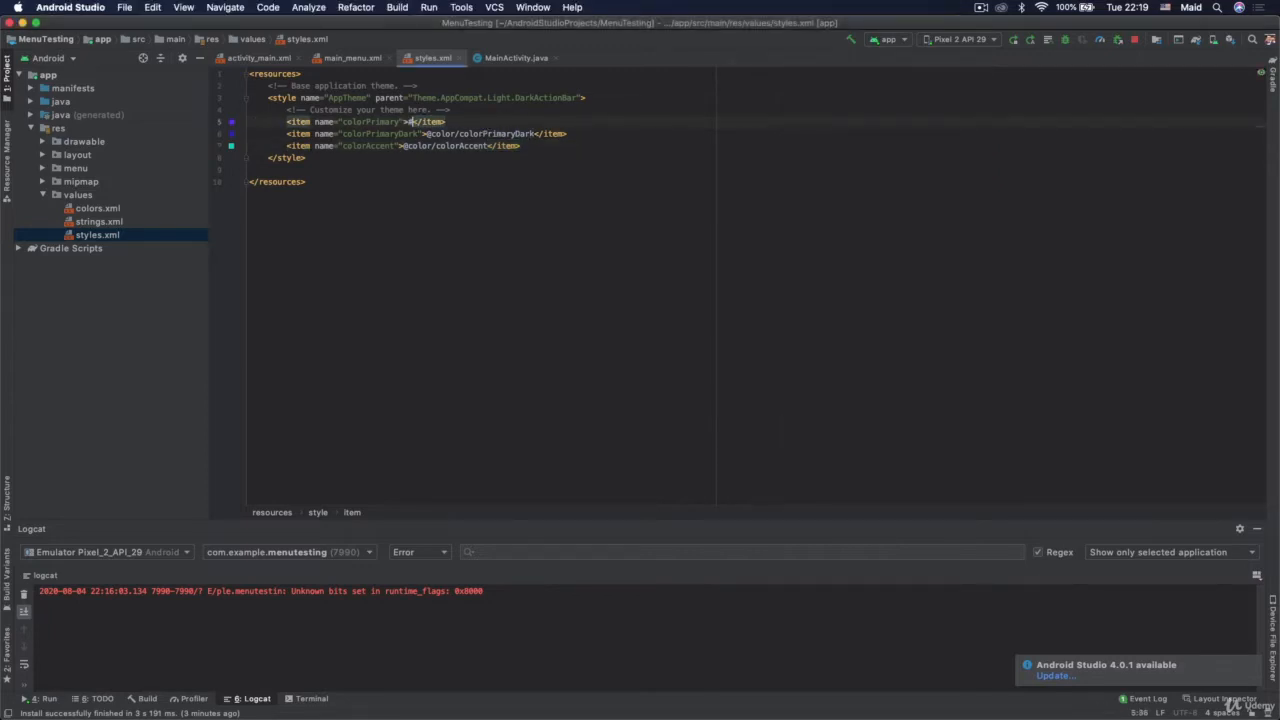
# Set colorPrimary to #942424, run the app, and check the red toolbar's camera action.
pyautogui.write('#942424')
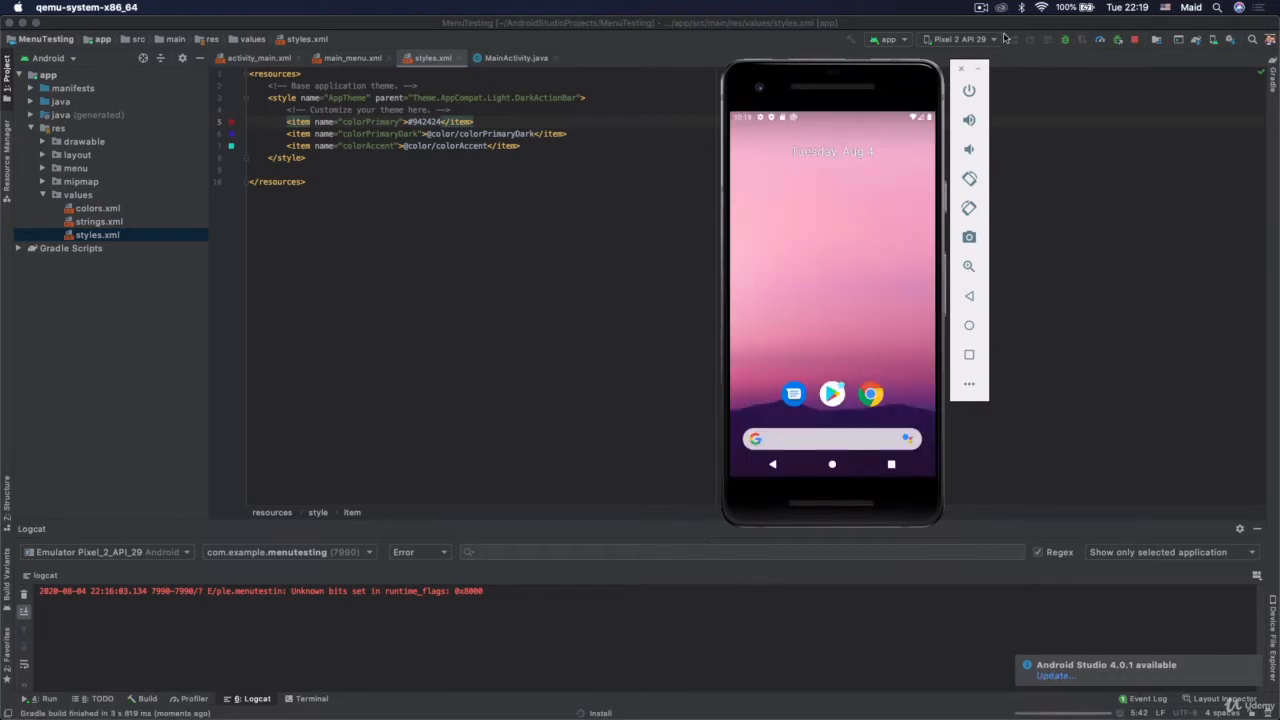
pyautogui.click(1009, 39)
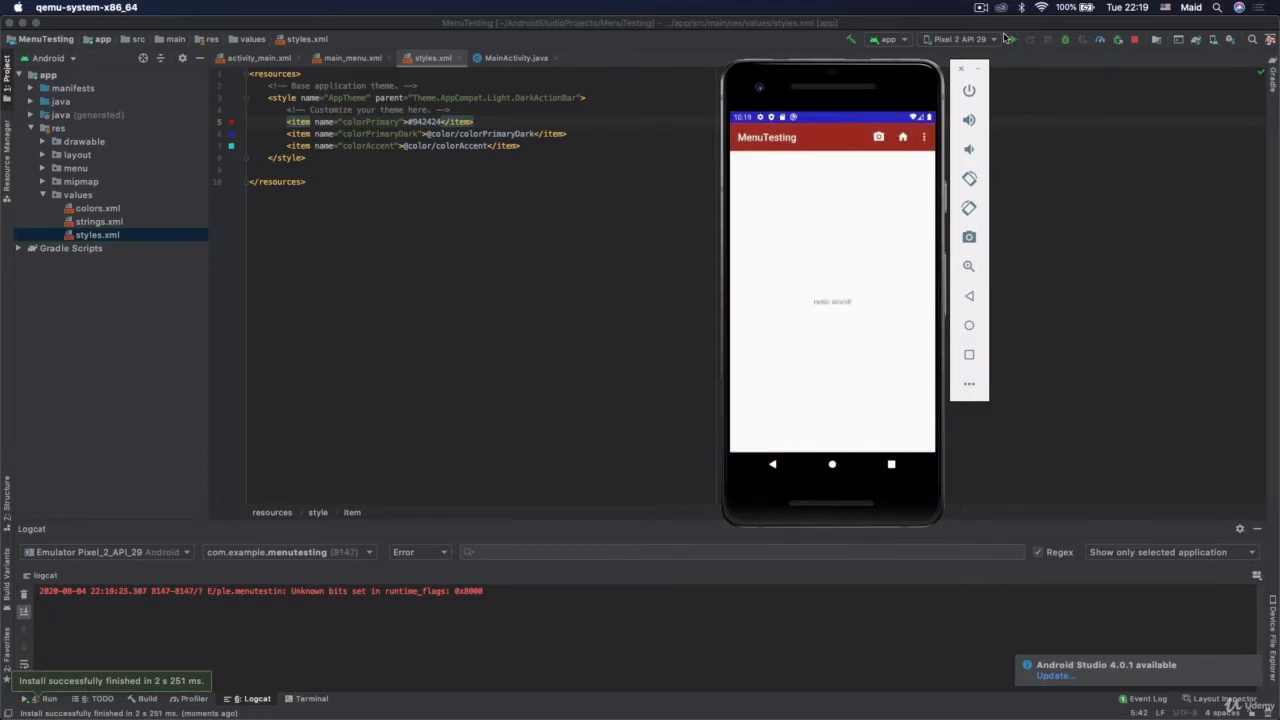
pyautogui.moveTo(822, 143)
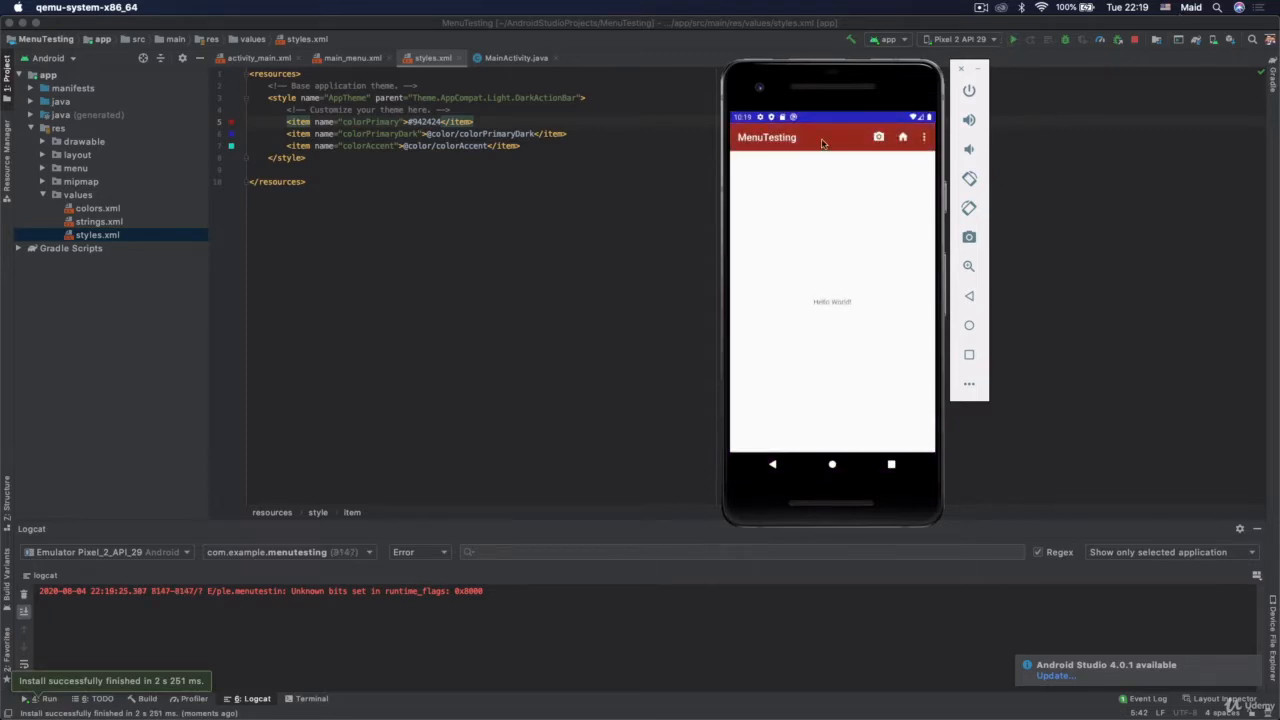
pyautogui.moveTo(578, 134)
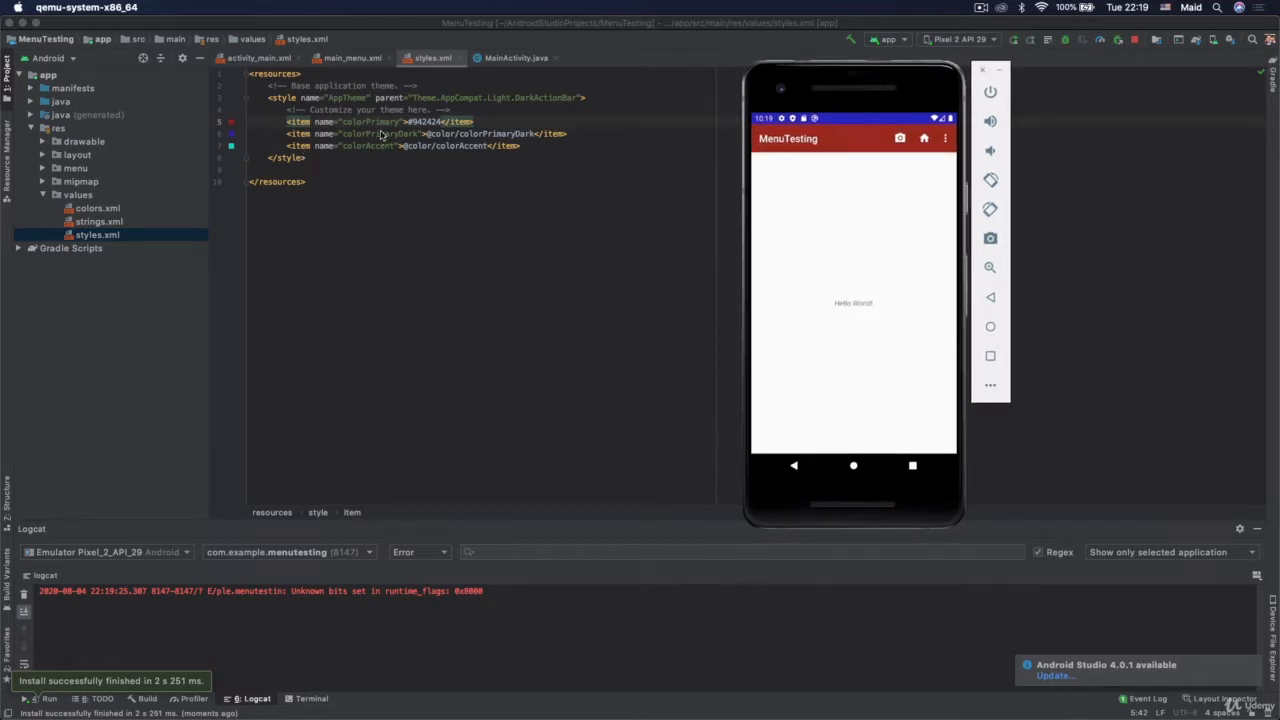
pyautogui.click(900, 138)
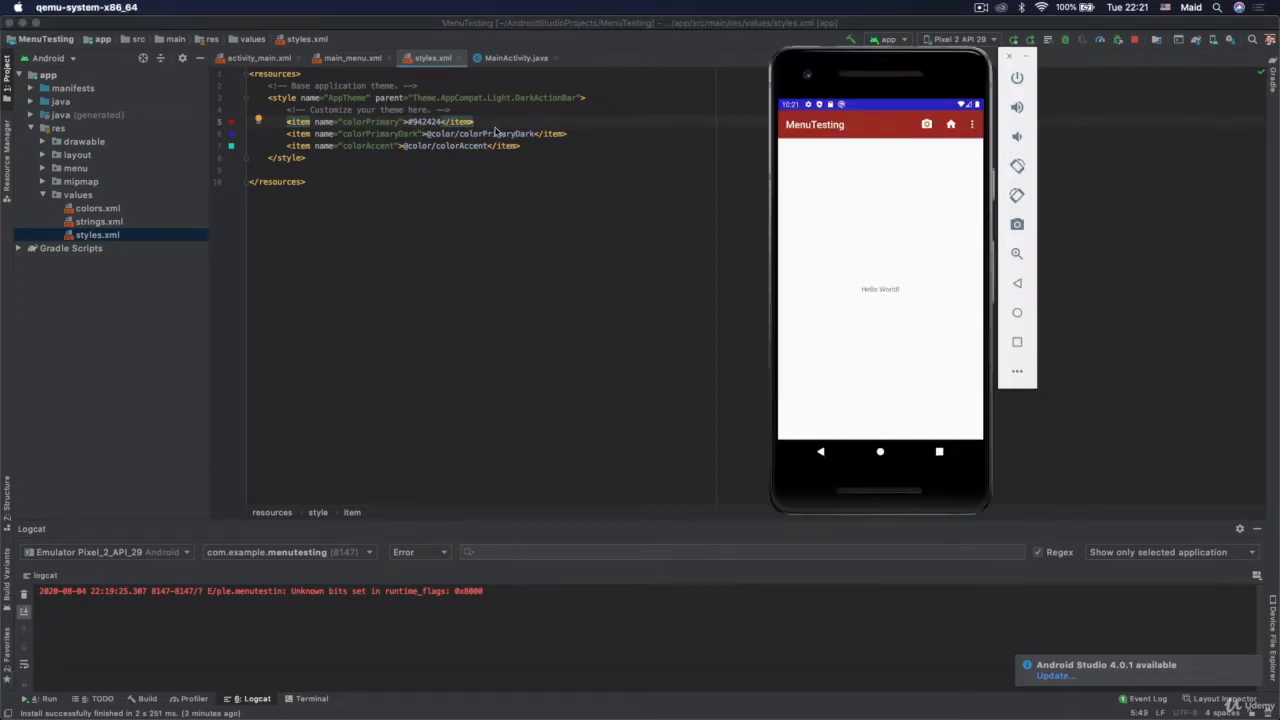
pyautogui.click(926, 124)
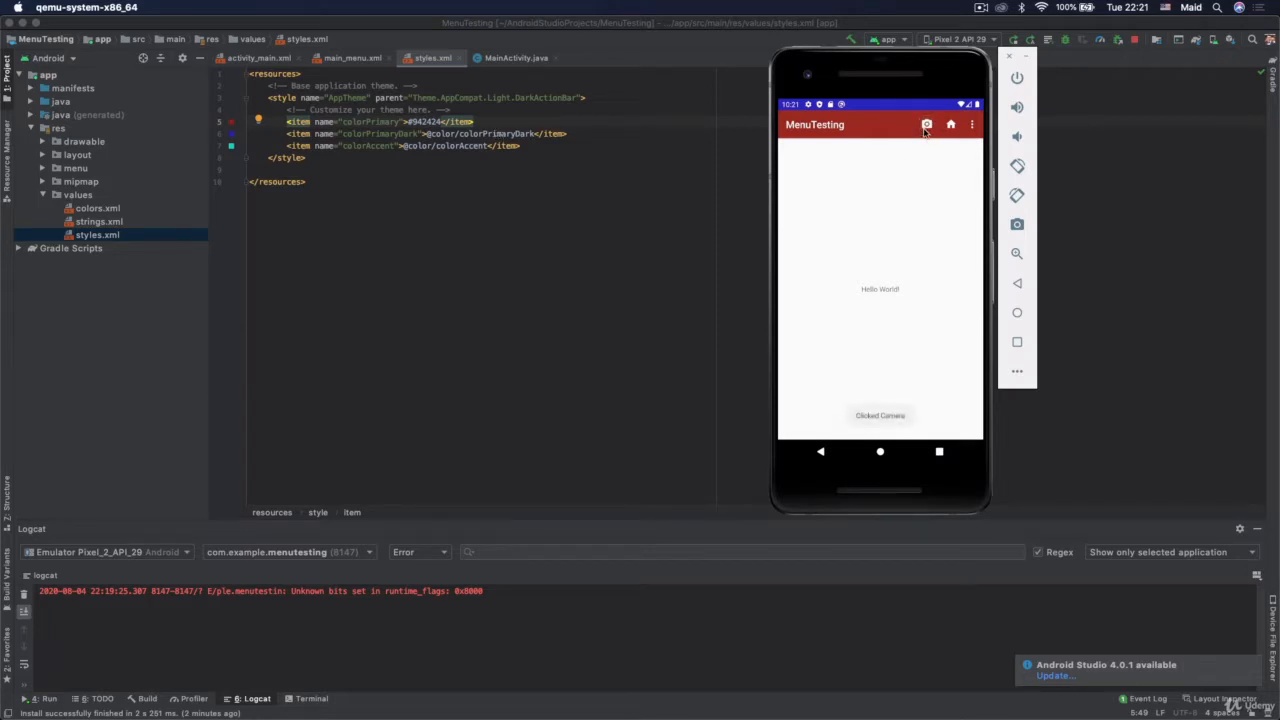
pyautogui.moveTo(869, 131)
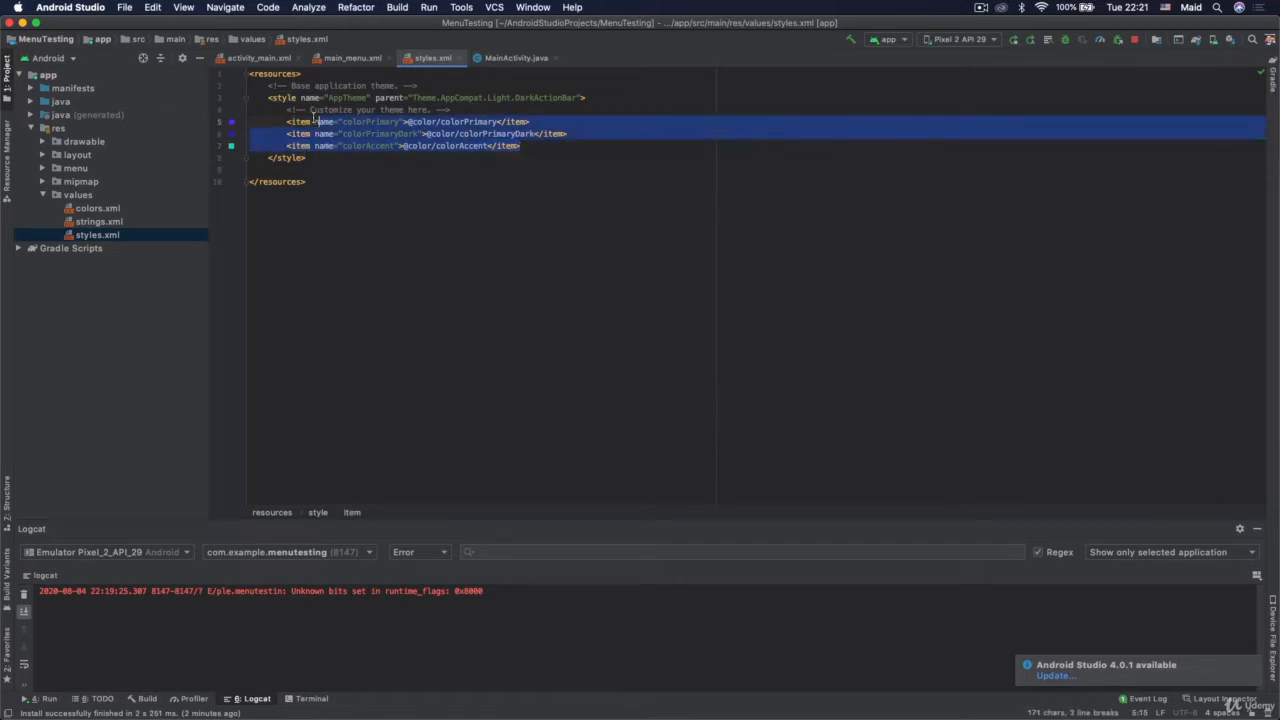
# Add an iconTint item with value #000000 at the end of AppTheme.
pyautogui.click(520, 145)
pyautogui.write('<item name="iconTint">')
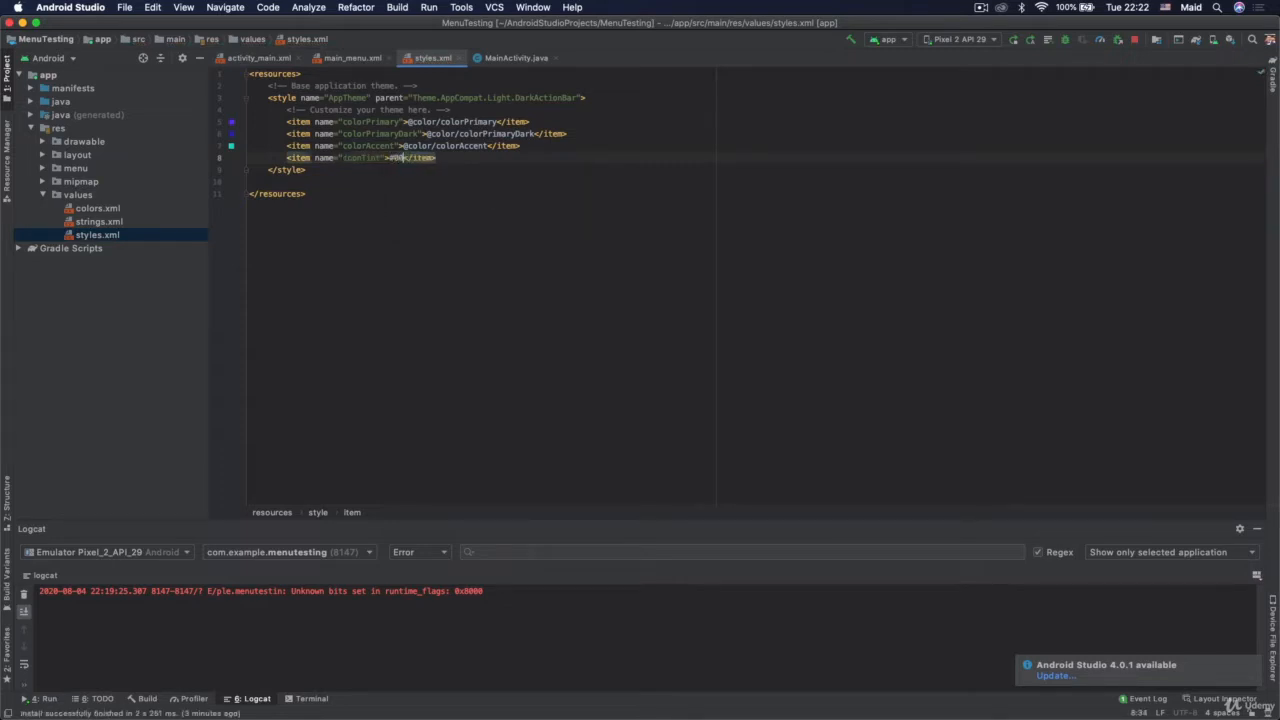
pyautogui.write('#000000')
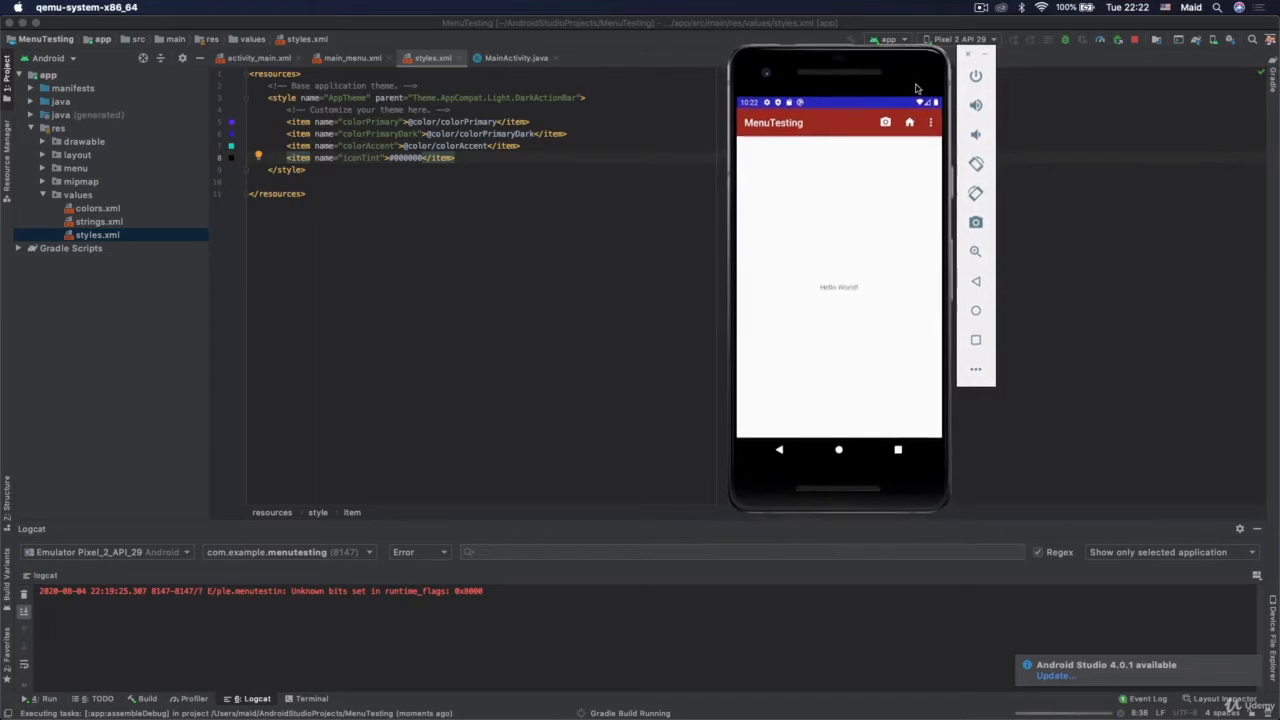
pyautogui.click(838, 449)
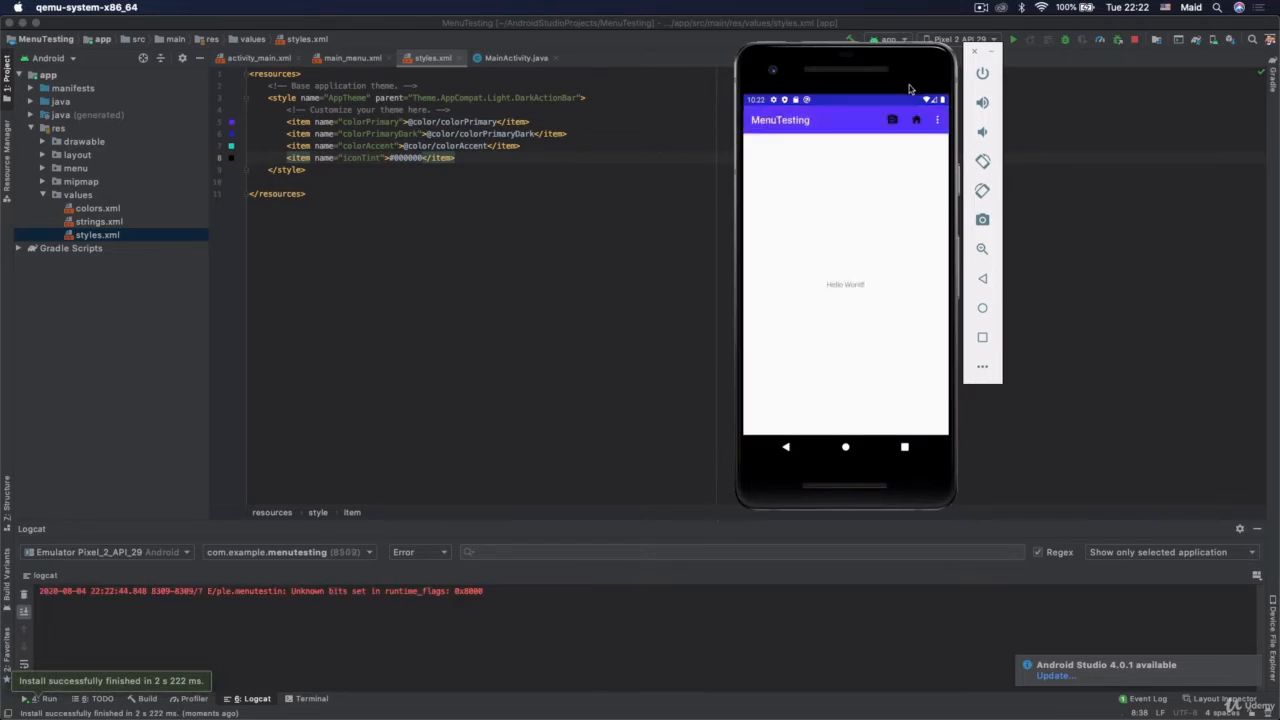
pyautogui.click(915, 120)
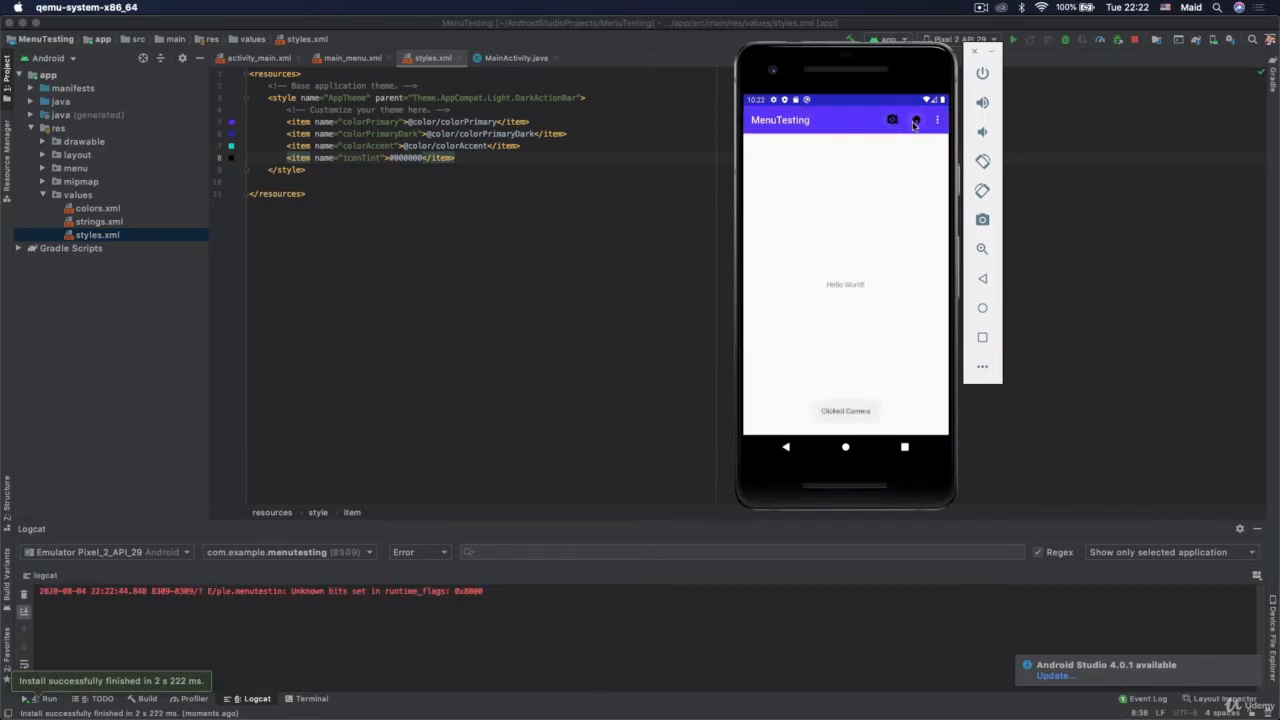
pyautogui.click(891, 120)
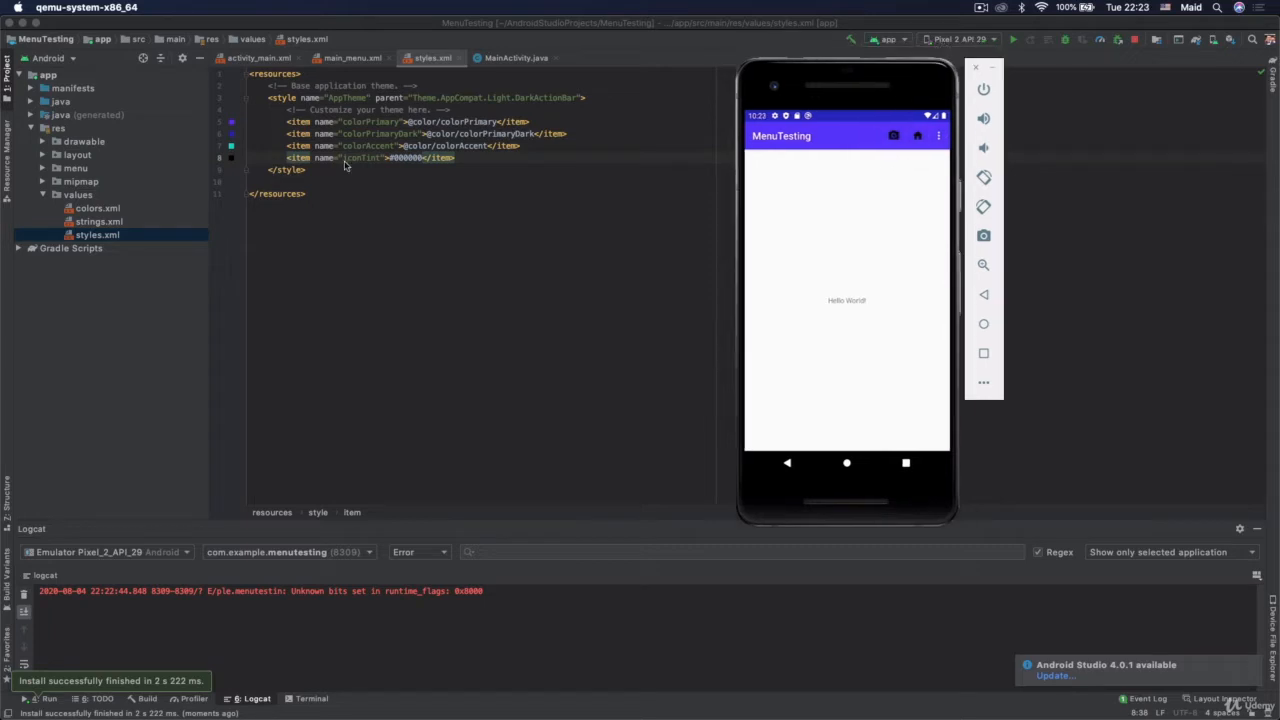
pyautogui.moveTo(392, 165)
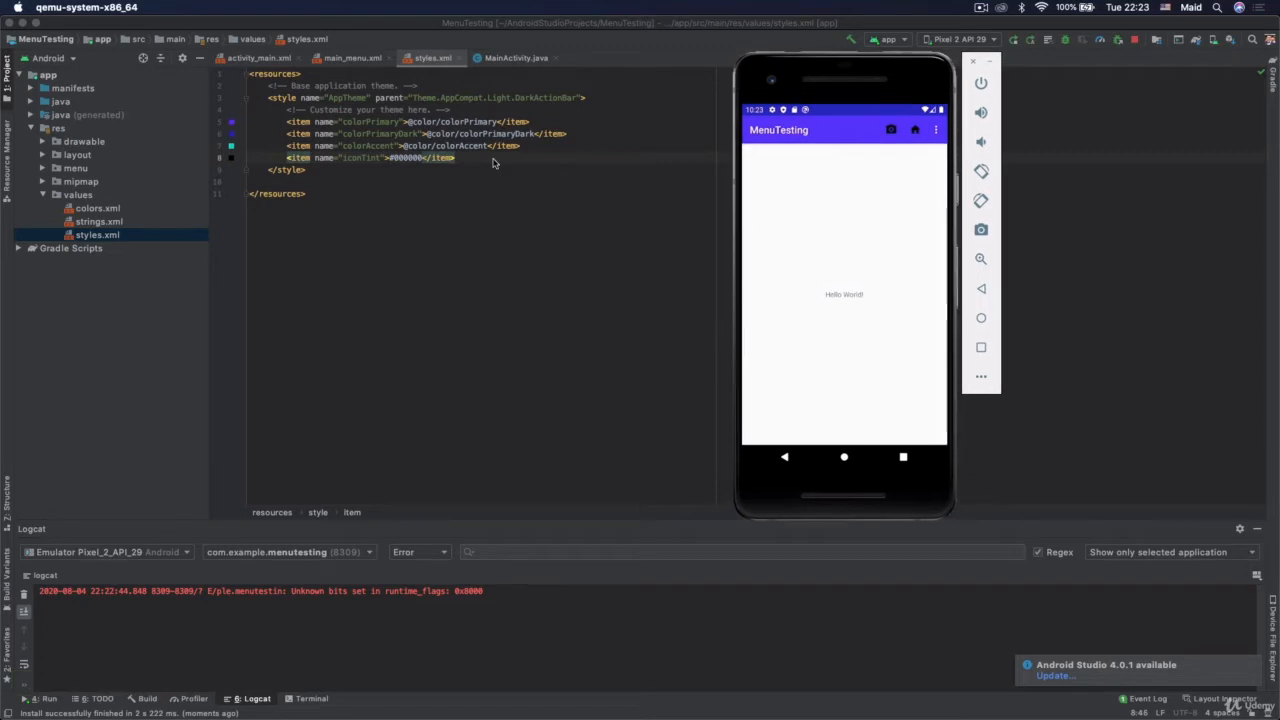
pyautogui.moveTo(301, 100)
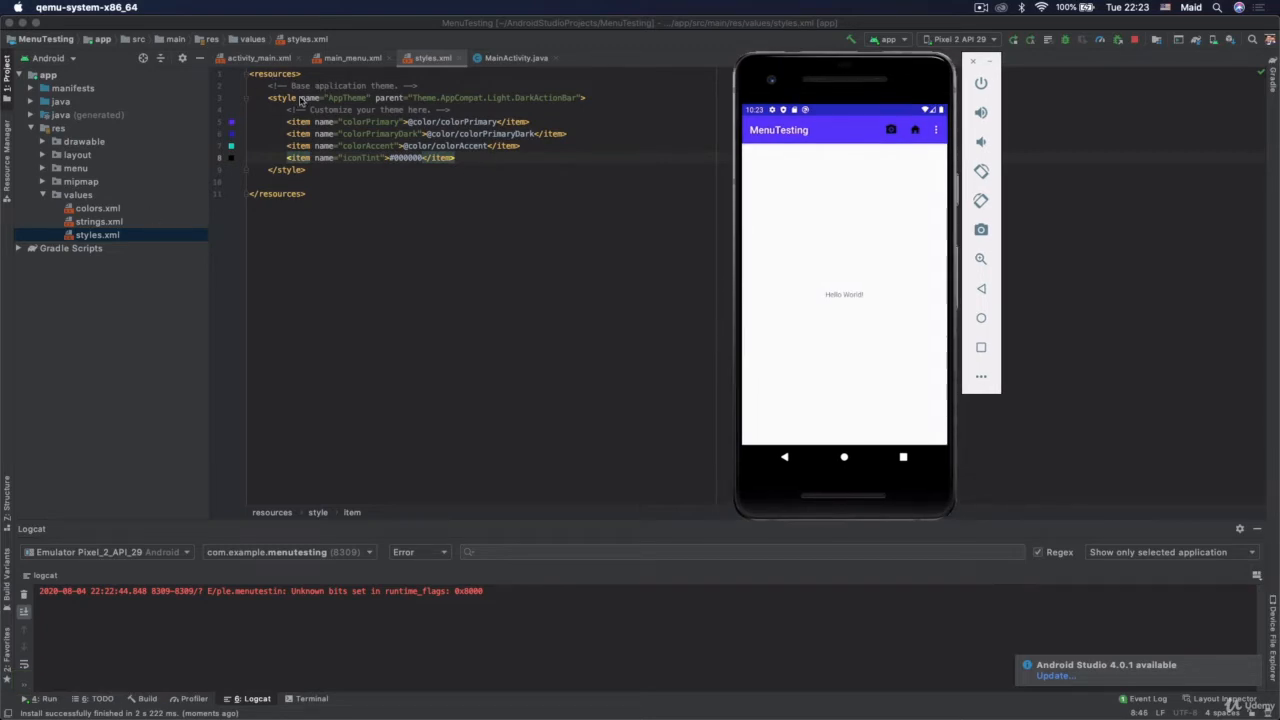
pyautogui.click(351, 57)
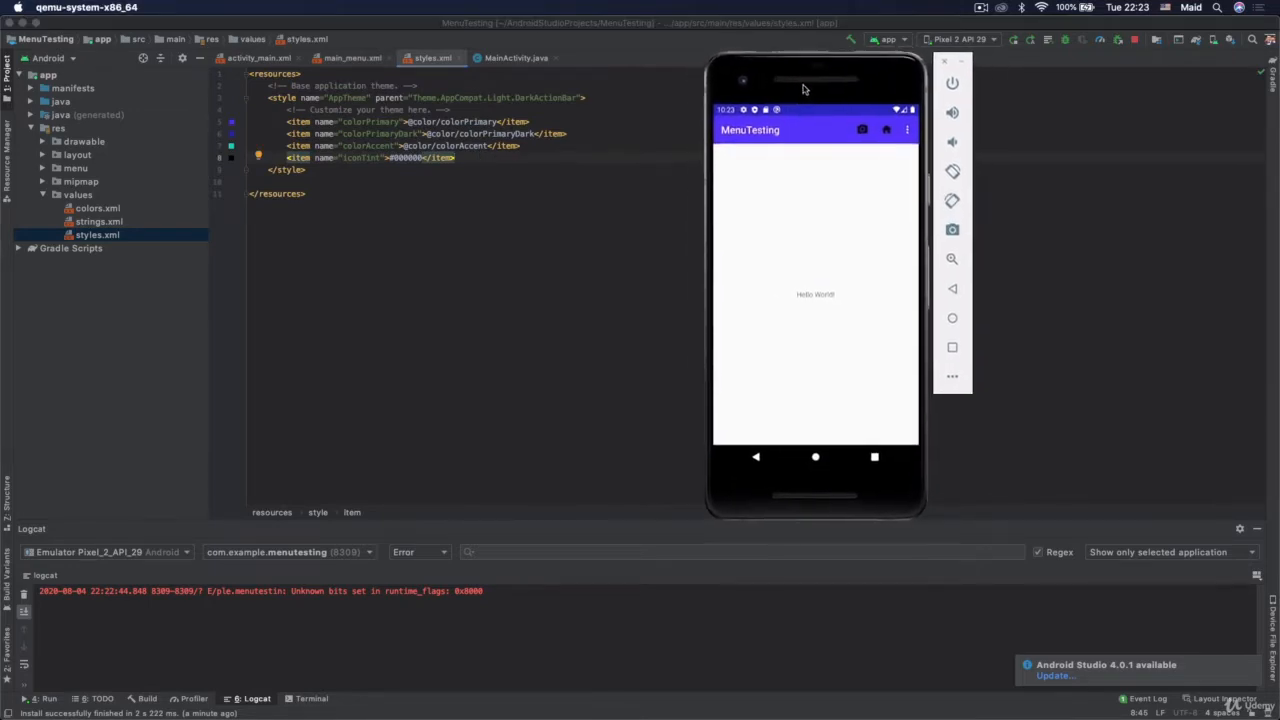
pyautogui.moveTo(463, 153)
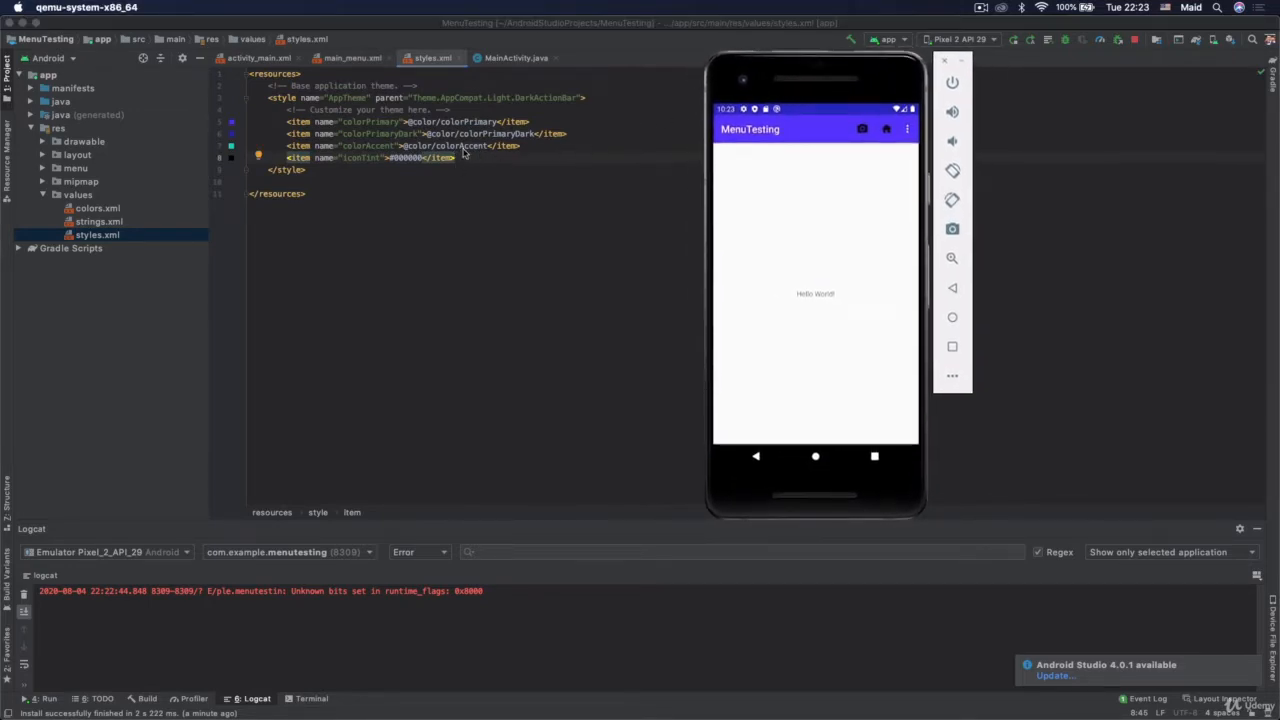
pyautogui.moveTo(504, 163)
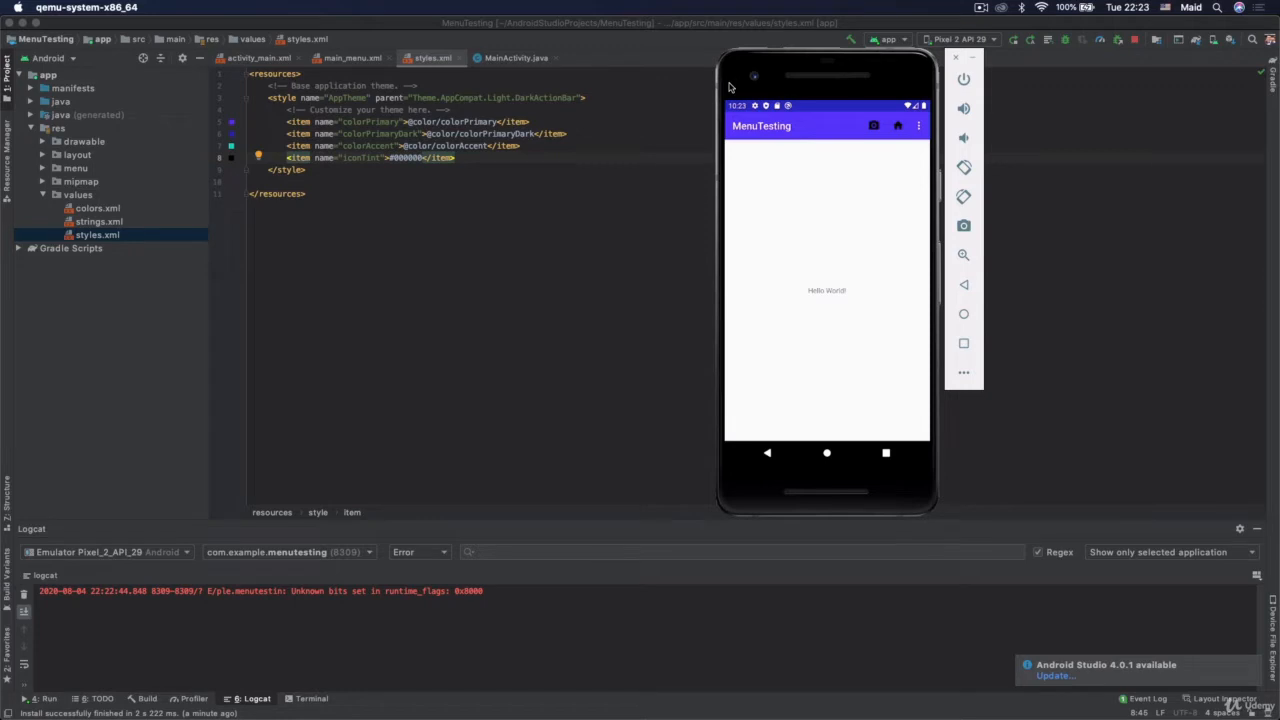
pyautogui.moveTo(517, 160)
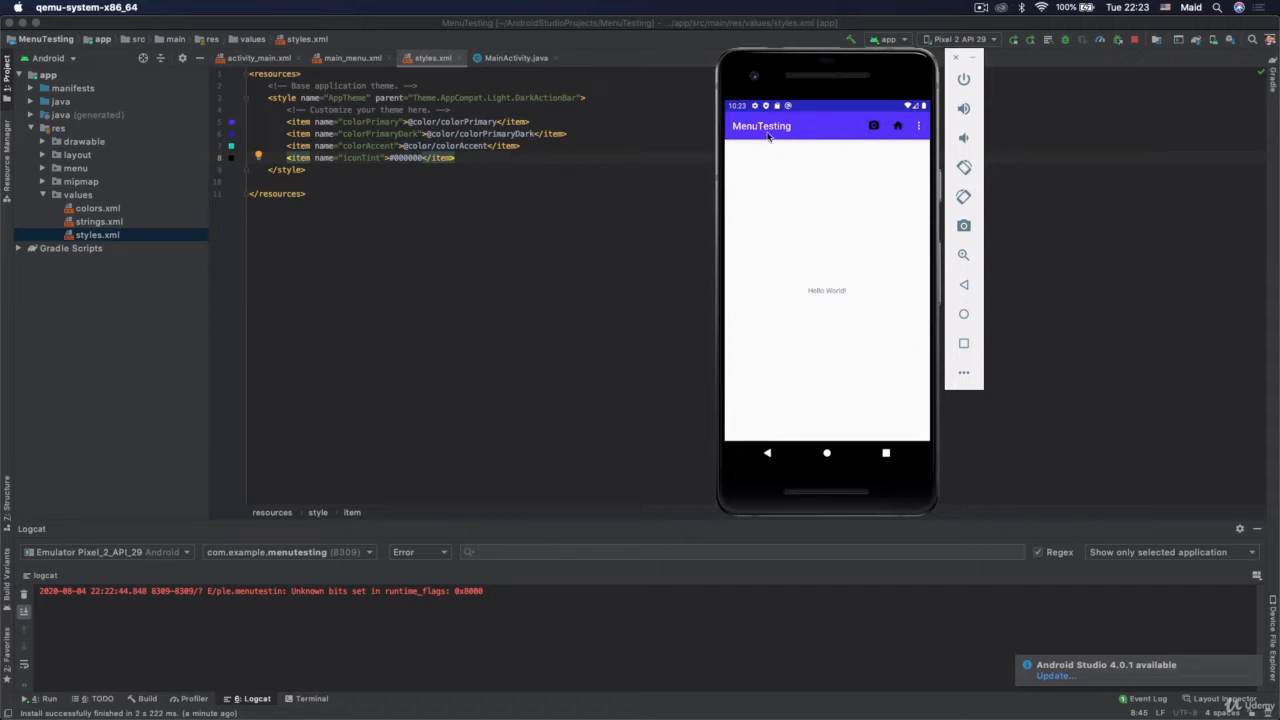
pyautogui.moveTo(898, 137)
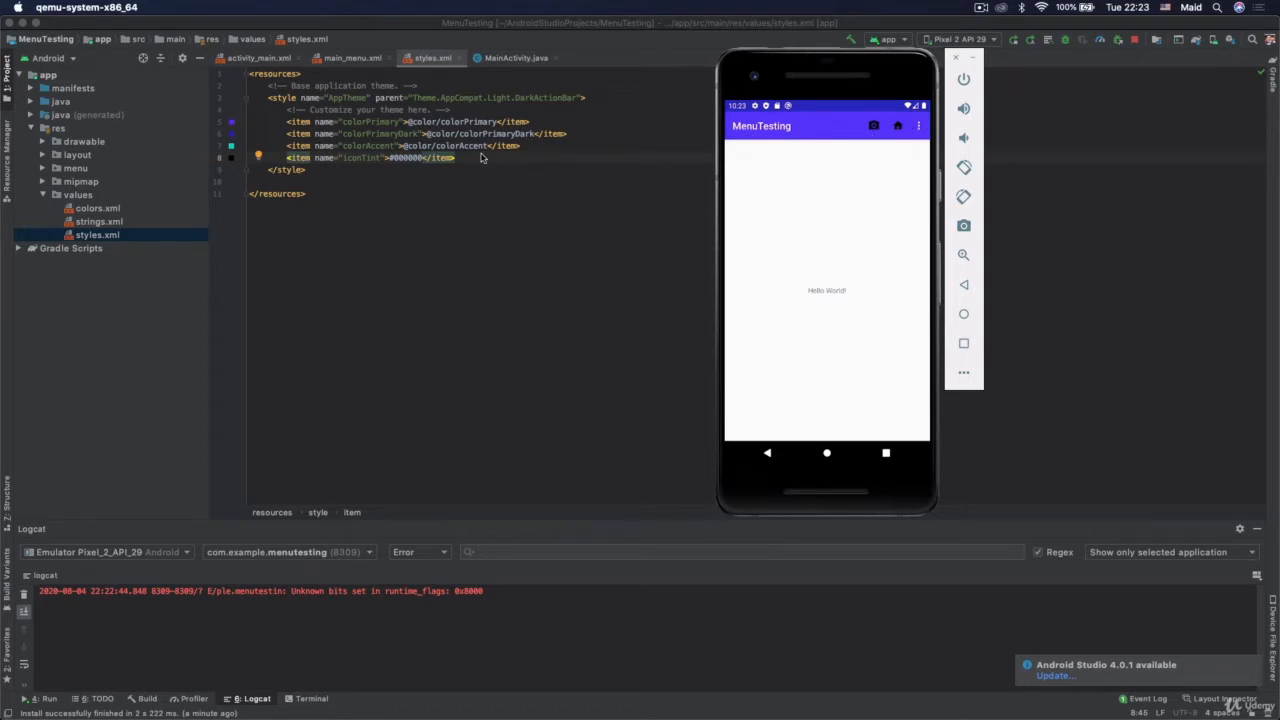
pyautogui.moveTo(397, 166)
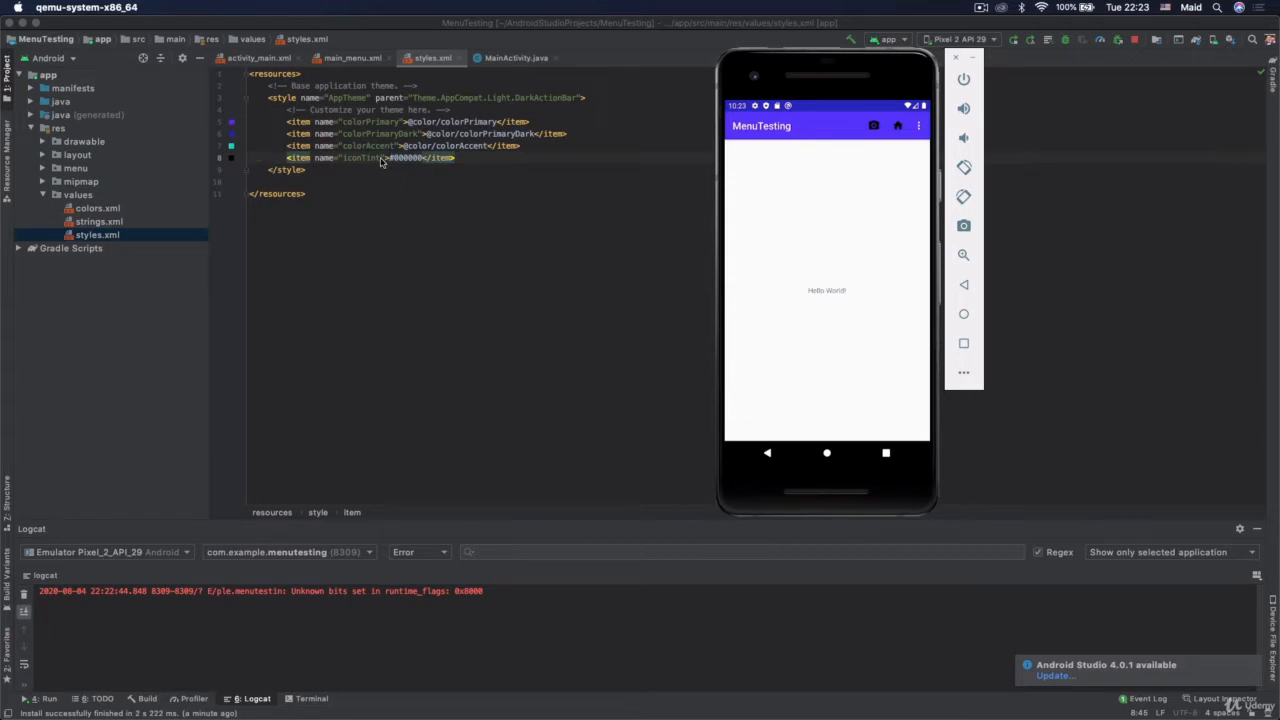
pyautogui.moveTo(401, 171)
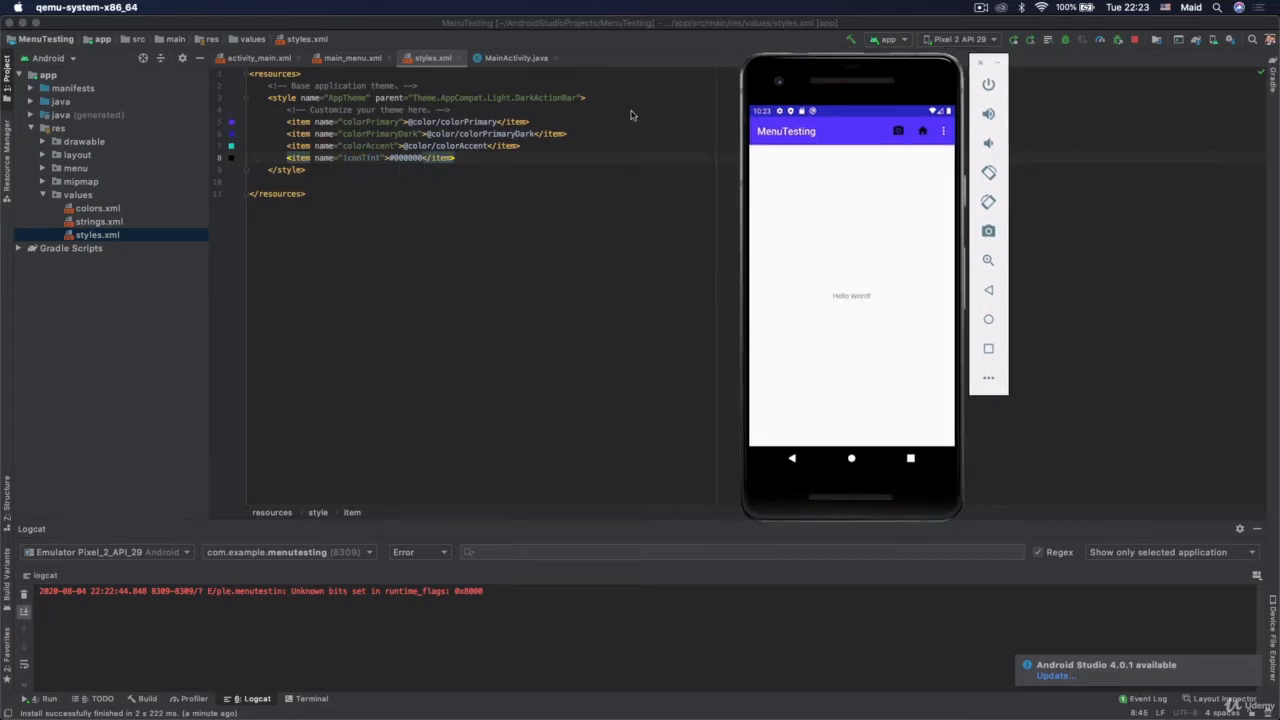
pyautogui.moveTo(210, 710)
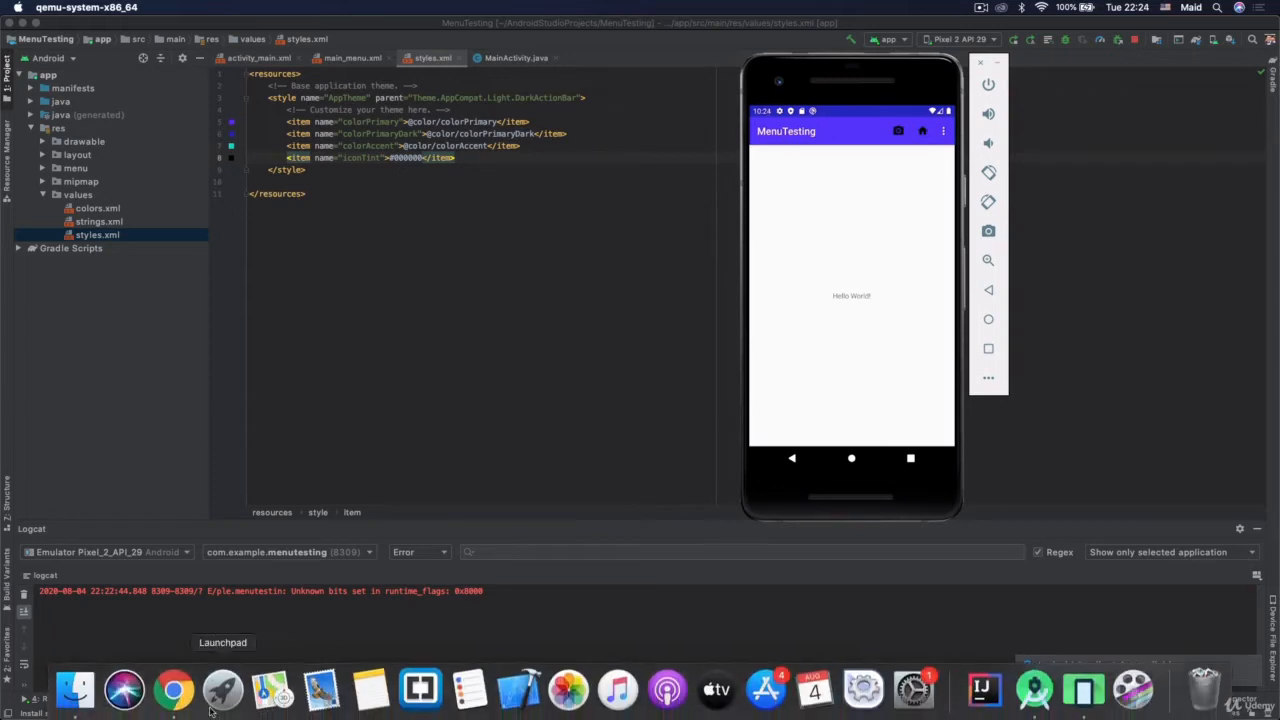
# Switch to Chrome and search for 'material design guidelines android'.
pyautogui.click(173, 689)
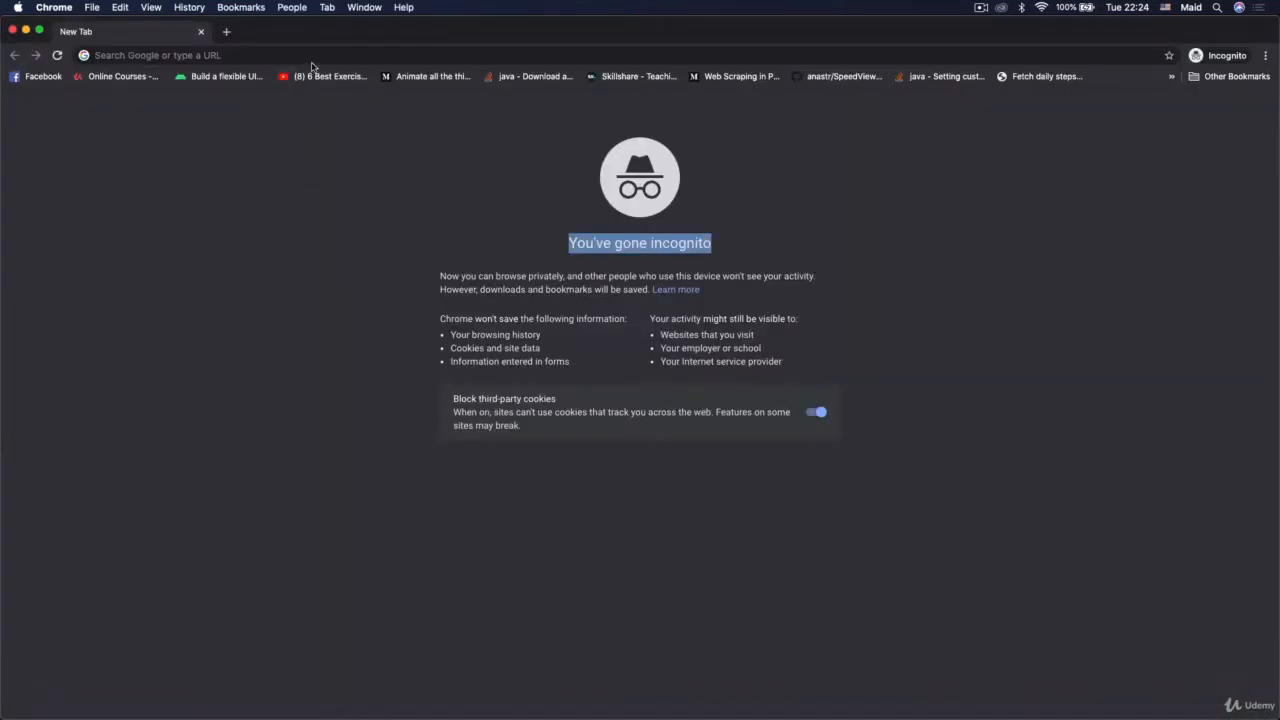
pyautogui.click(317, 55)
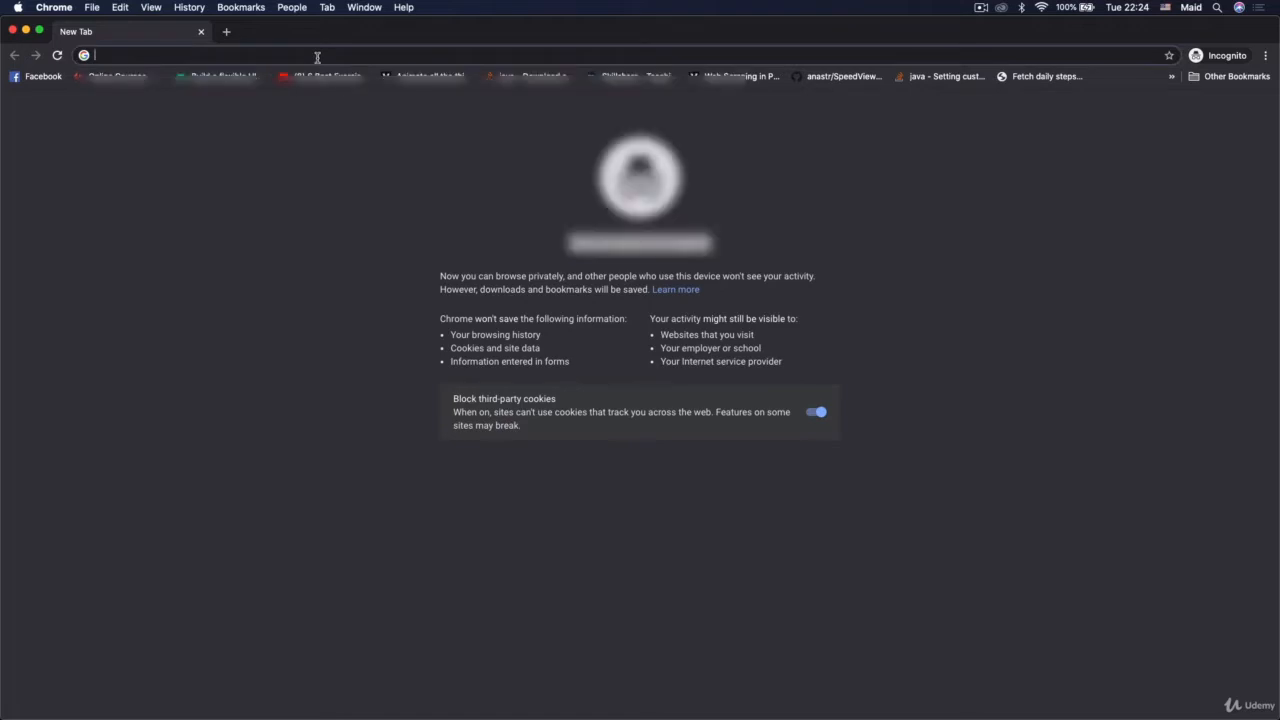
pyautogui.write('mater')
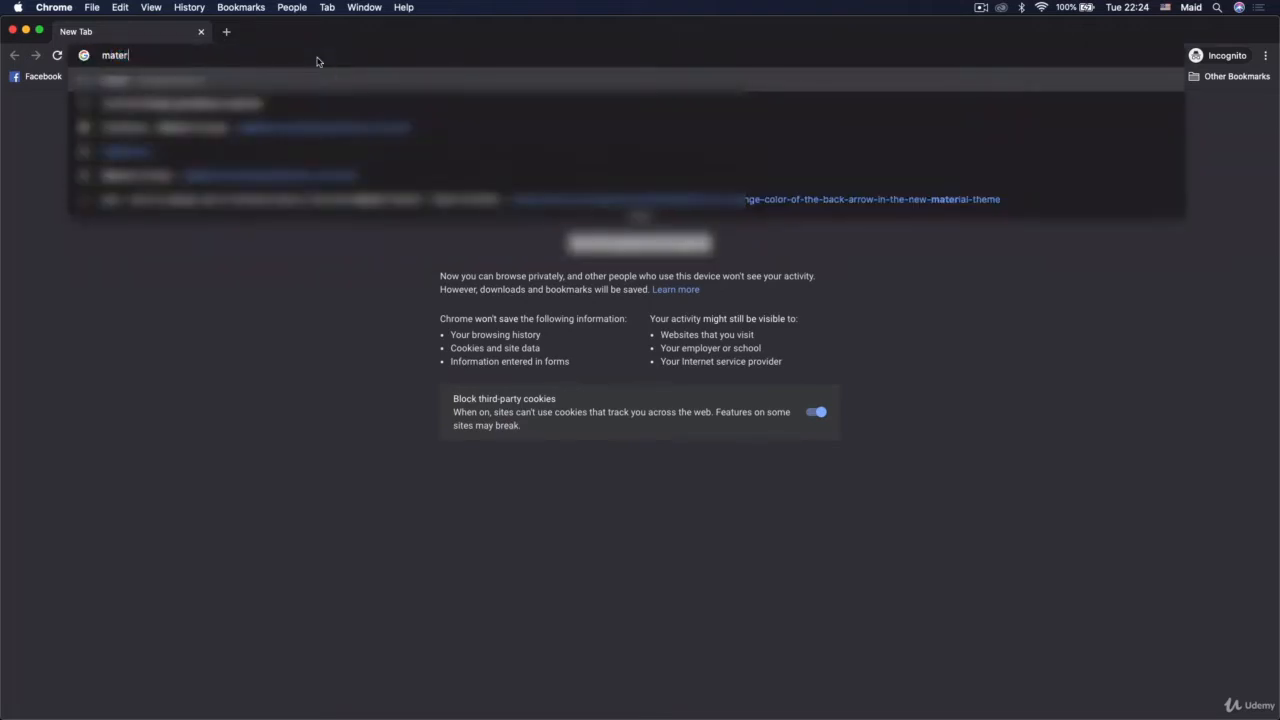
pyautogui.press('Return')
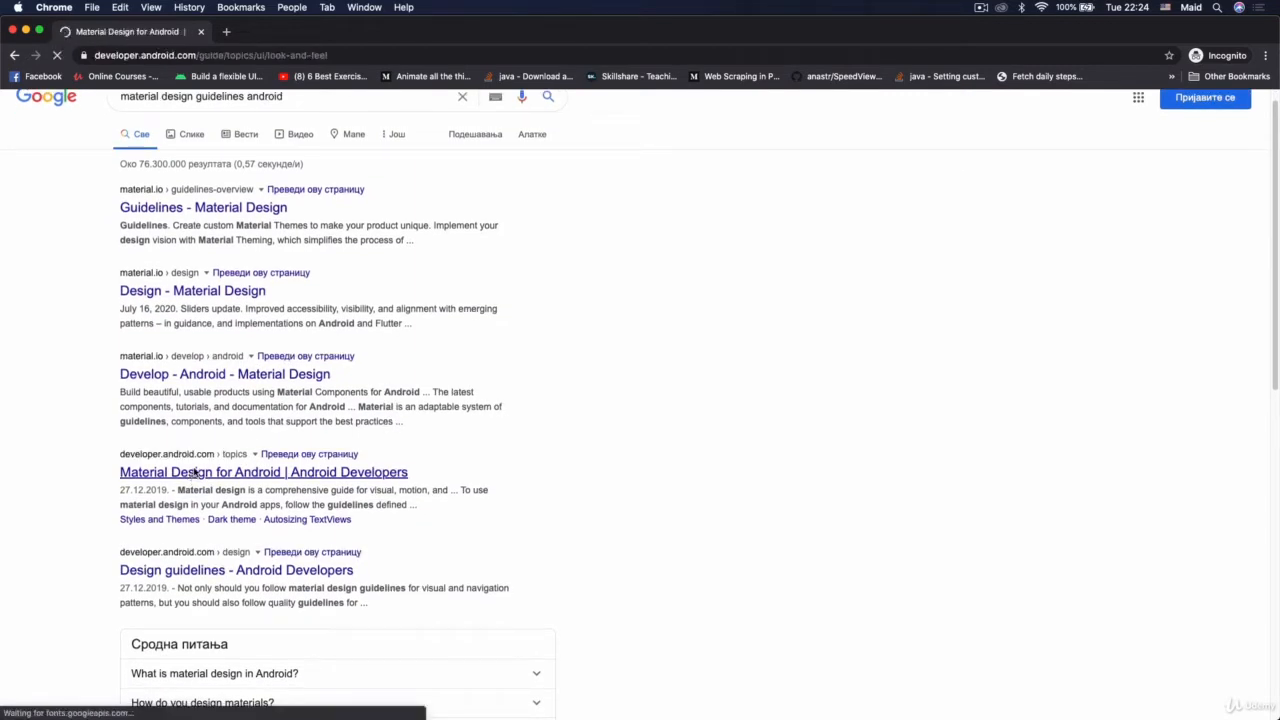
# Open the Material Design for Android article and scroll to 'Material theme and widgets'.
pyautogui.click(263, 471)
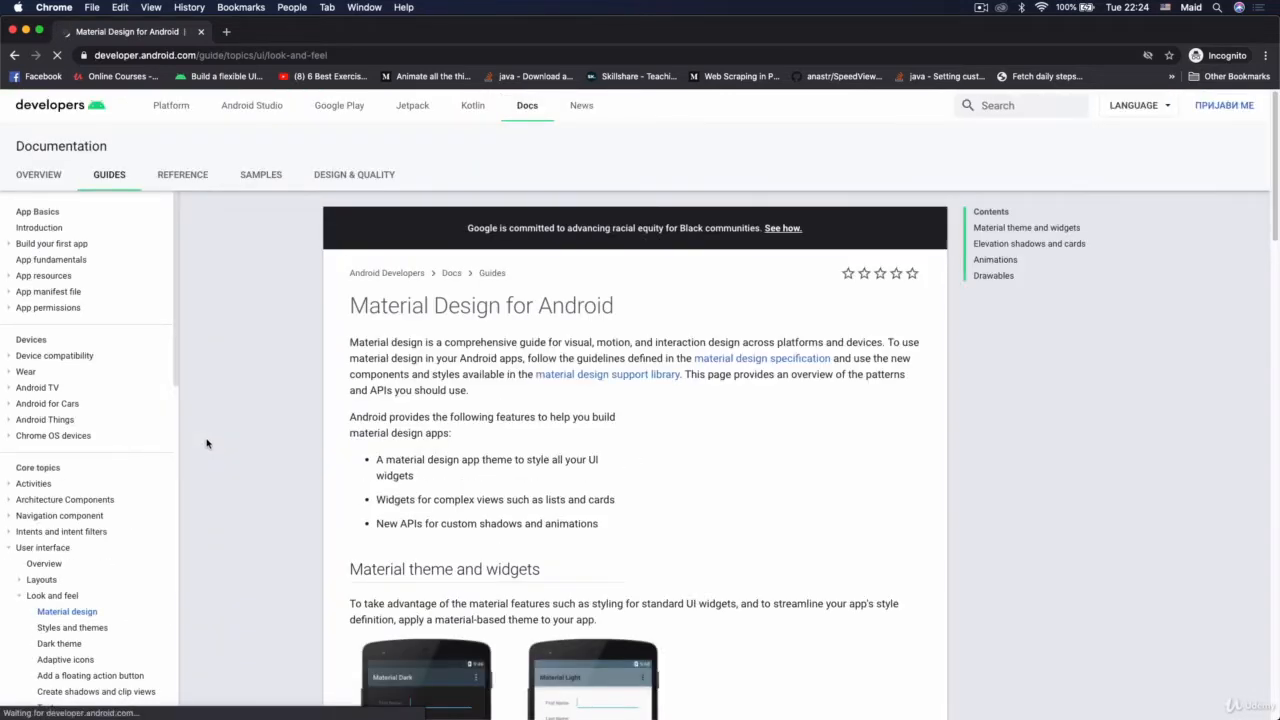
pyautogui.scroll(-3)
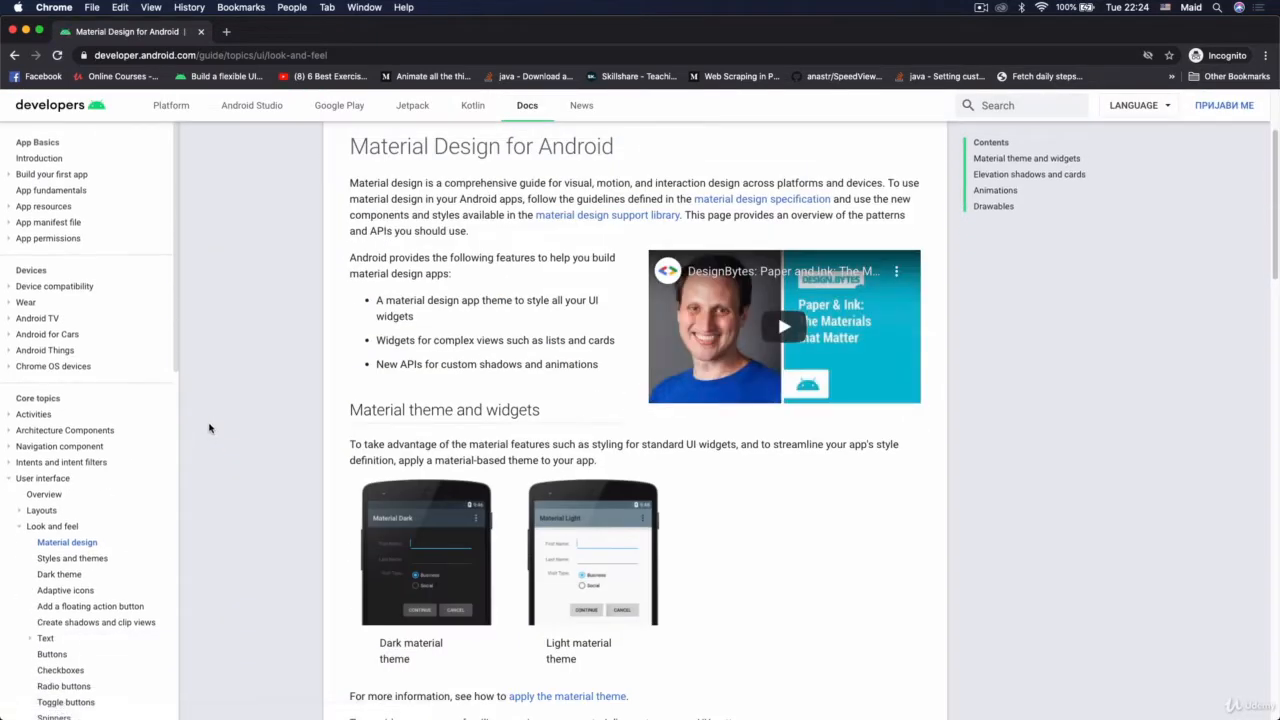
pyautogui.scroll(-3)
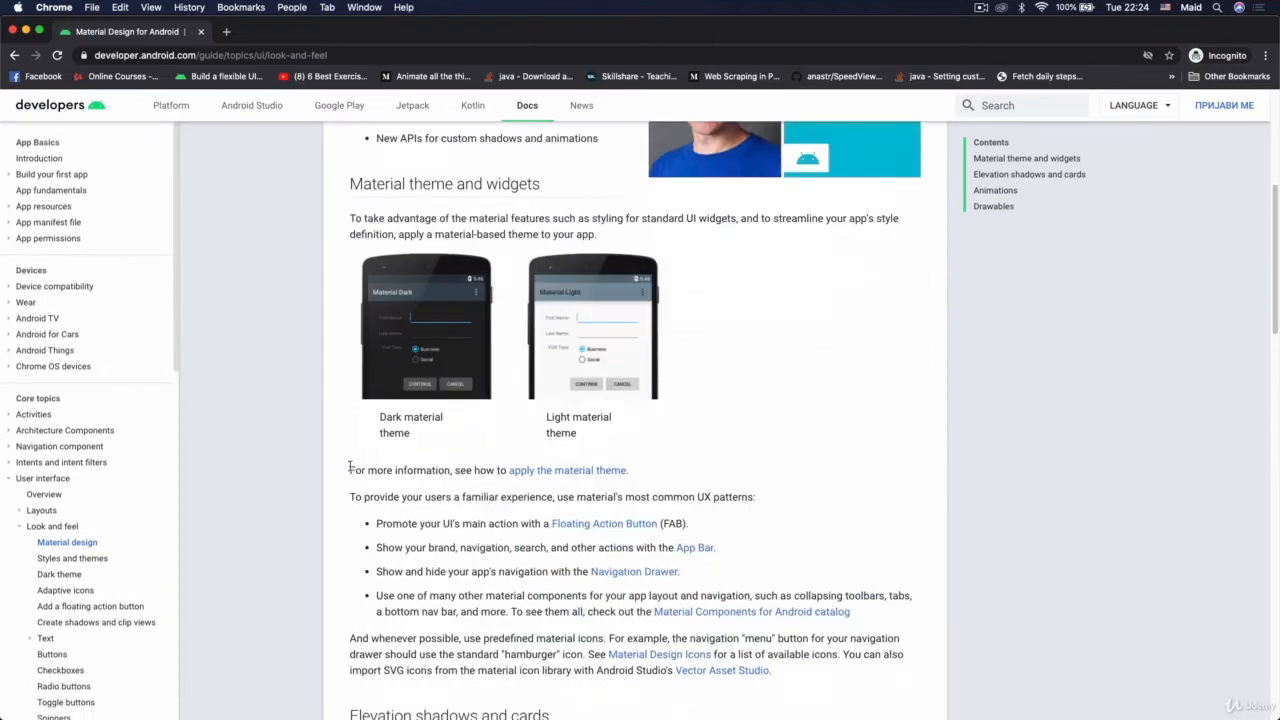
pyautogui.scroll(-3)
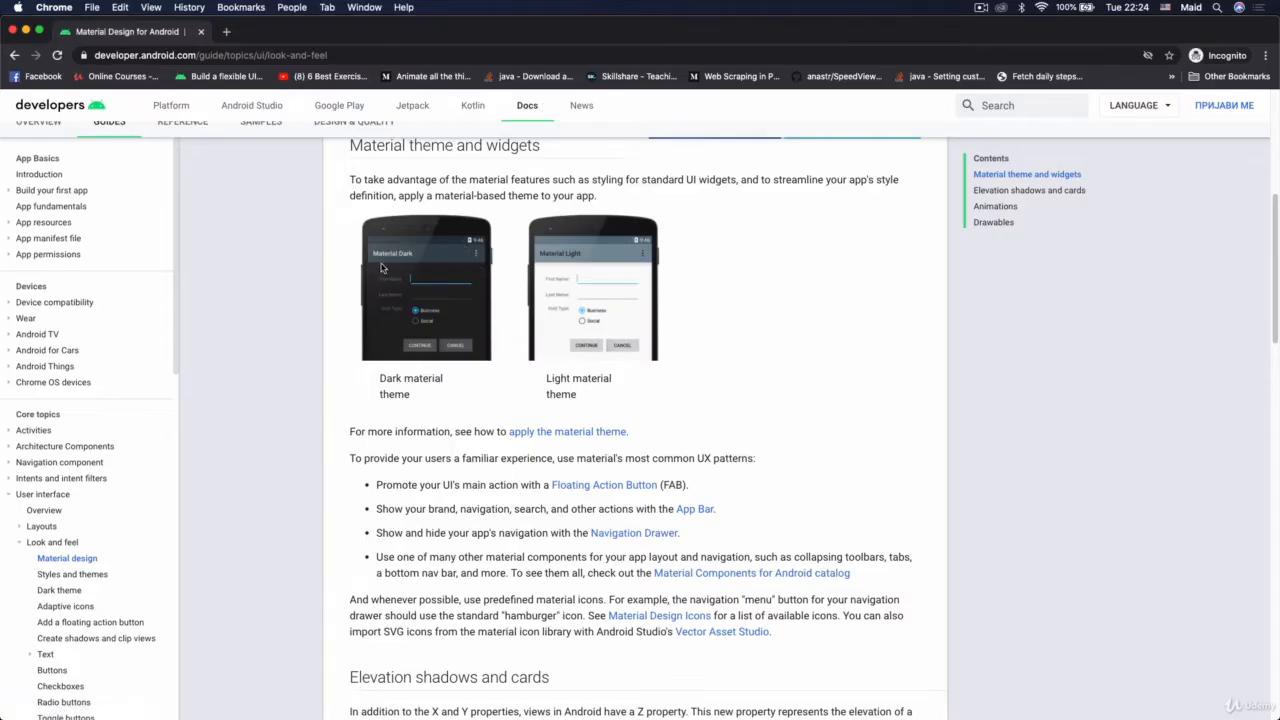
pyautogui.scroll(-3)
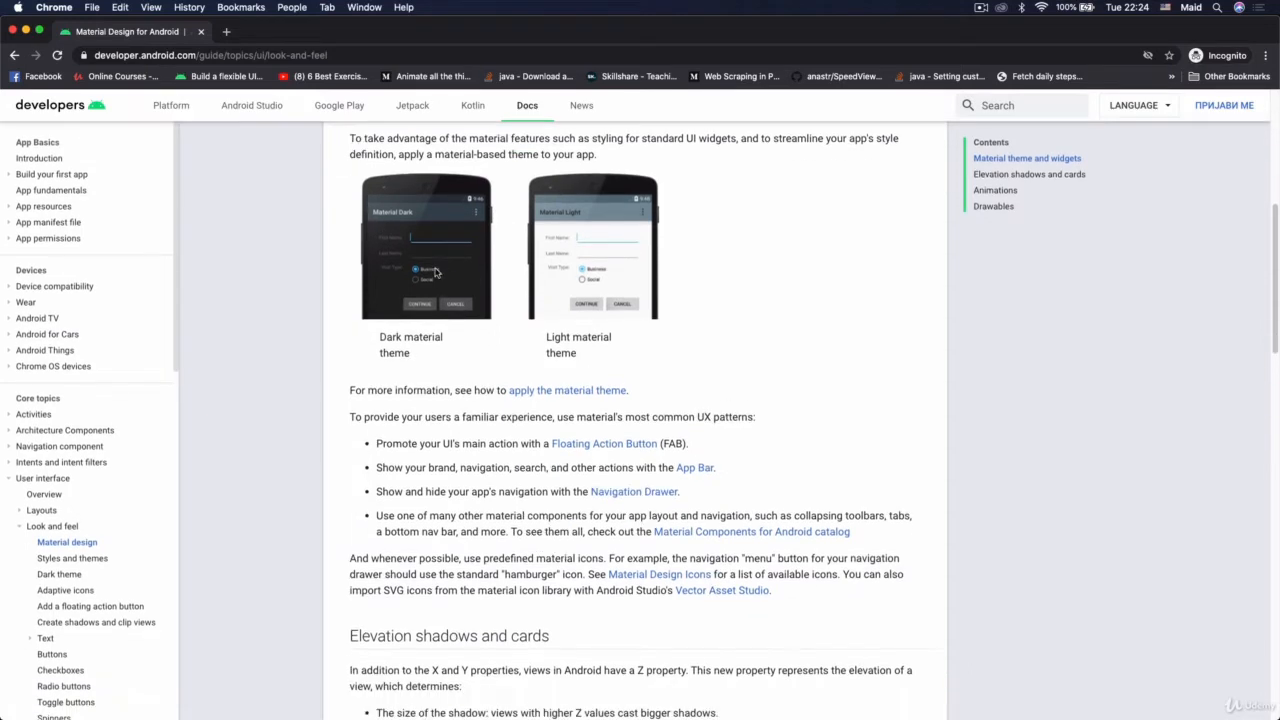
pyautogui.moveTo(603, 242)
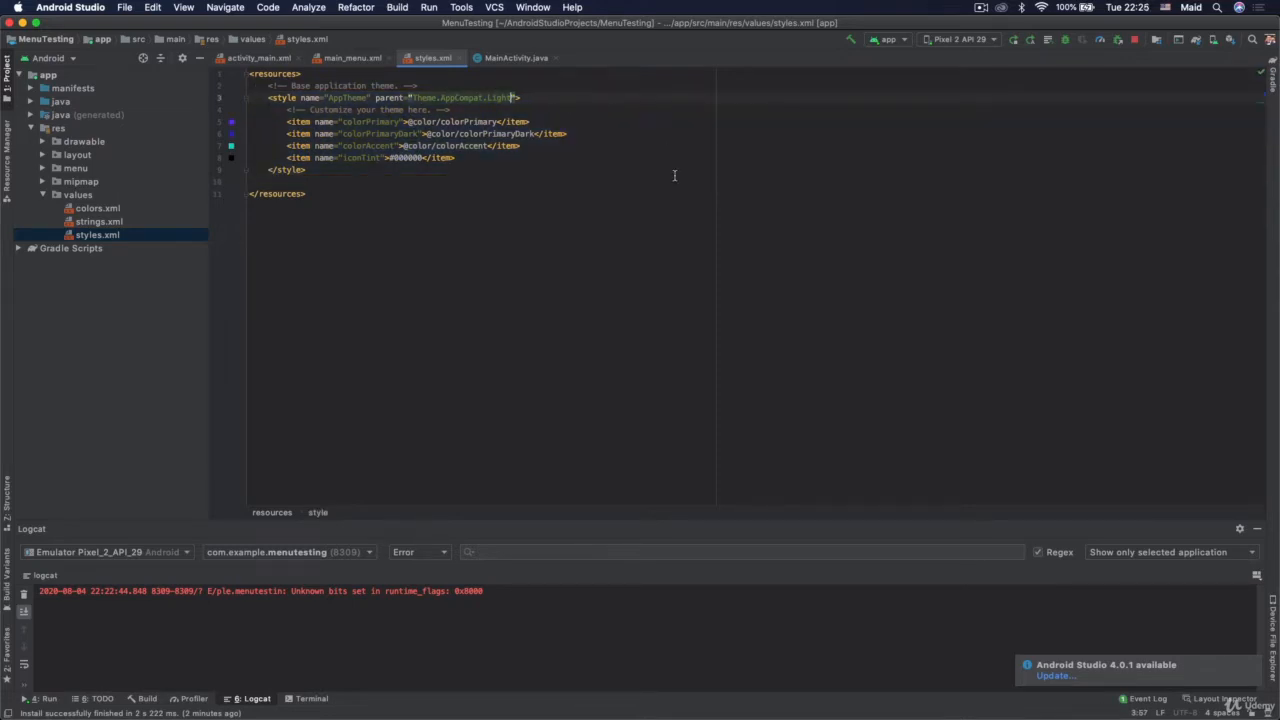
# Run the app with the Theme.AppCompat.Light parent and check it in the emulator.
pyautogui.click(1013, 40)
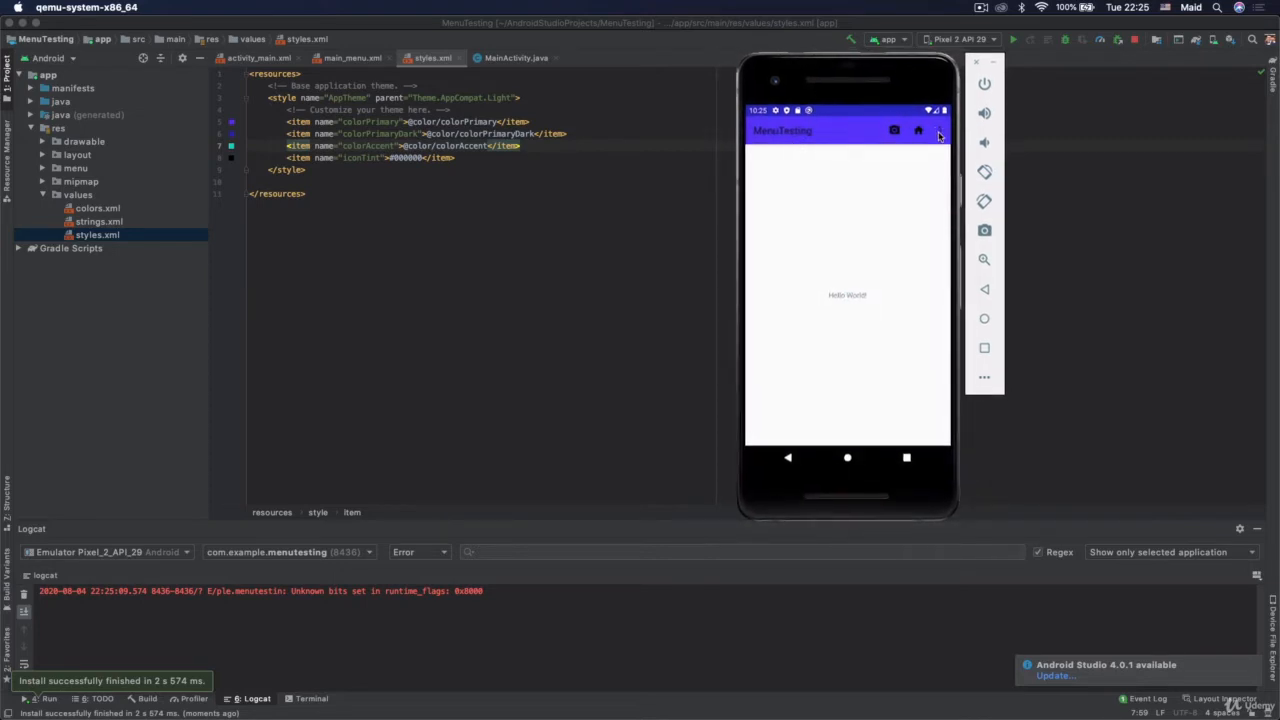
pyautogui.click(918, 130)
pyautogui.write('.DarkActionBar')
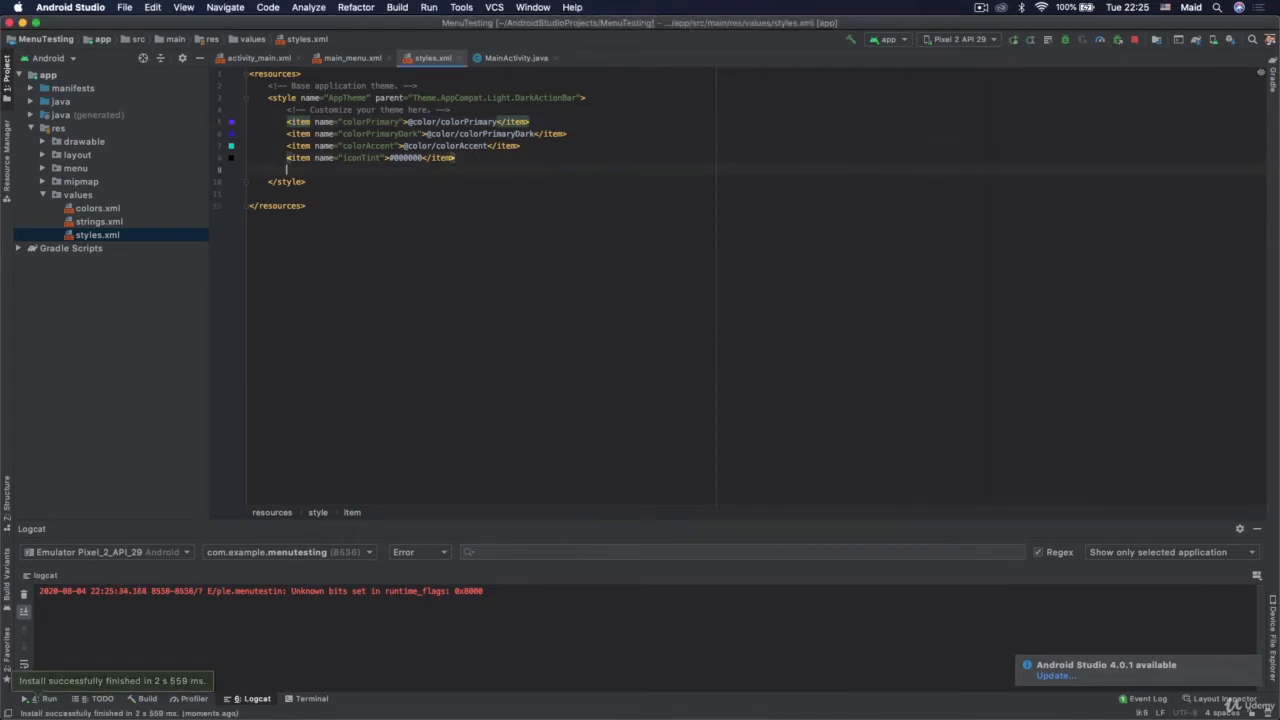
# Insert a titleTextColor item with value #000000 using autocomplete.
pyautogui.write('textCol"')
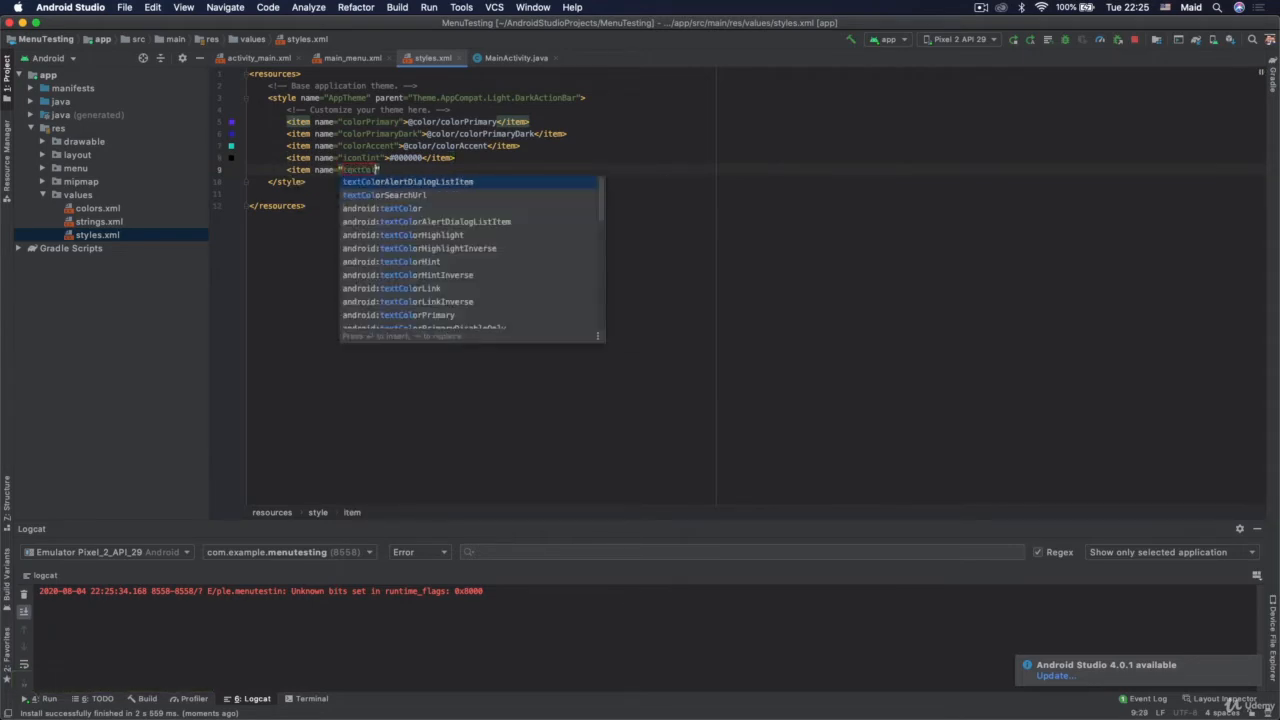
pyautogui.write('title')
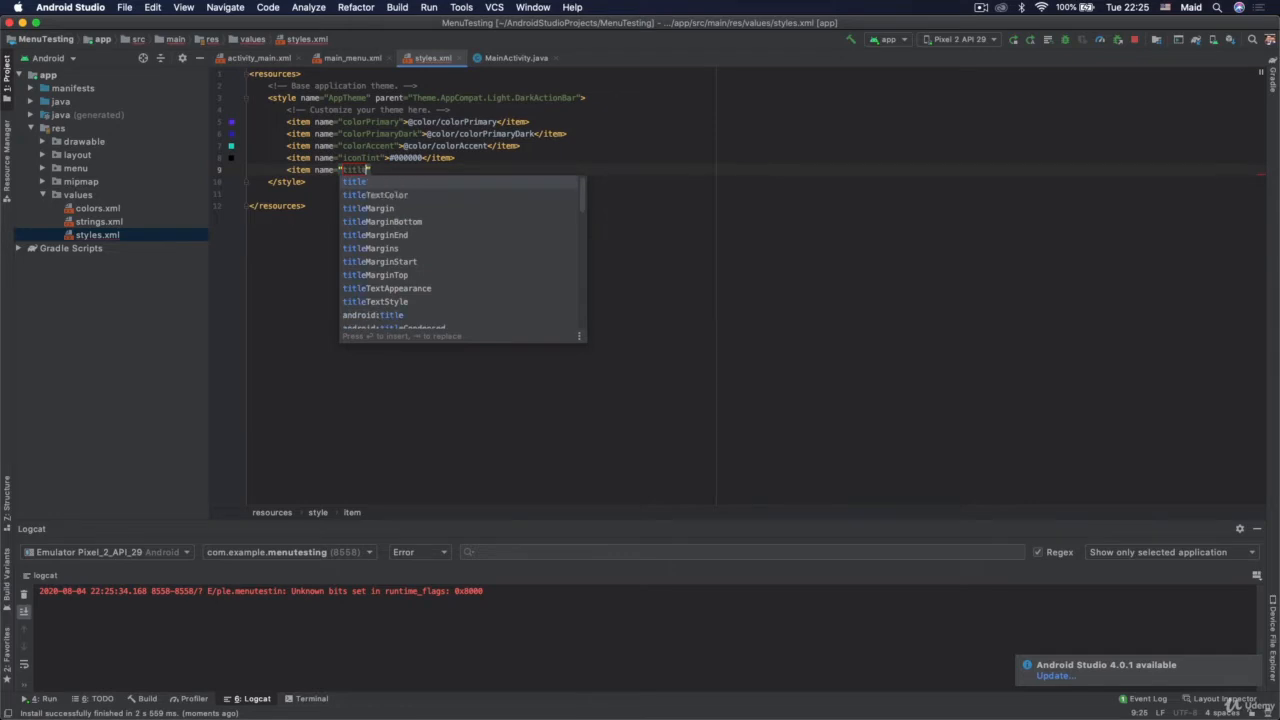
pyautogui.click(375, 194)
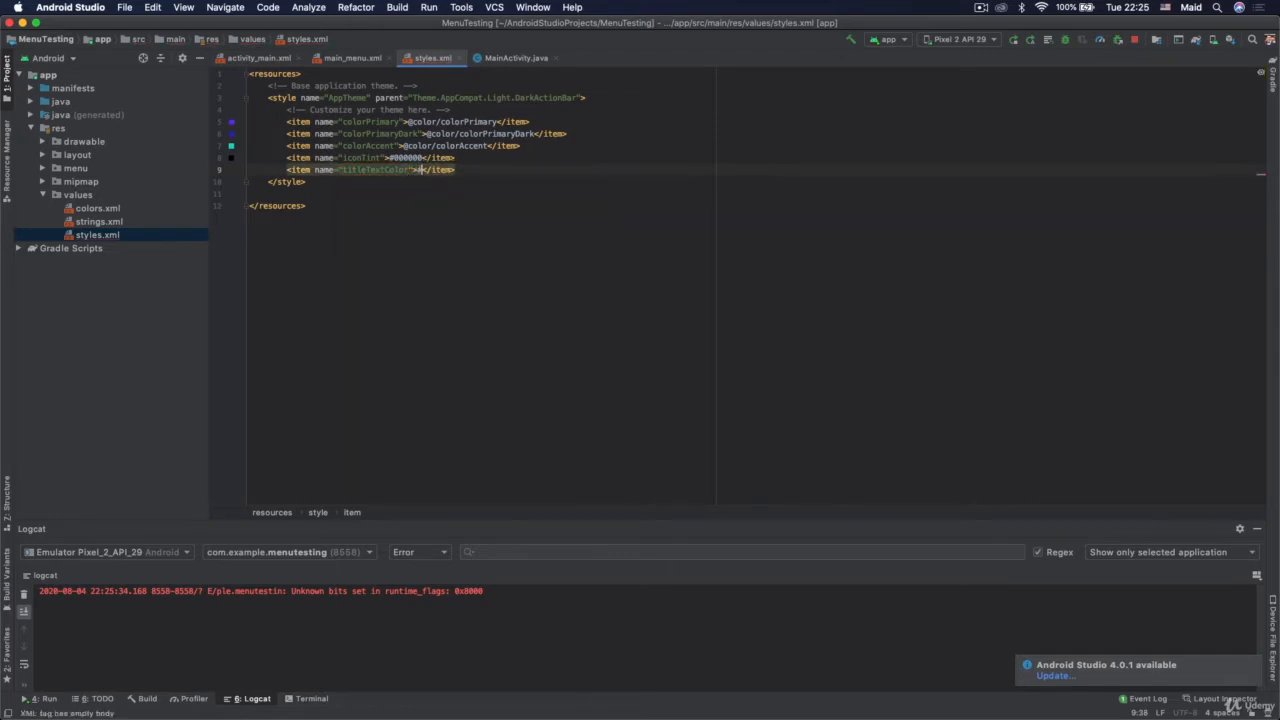
pyautogui.write('#000000')
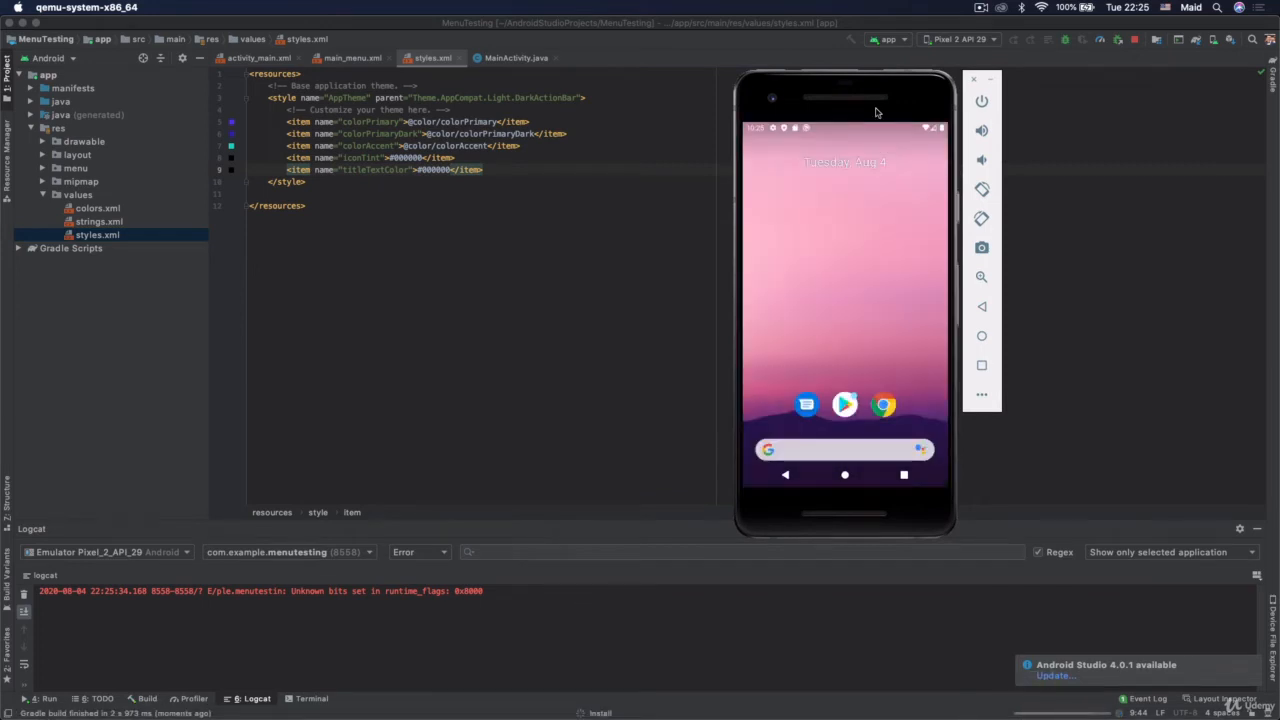
# Rerun MenuTesting on the Pixel 2 emulator to inspect the toolbar title colour.
pyautogui.click(1013, 40)
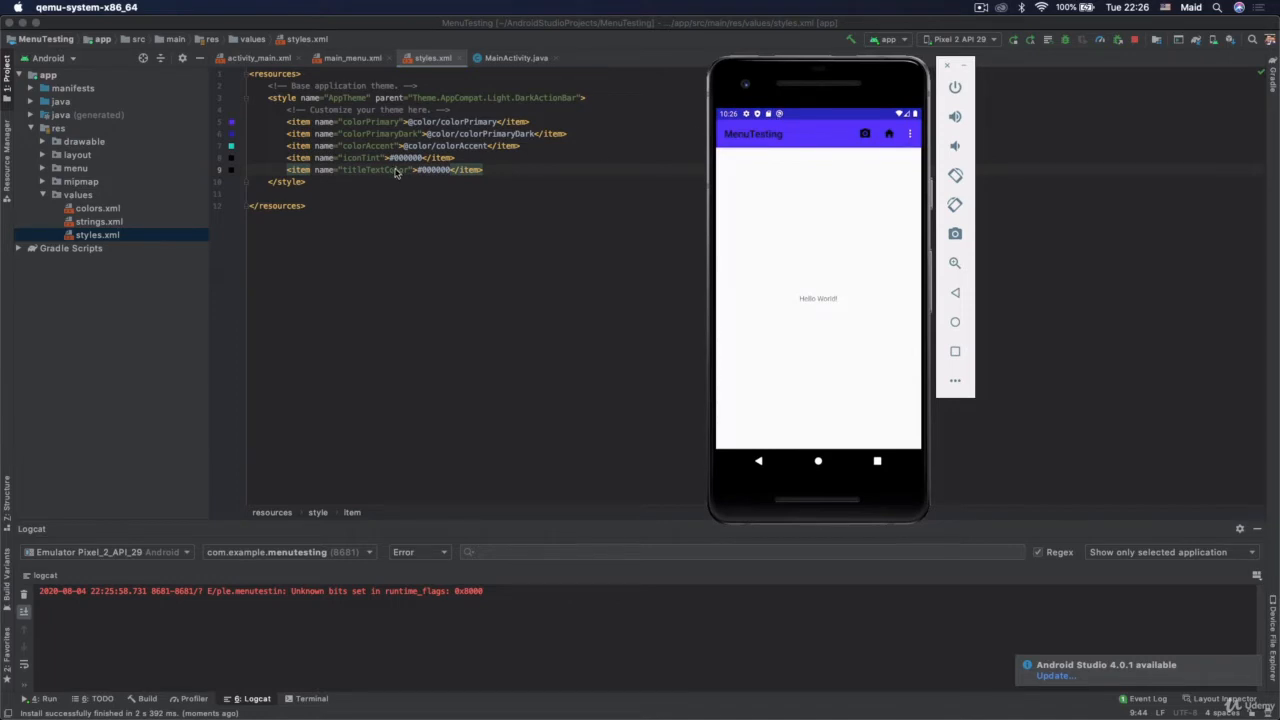
pyautogui.moveTo(387, 175)
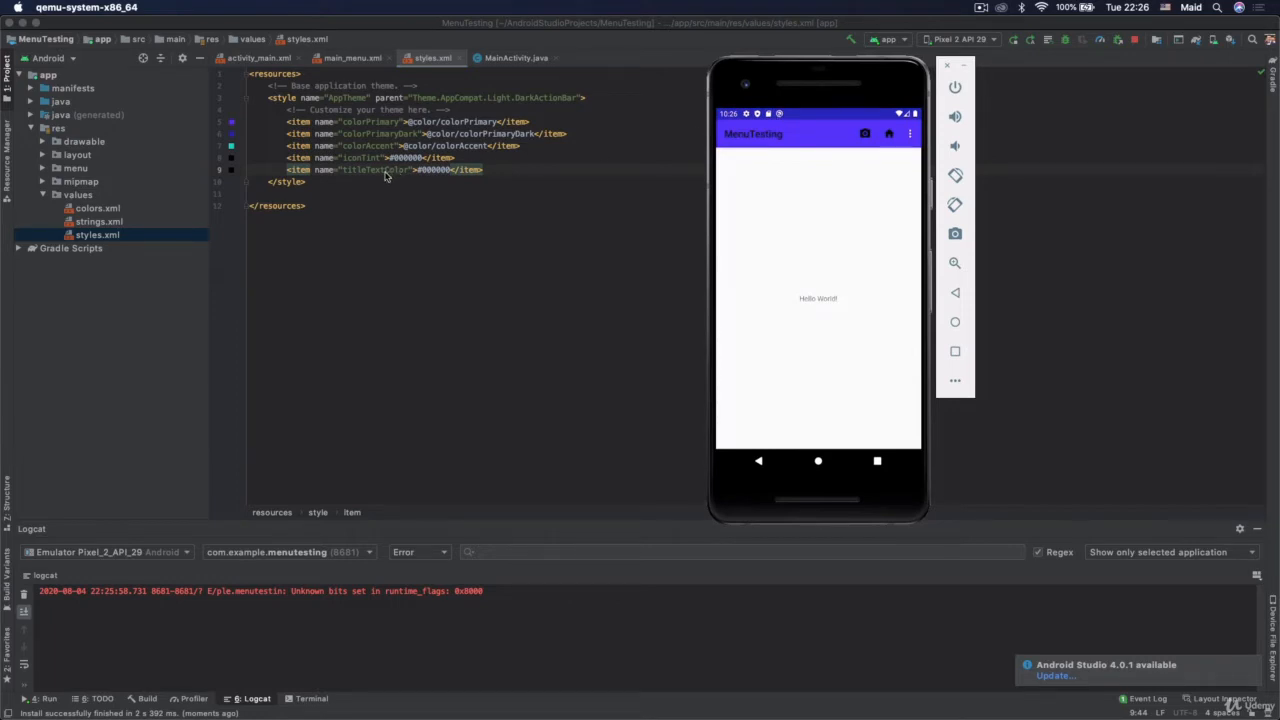
pyautogui.moveTo(750, 135)
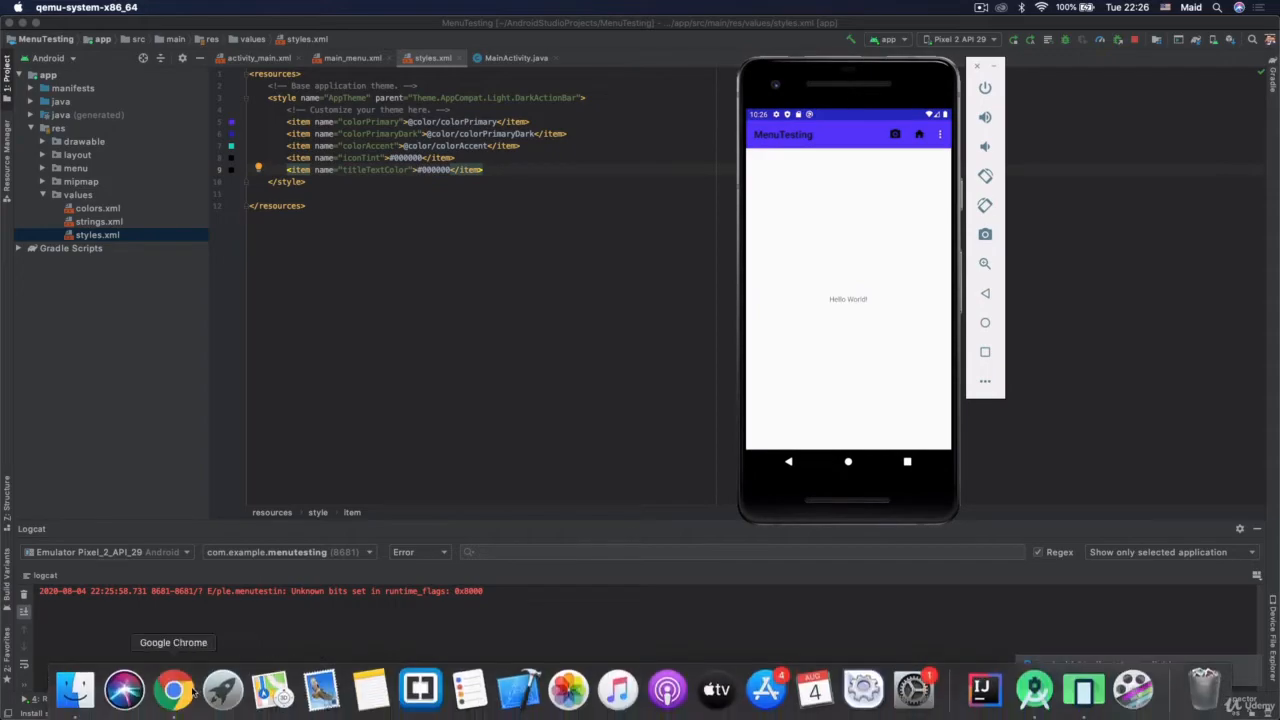
# In Chrome, search 'how to change color of the three dots in menu android'.
pyautogui.click(173, 689)
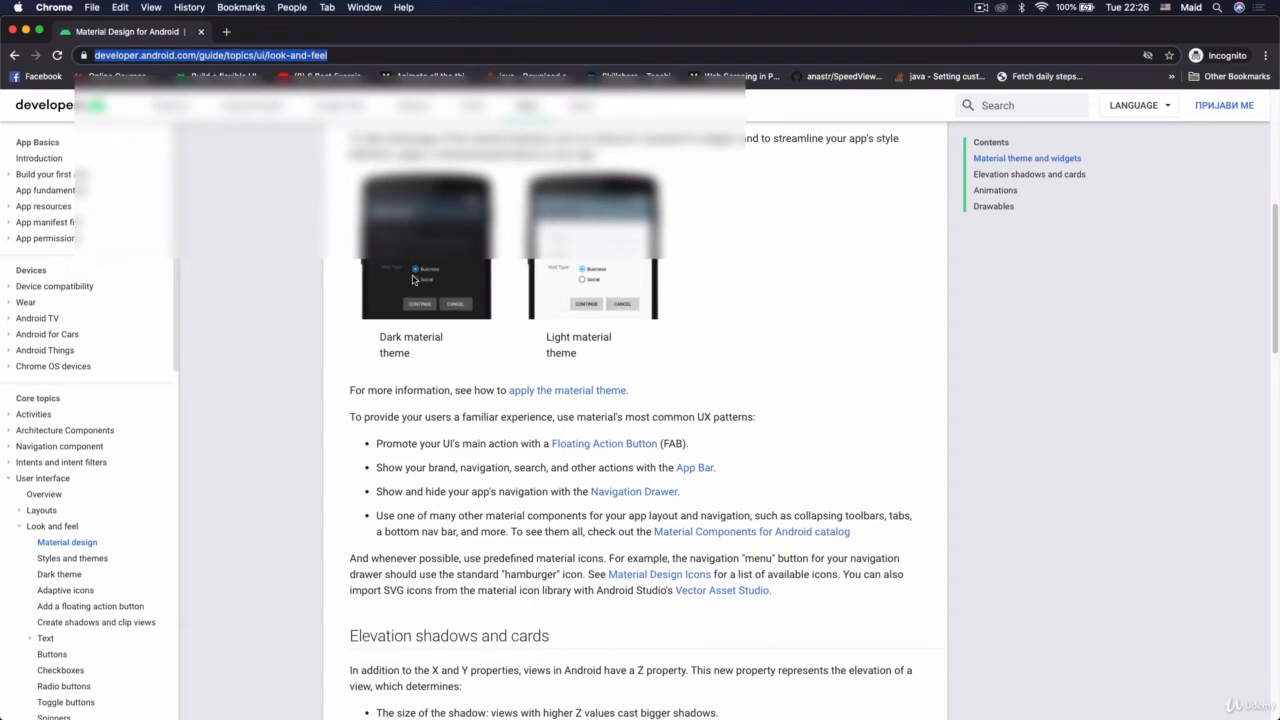
pyautogui.write('how to change color of the three')
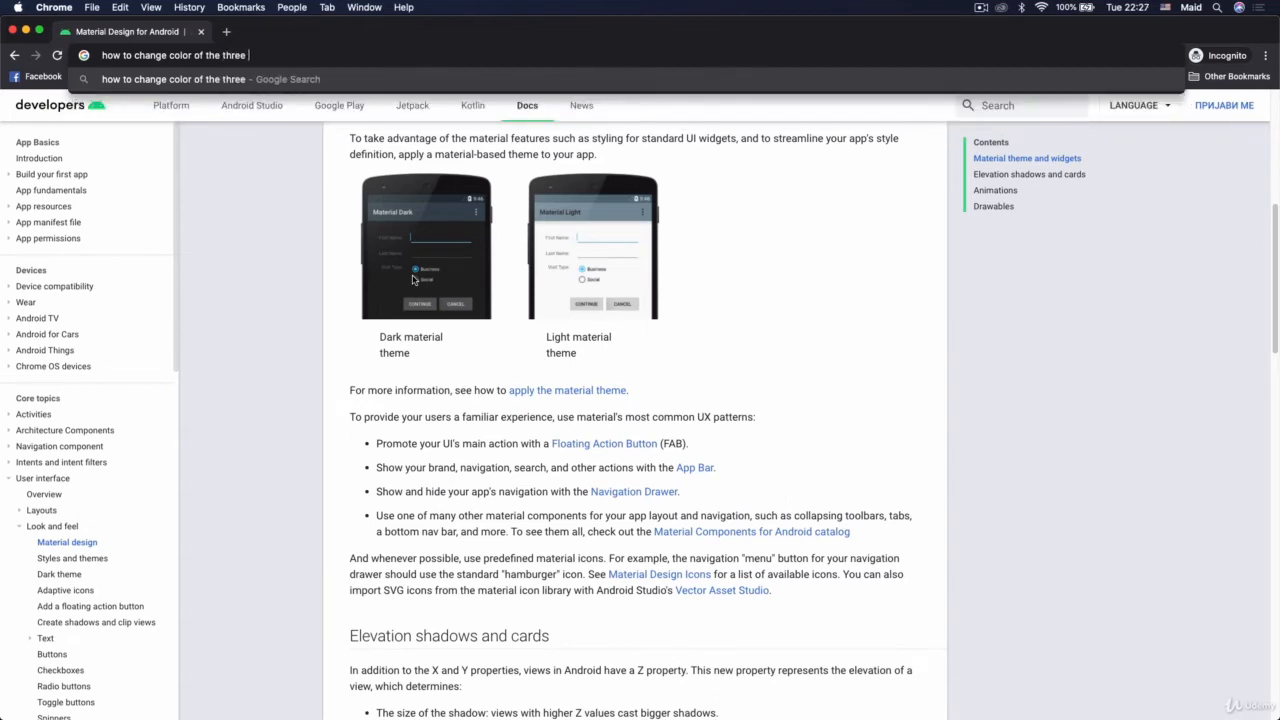
pyautogui.write('dots in menu and')
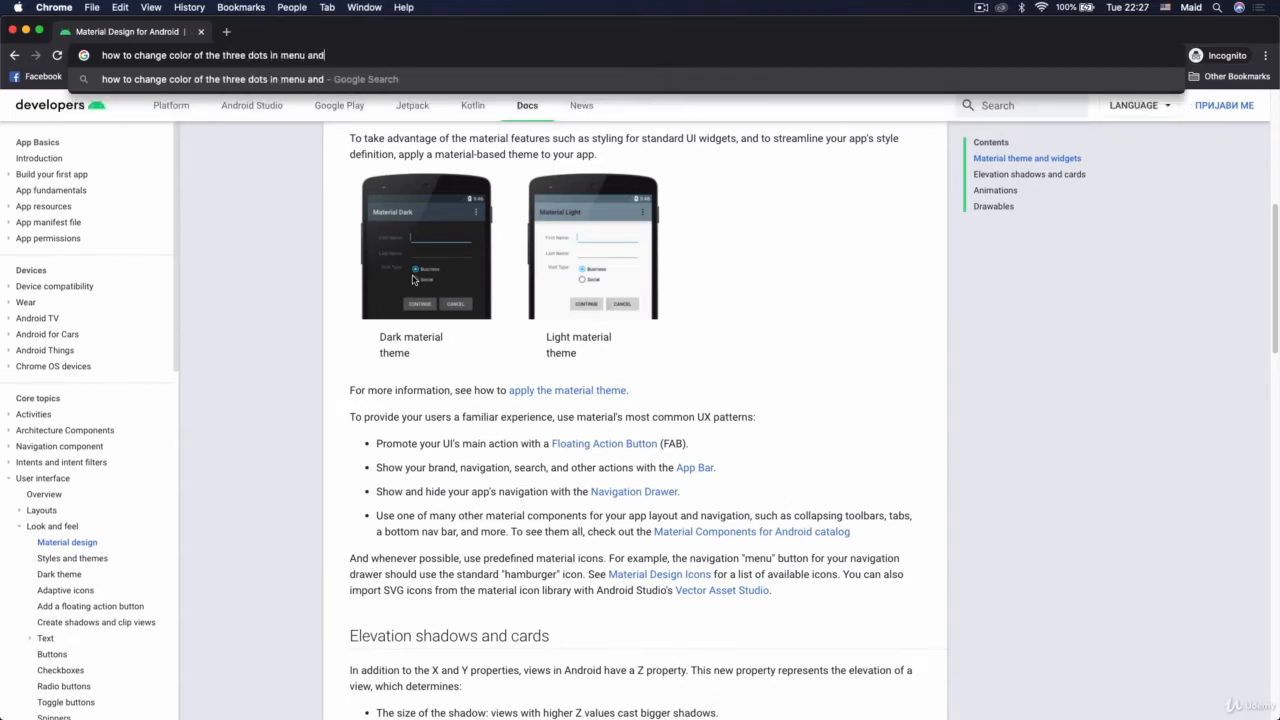
pyautogui.press('Return')
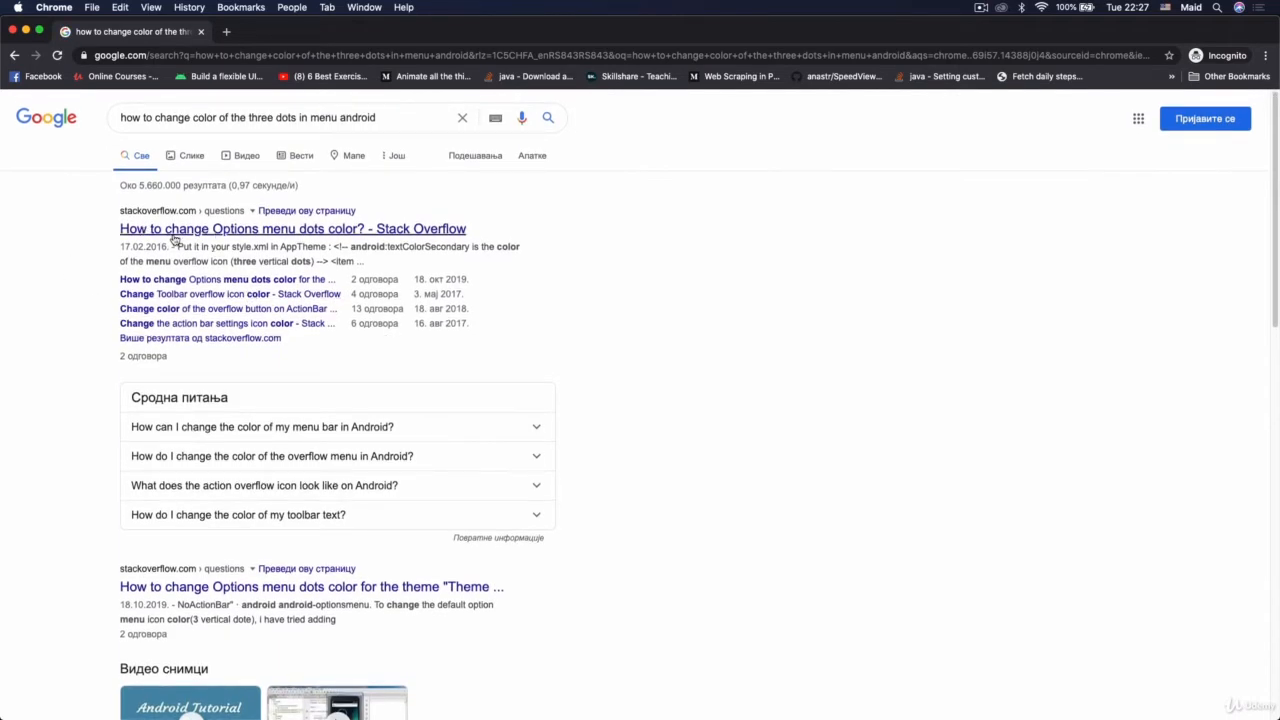
# Open the 'How to change Options menu dots color?' question and read through to the MyCustomTheme overflow style answer.
pyautogui.click(292, 228)
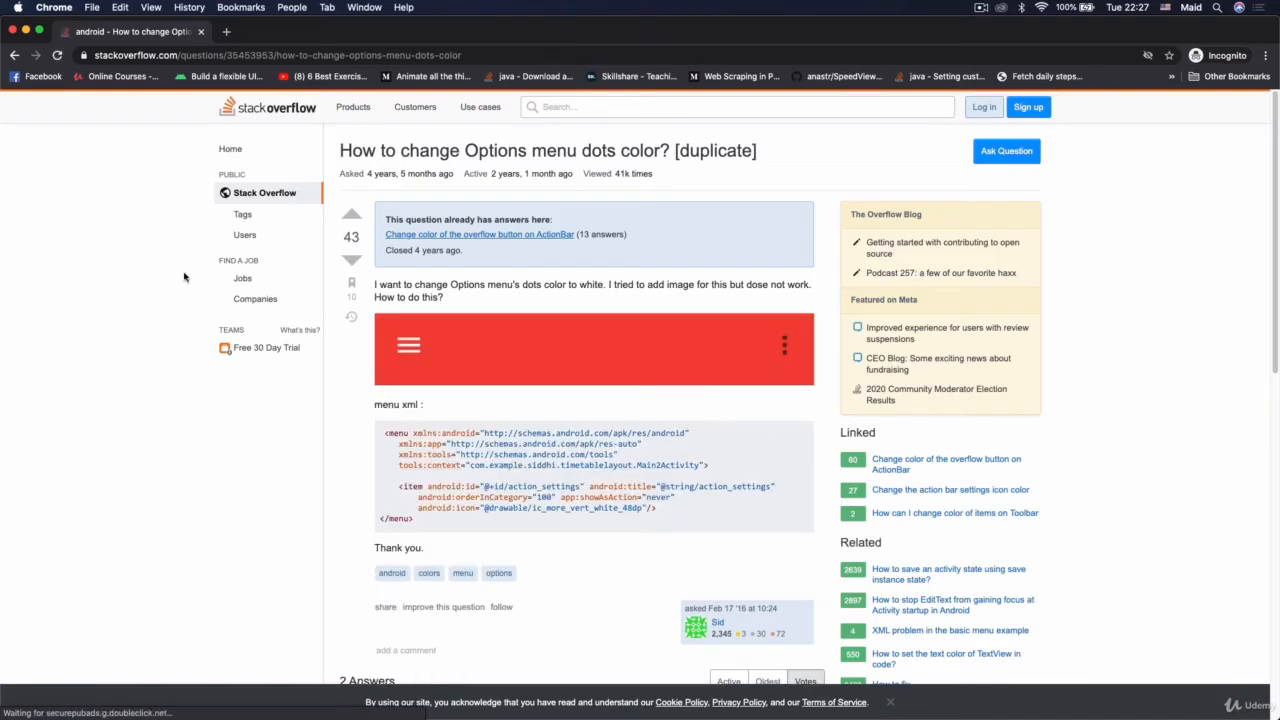
pyautogui.scroll(-3)
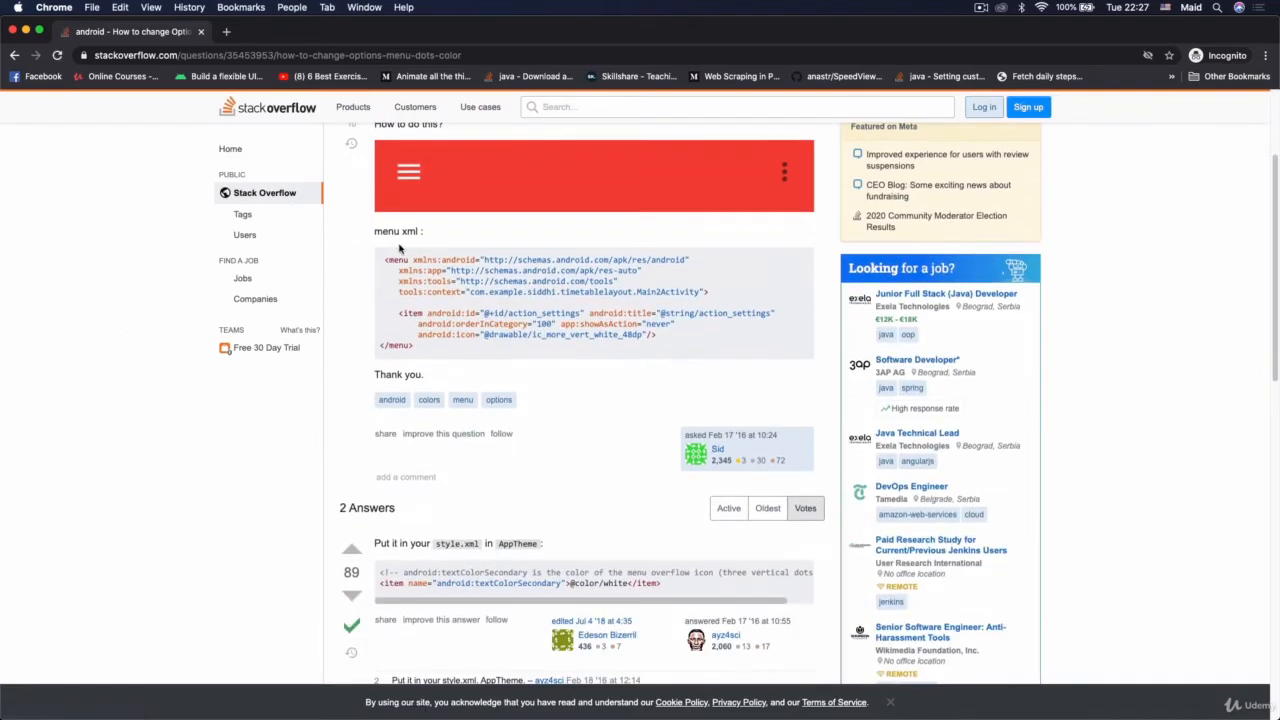
pyautogui.scroll(3)
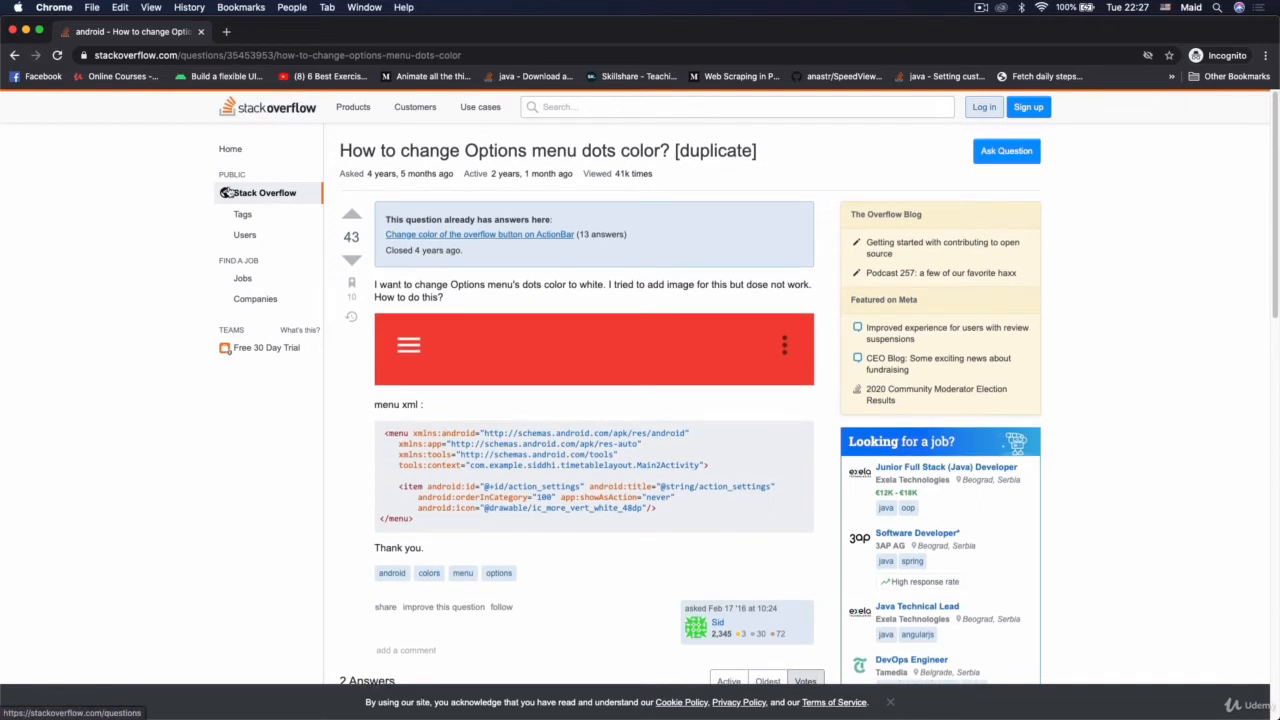
pyautogui.scroll(-3)
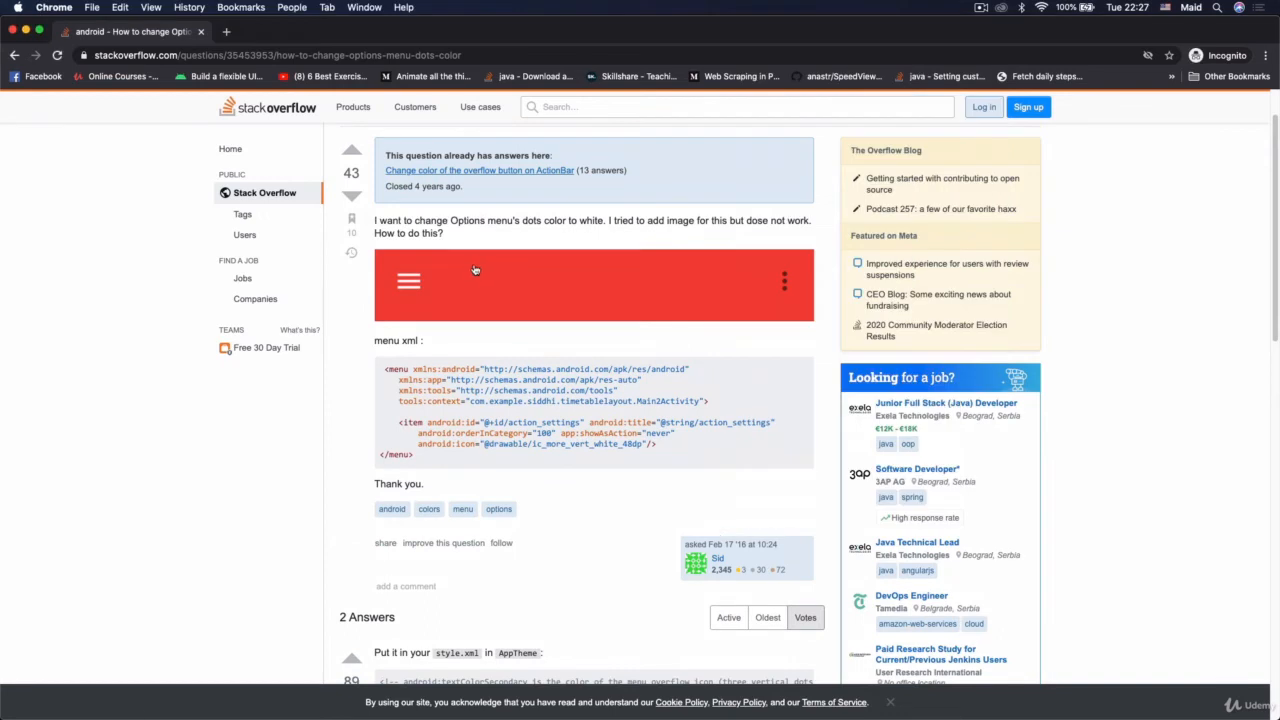
pyautogui.scroll(3)
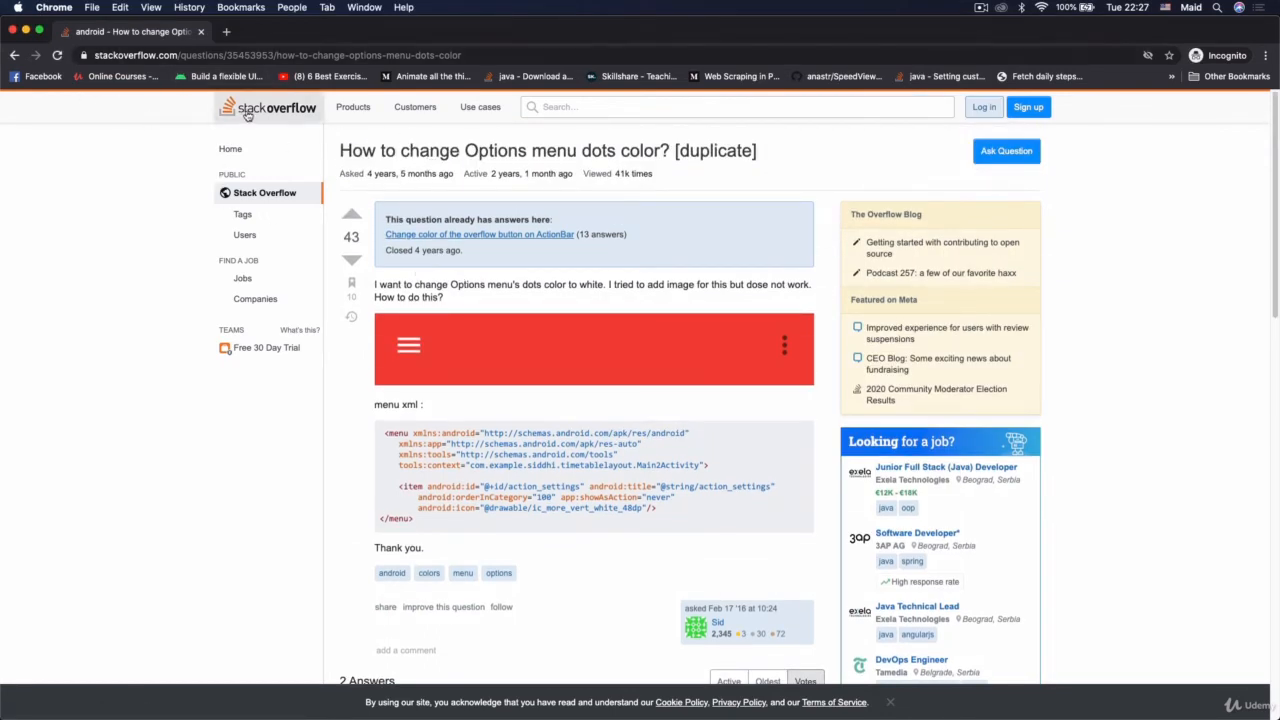
pyautogui.scroll(-3)
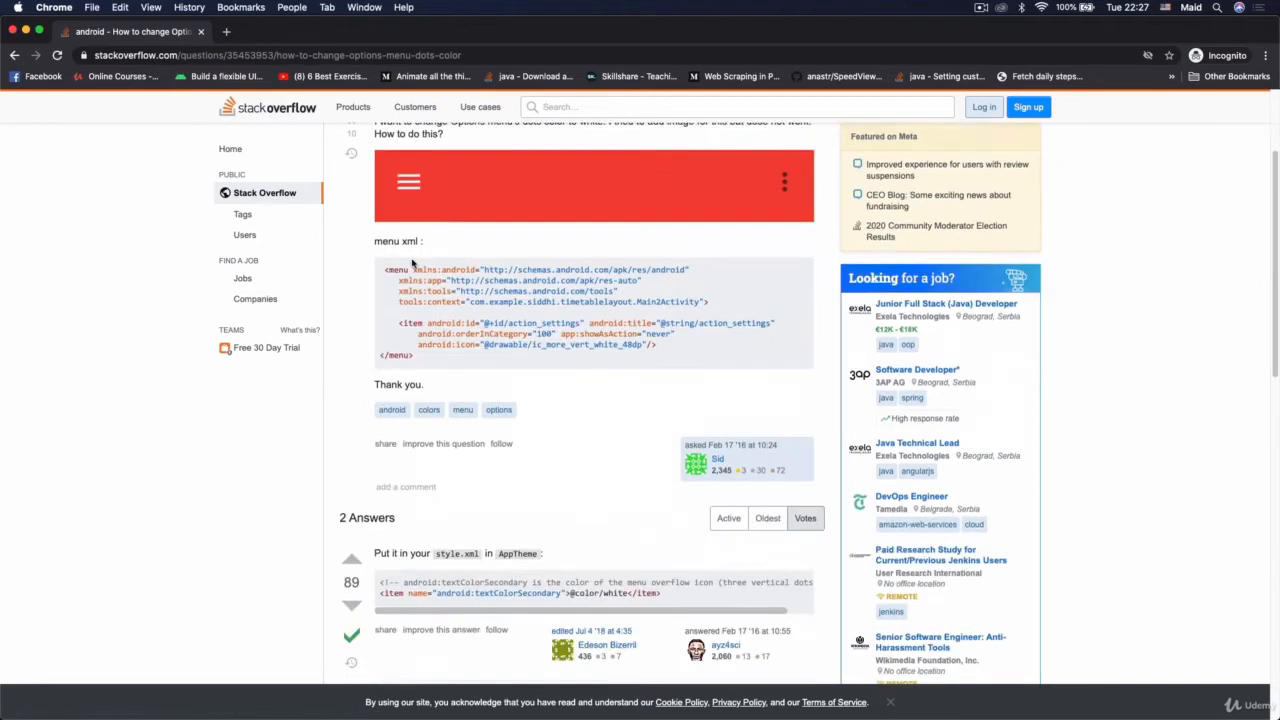
pyautogui.scroll(-3)
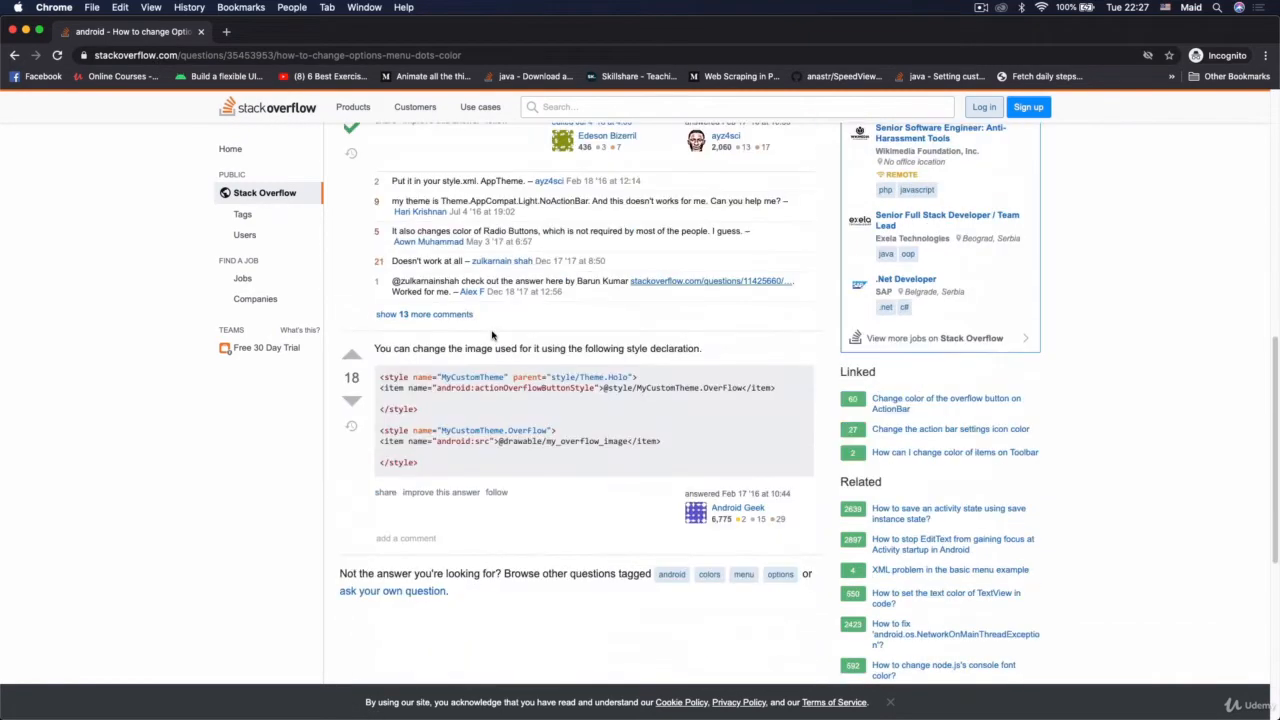
pyautogui.scroll(-3)
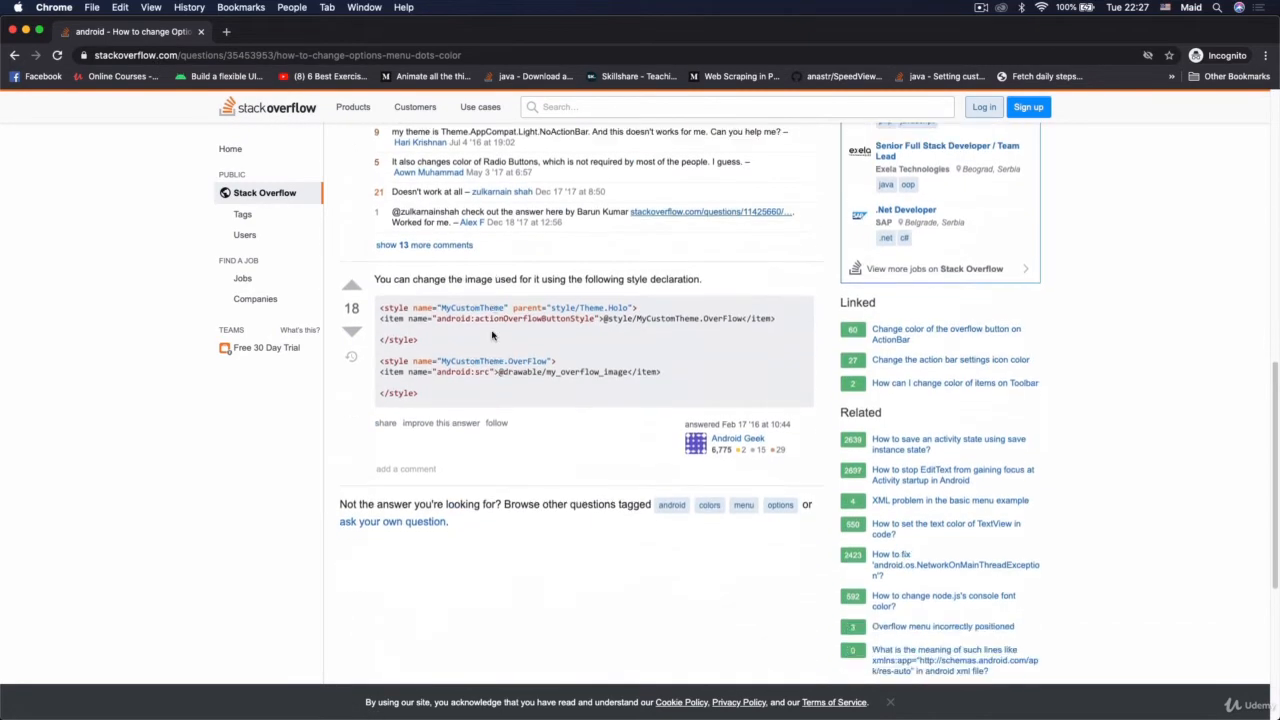
pyautogui.scroll(3)
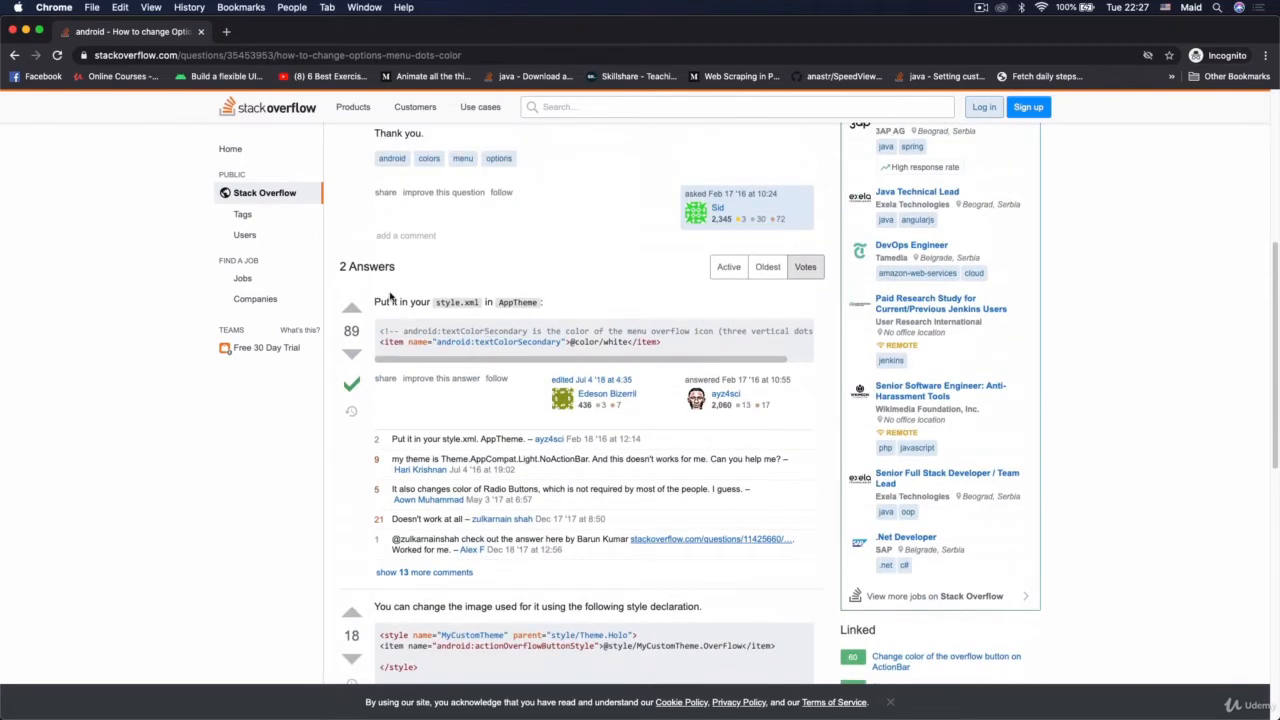
pyautogui.scroll(-3)
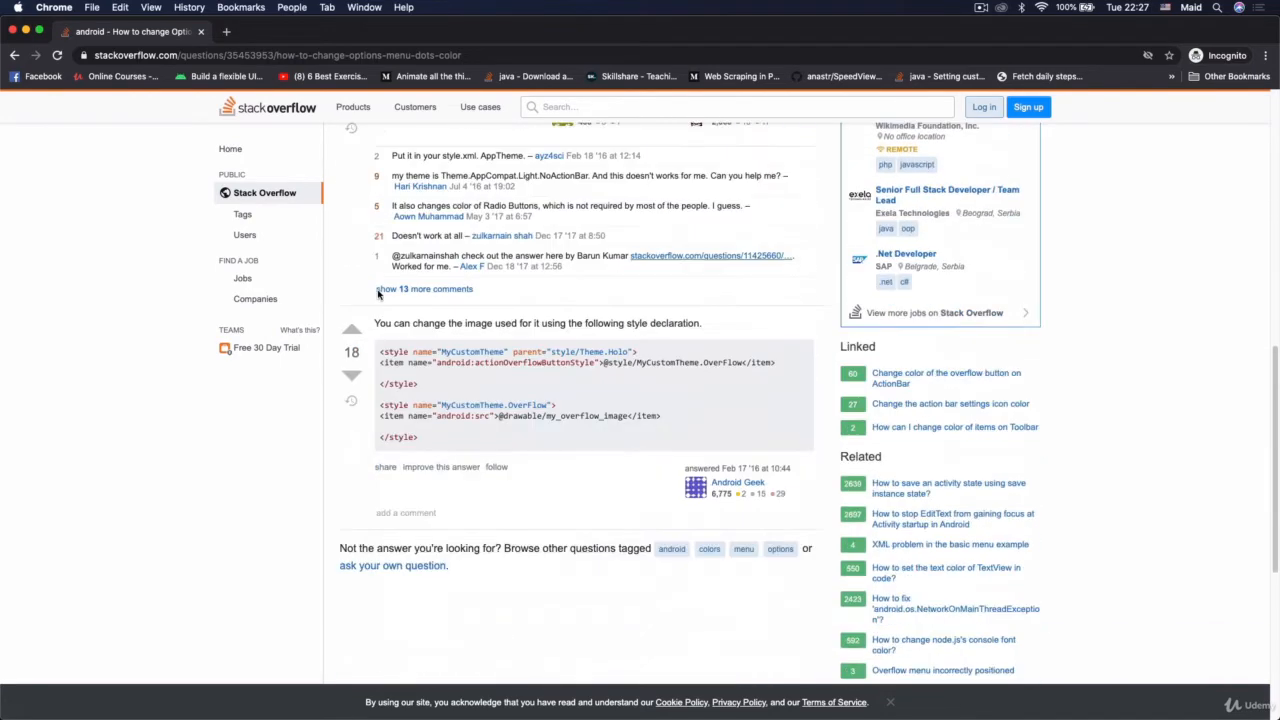
pyautogui.scroll(3)
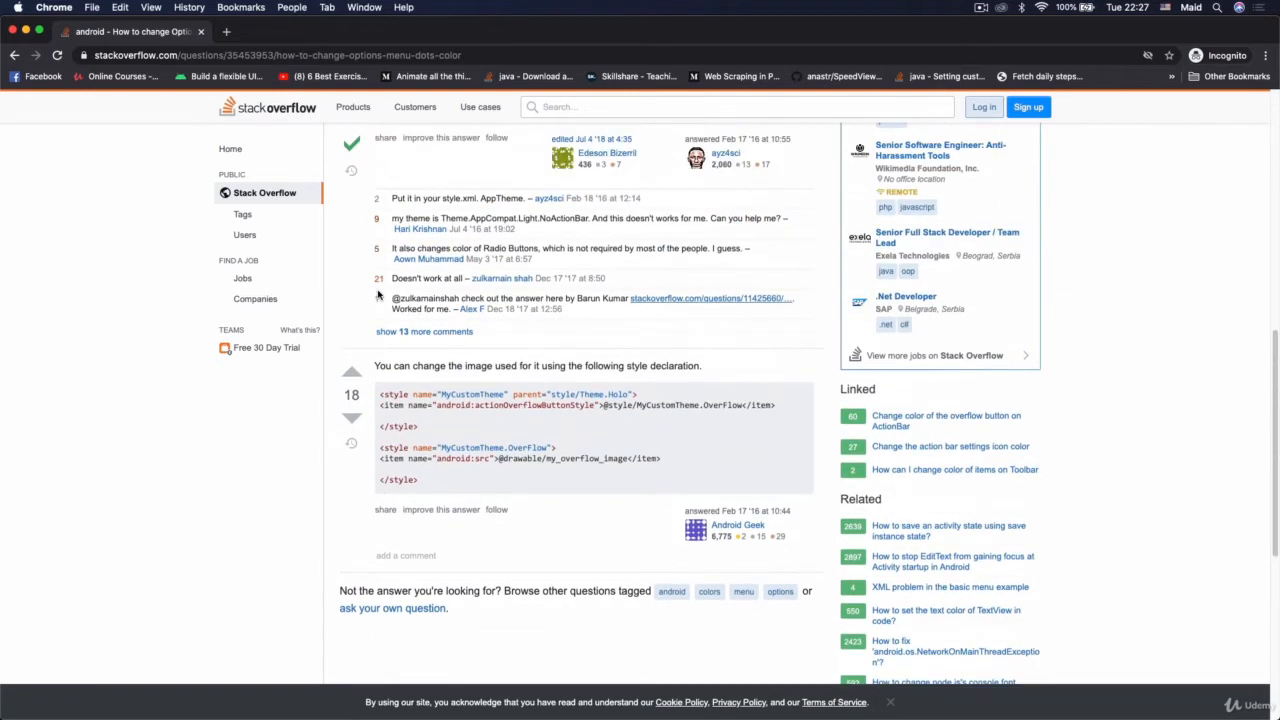
pyautogui.scroll(3)
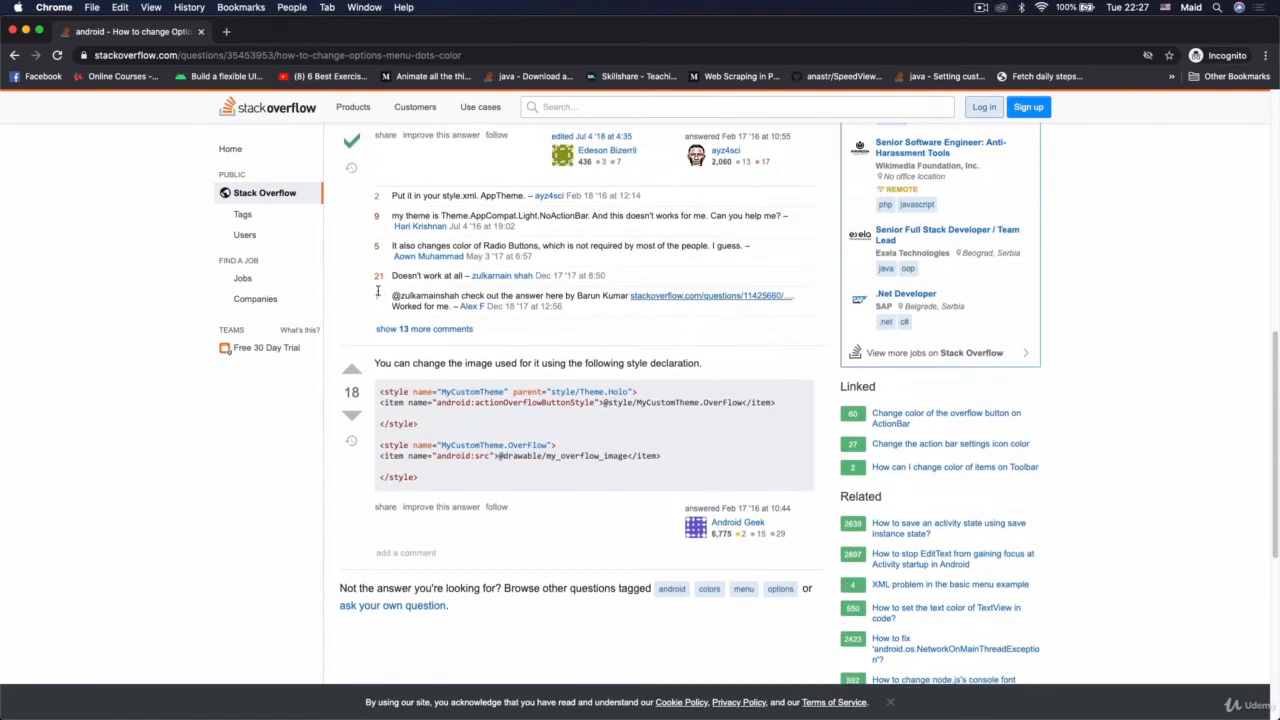
pyautogui.scroll(-3)
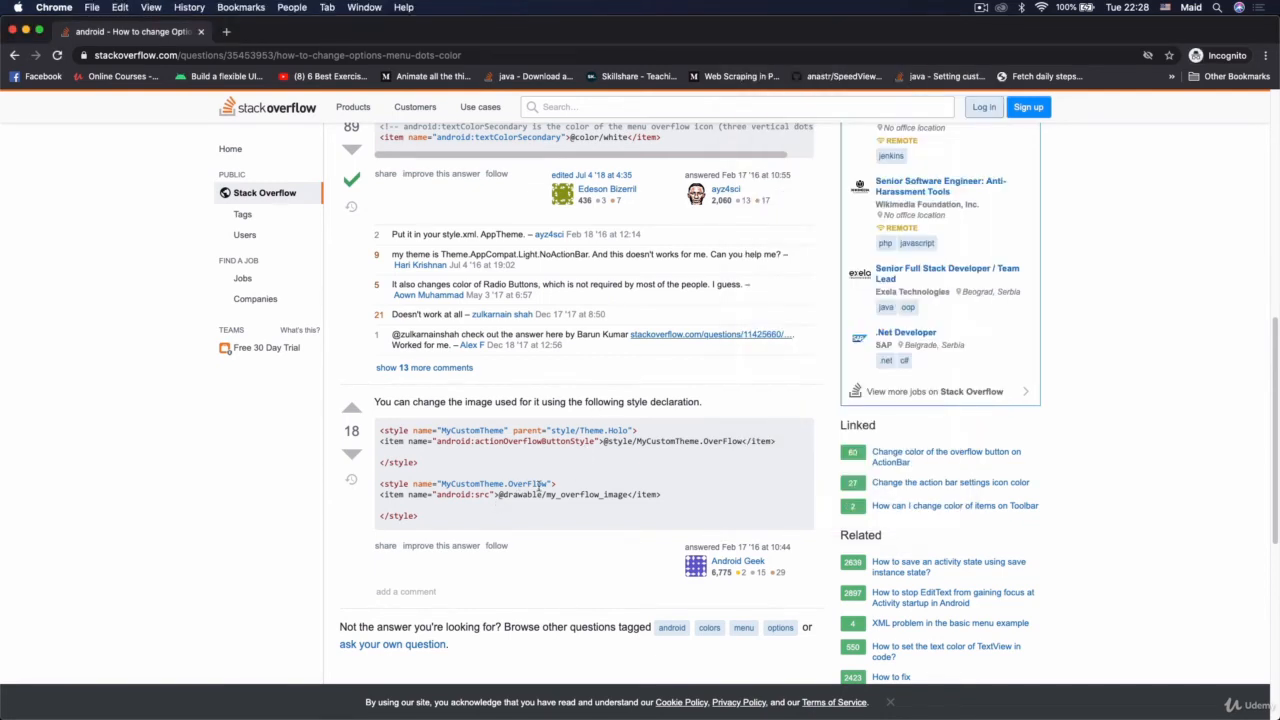
pyautogui.moveTo(420, 508)
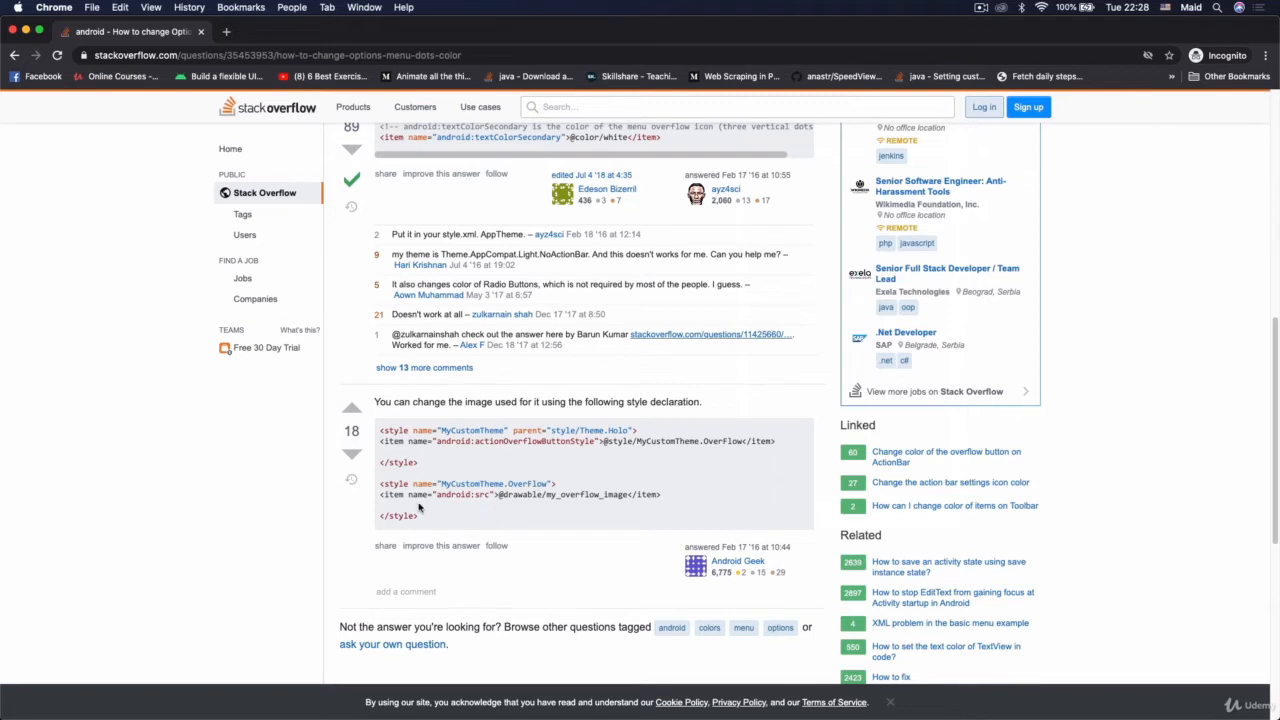
pyautogui.scroll(-3)
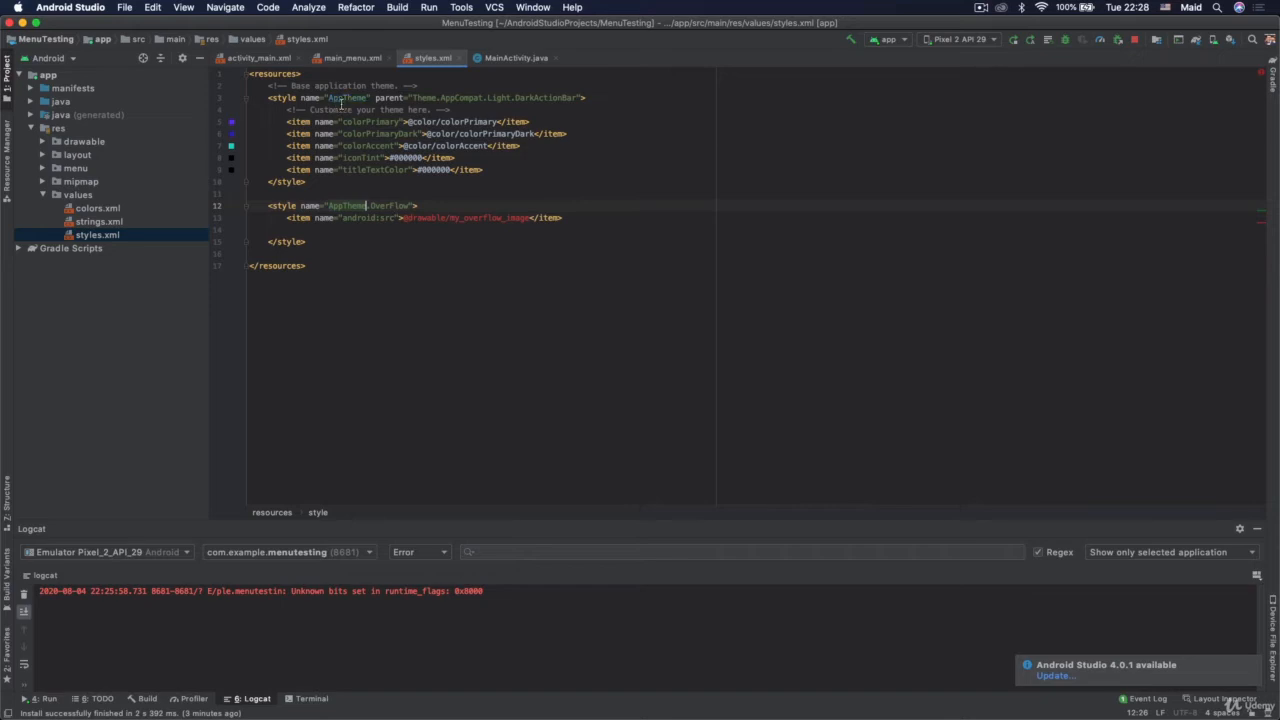
pyautogui.moveTo(348, 98)
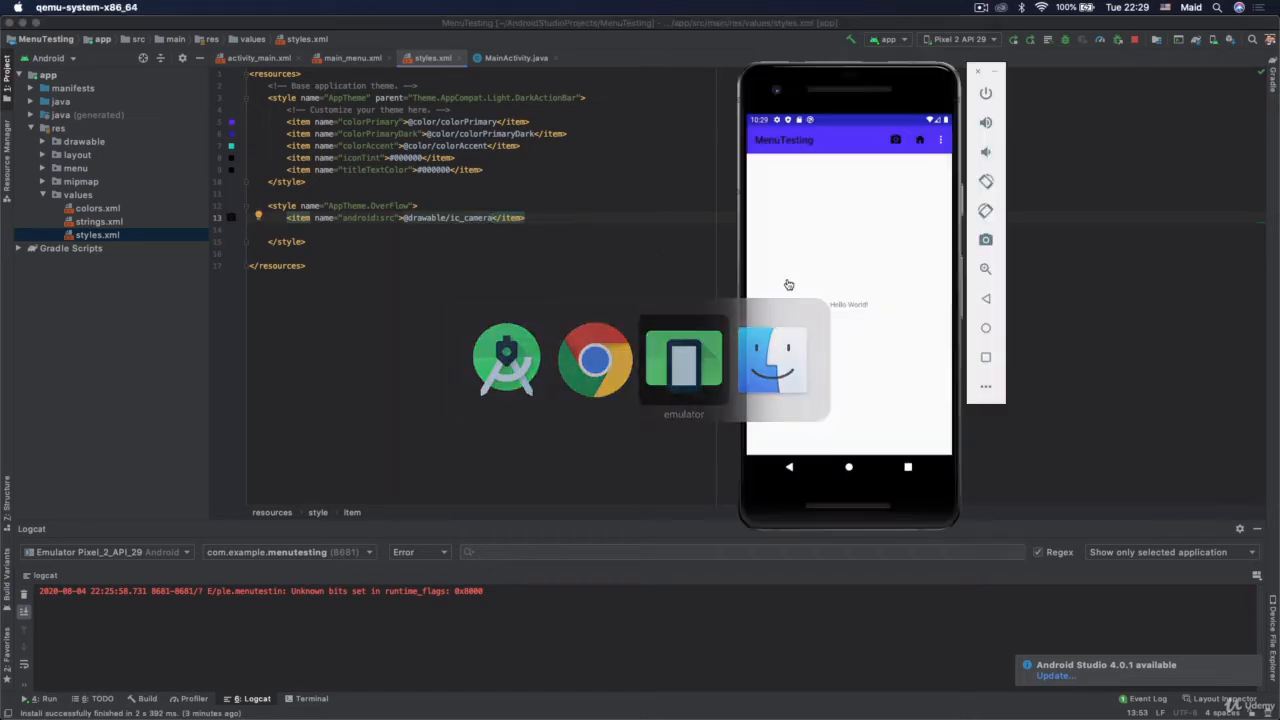
# Bring the emulator to the front to inspect the toolbar's overflow icon.
pyautogui.click(940, 139)
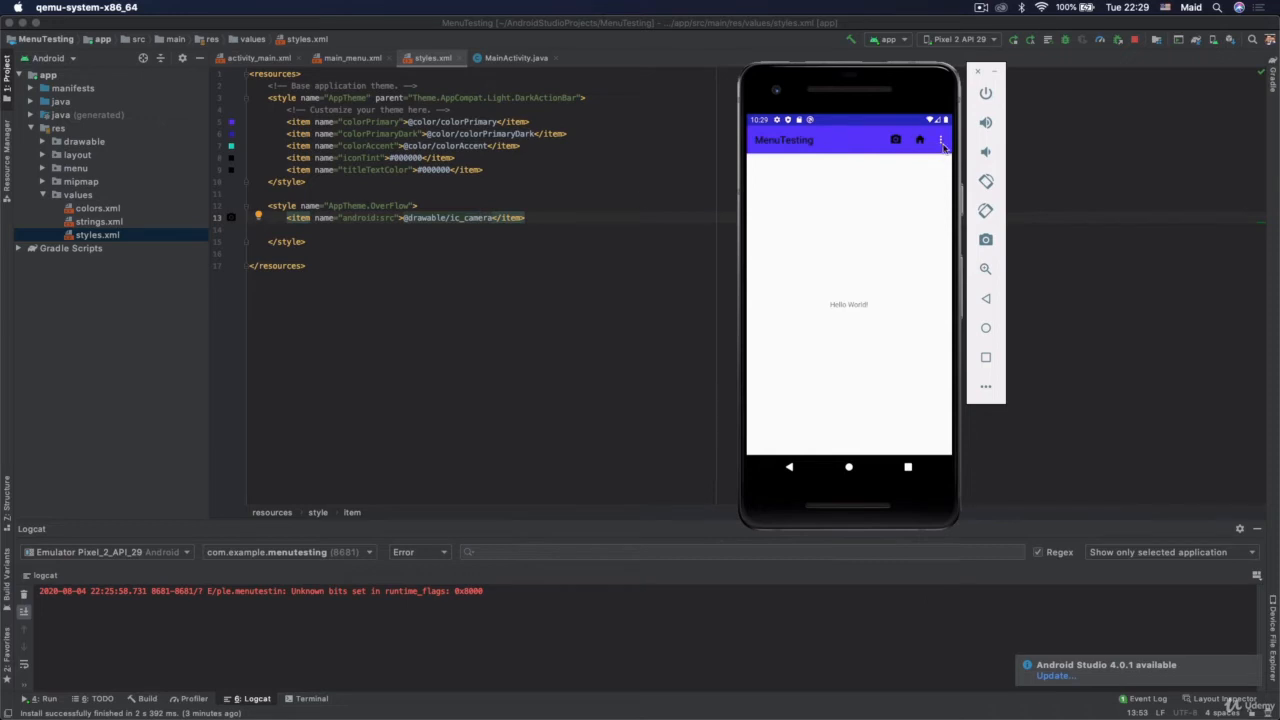
pyautogui.moveTo(568, 227)
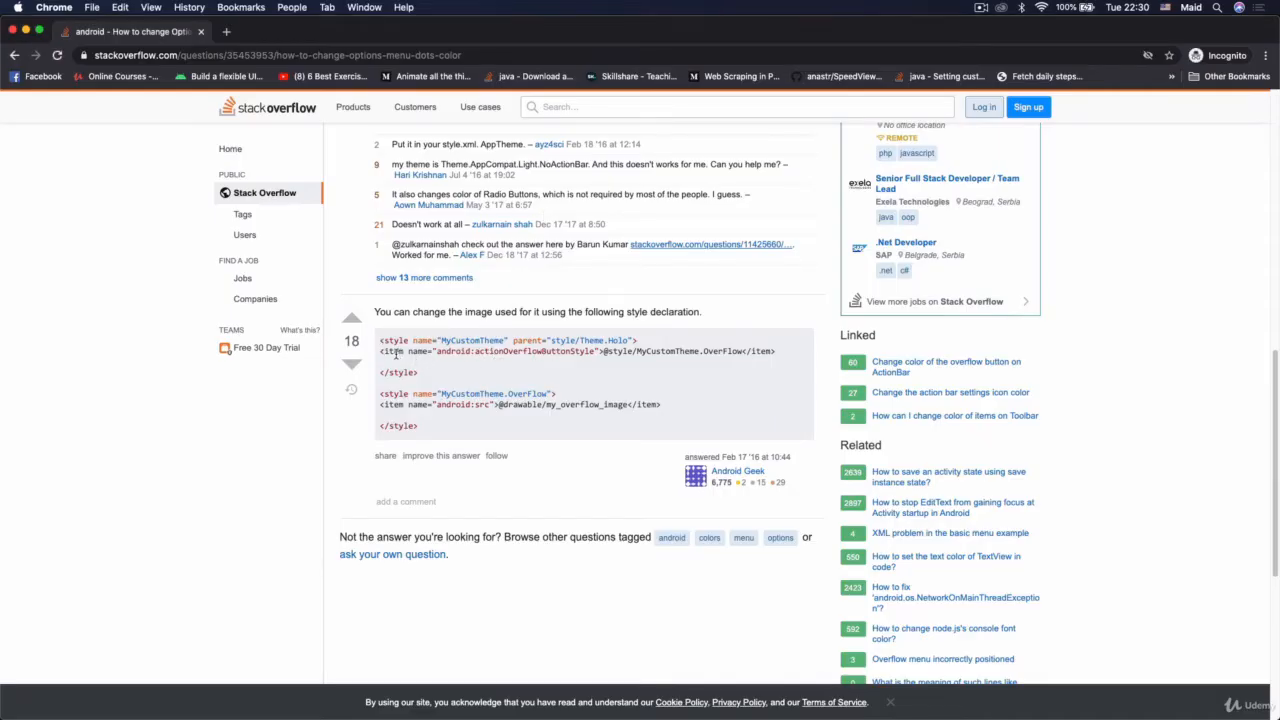
pyautogui.moveTo(493, 363)
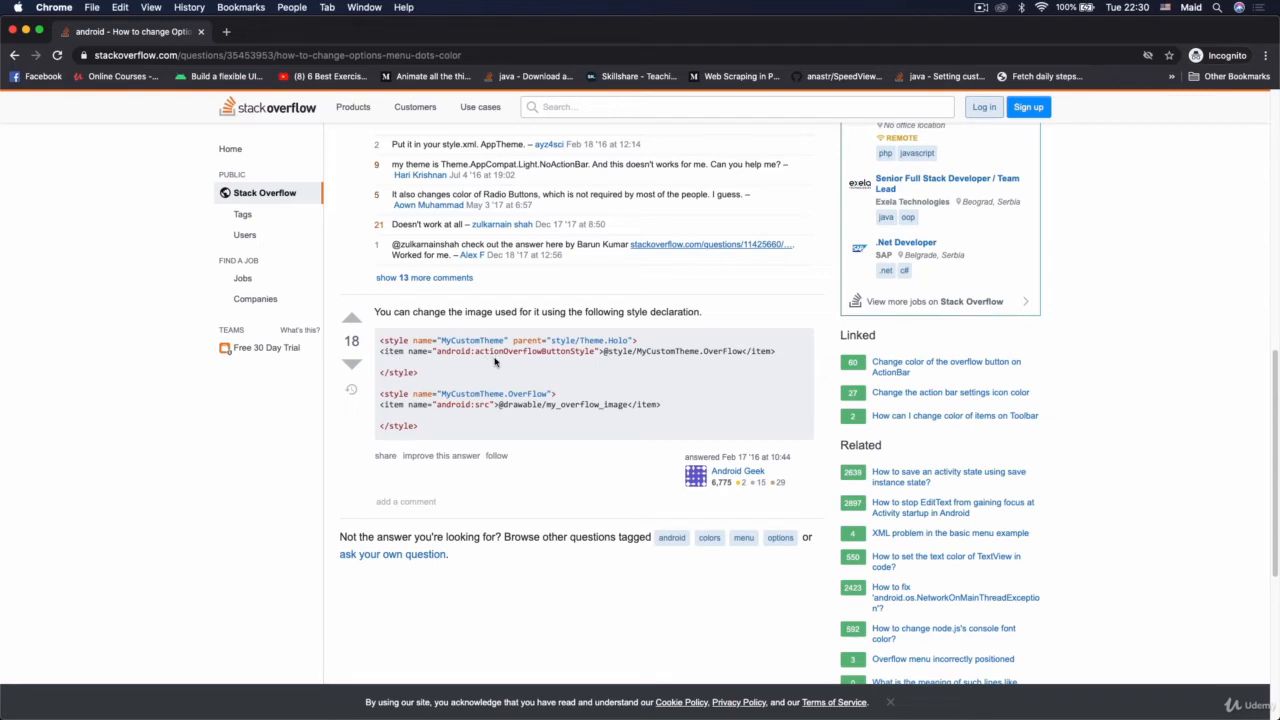
pyautogui.moveTo(524, 351)
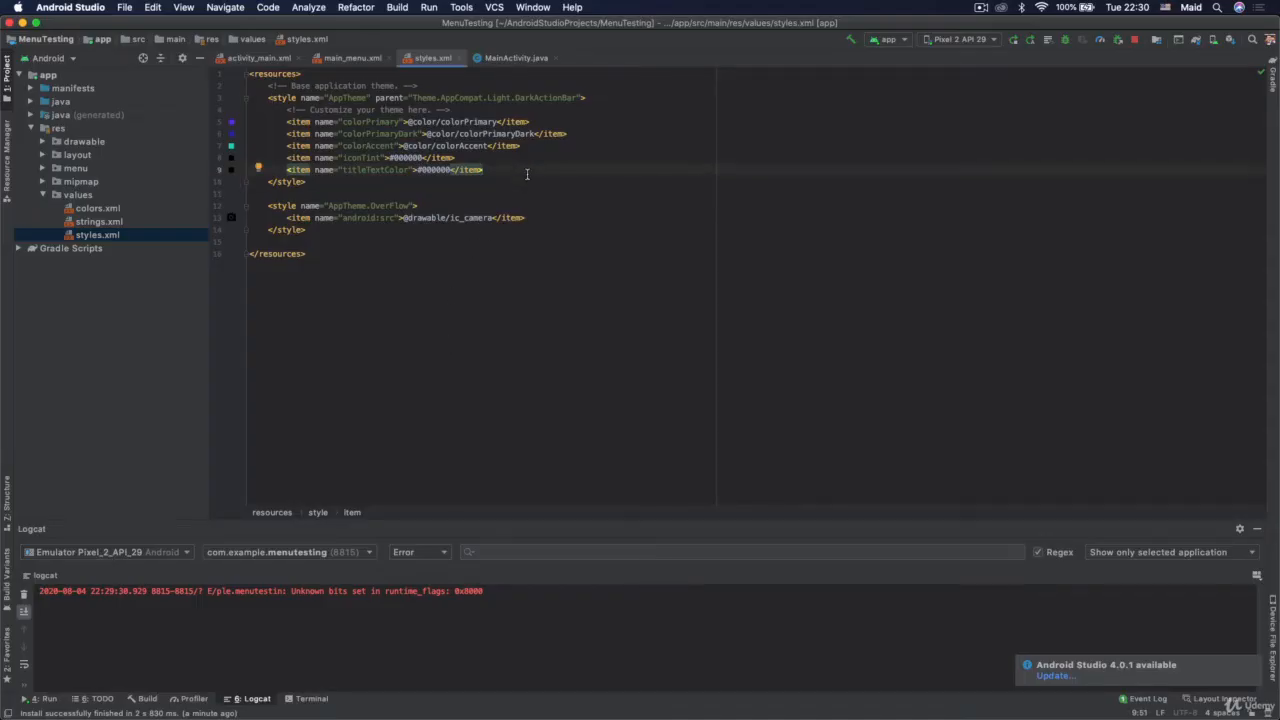
pyautogui.write('<item name="android:actionOverflowButtonStyle">@style/MyCustomTheme.OverFlow</item>')
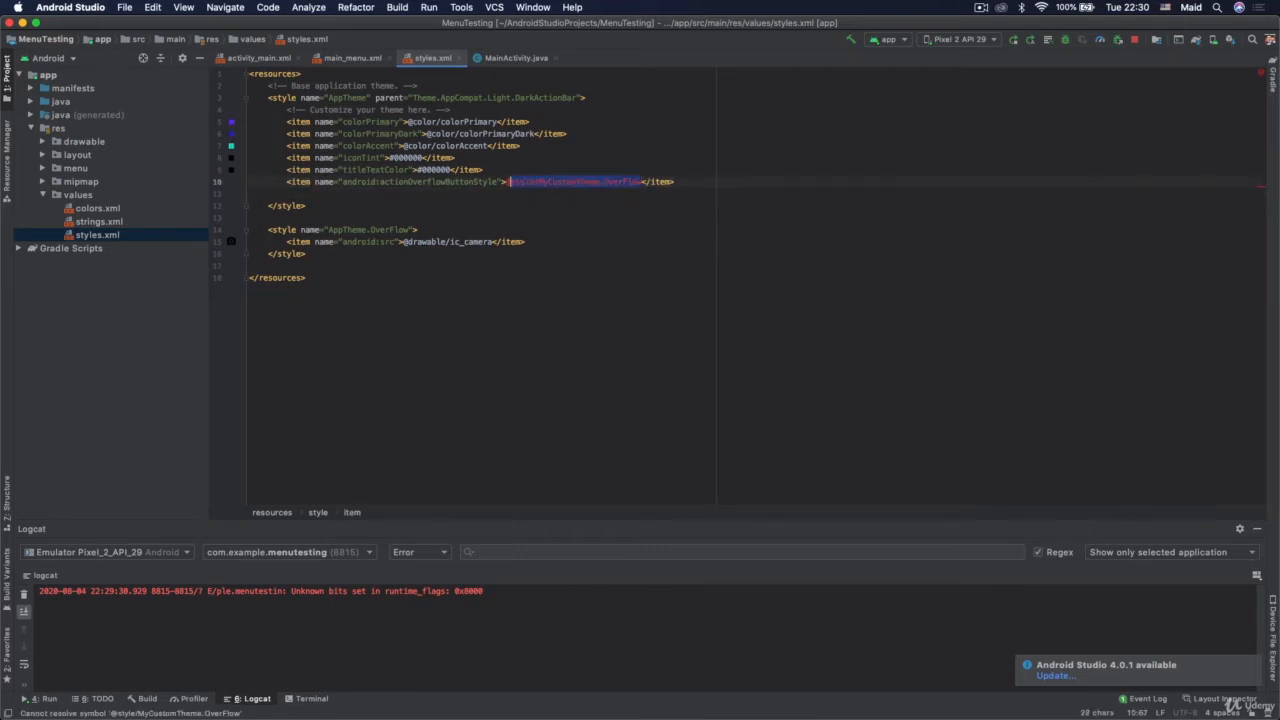
pyautogui.write('@style/')
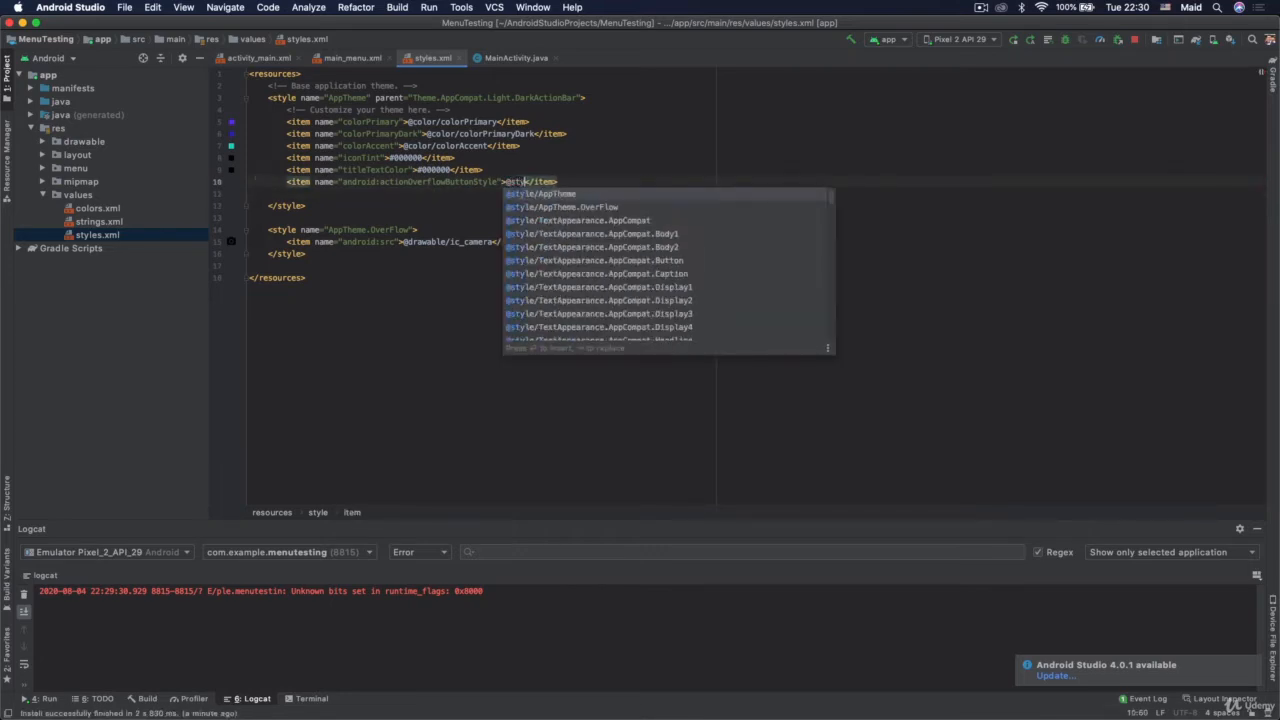
pyautogui.click(561, 207)
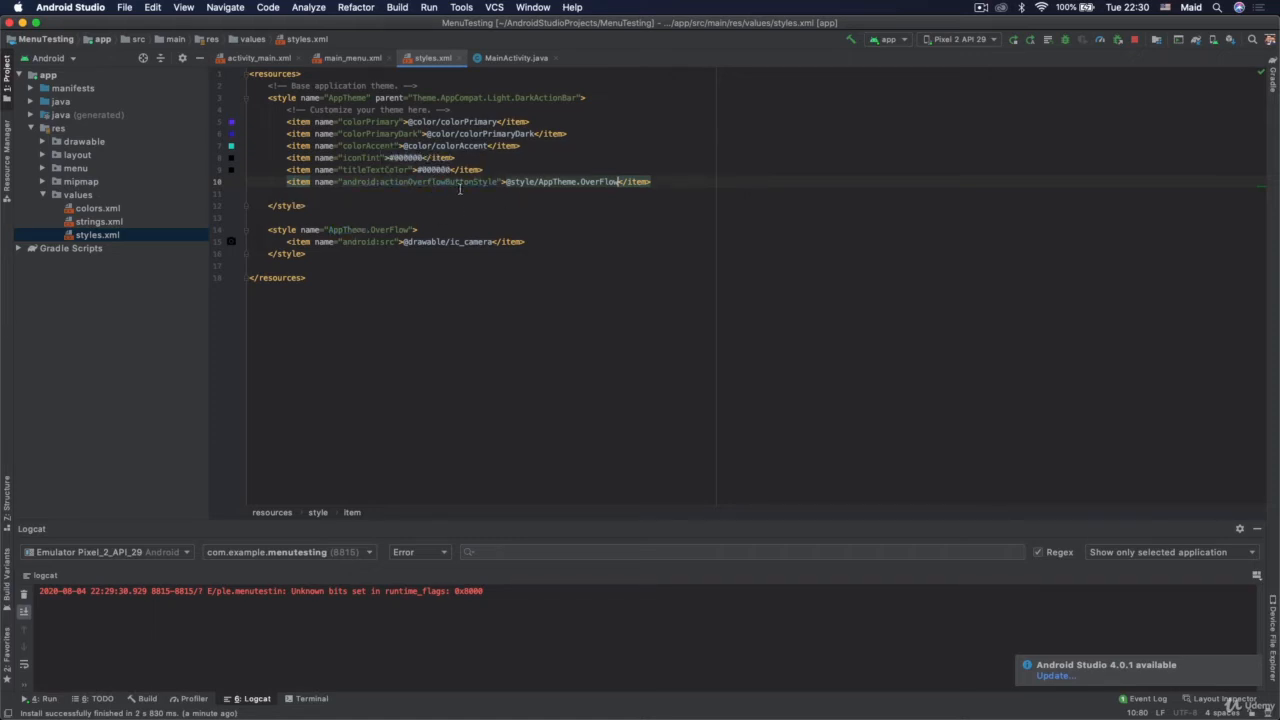
pyautogui.moveTo(465, 181)
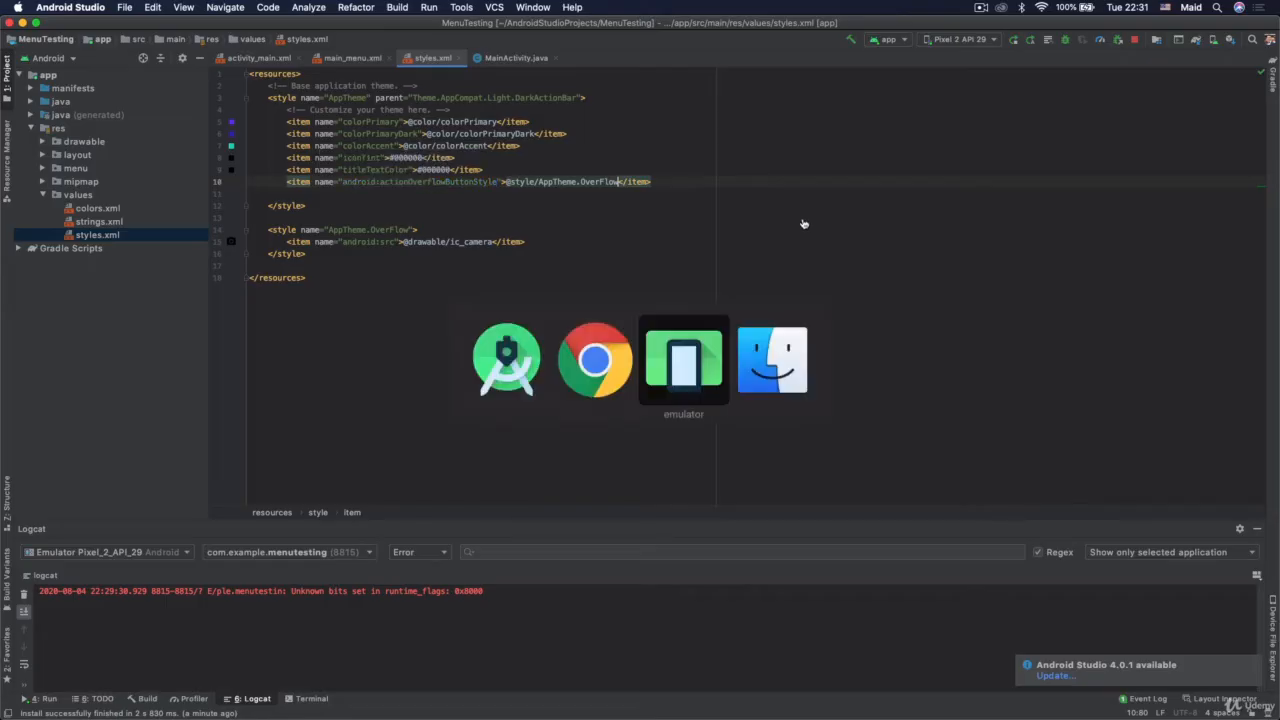
pyautogui.click(684, 358)
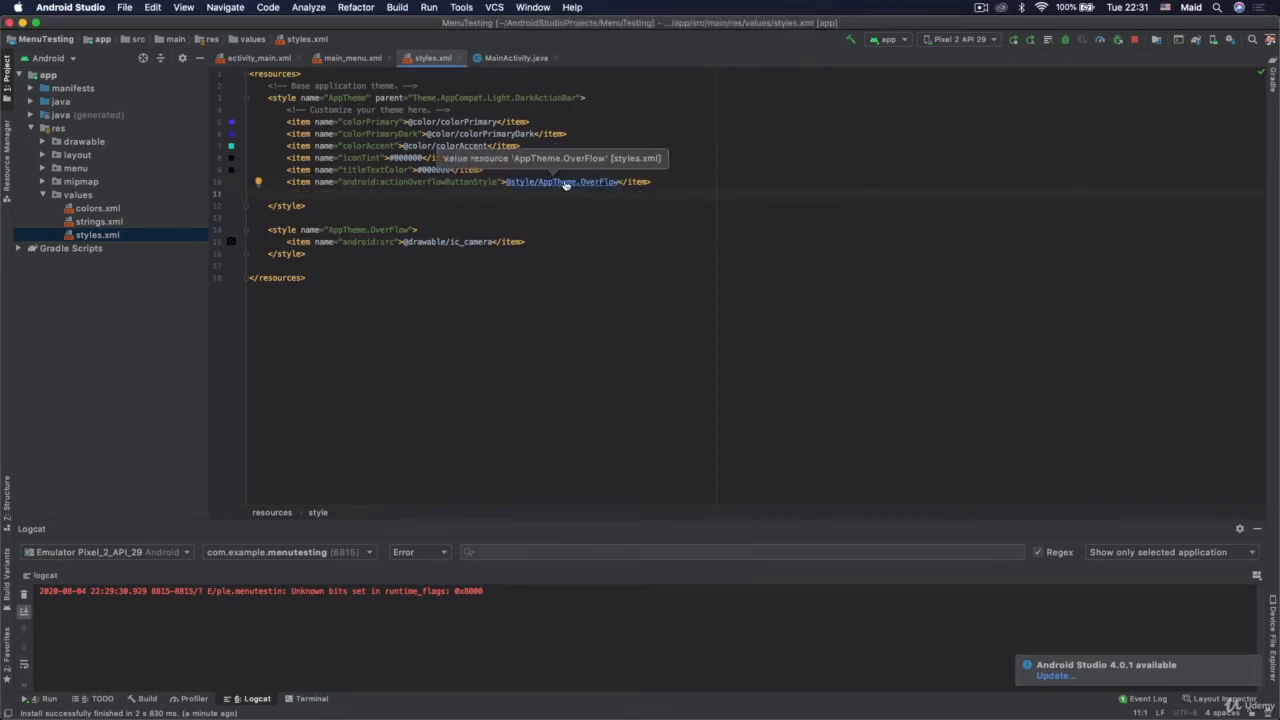
pyautogui.click(345, 229)
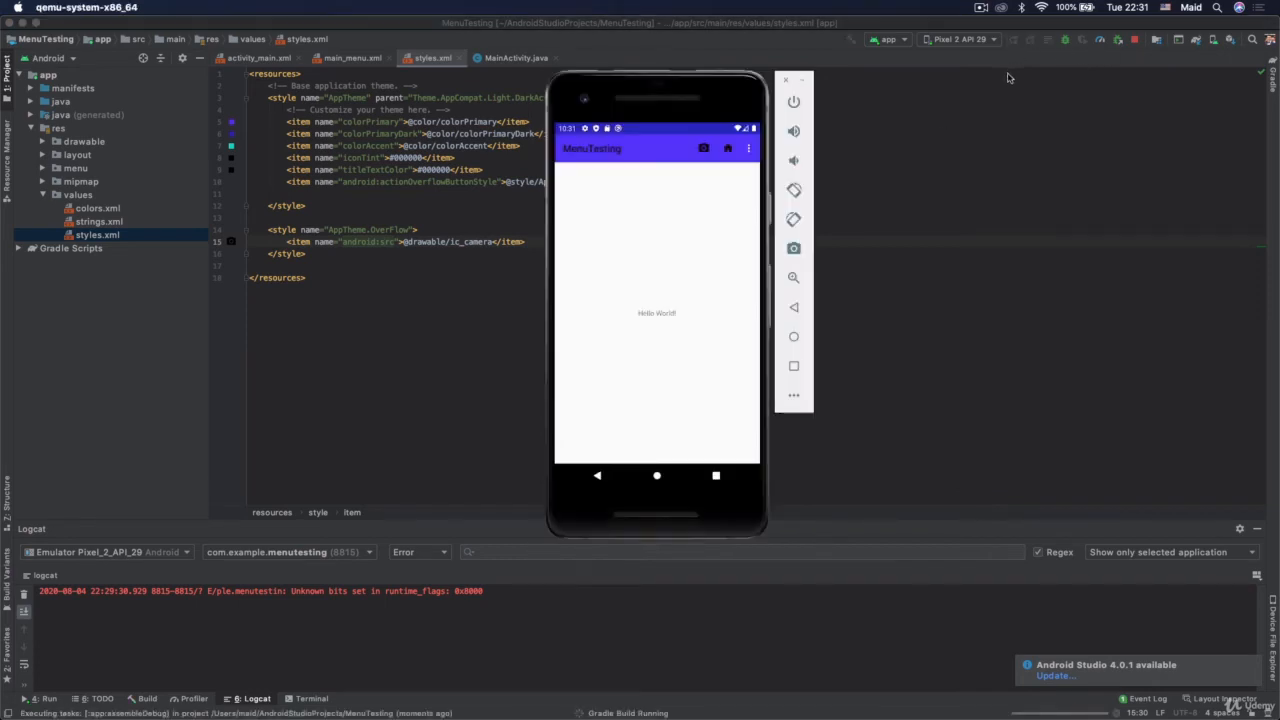
pyautogui.moveTo(763, 163)
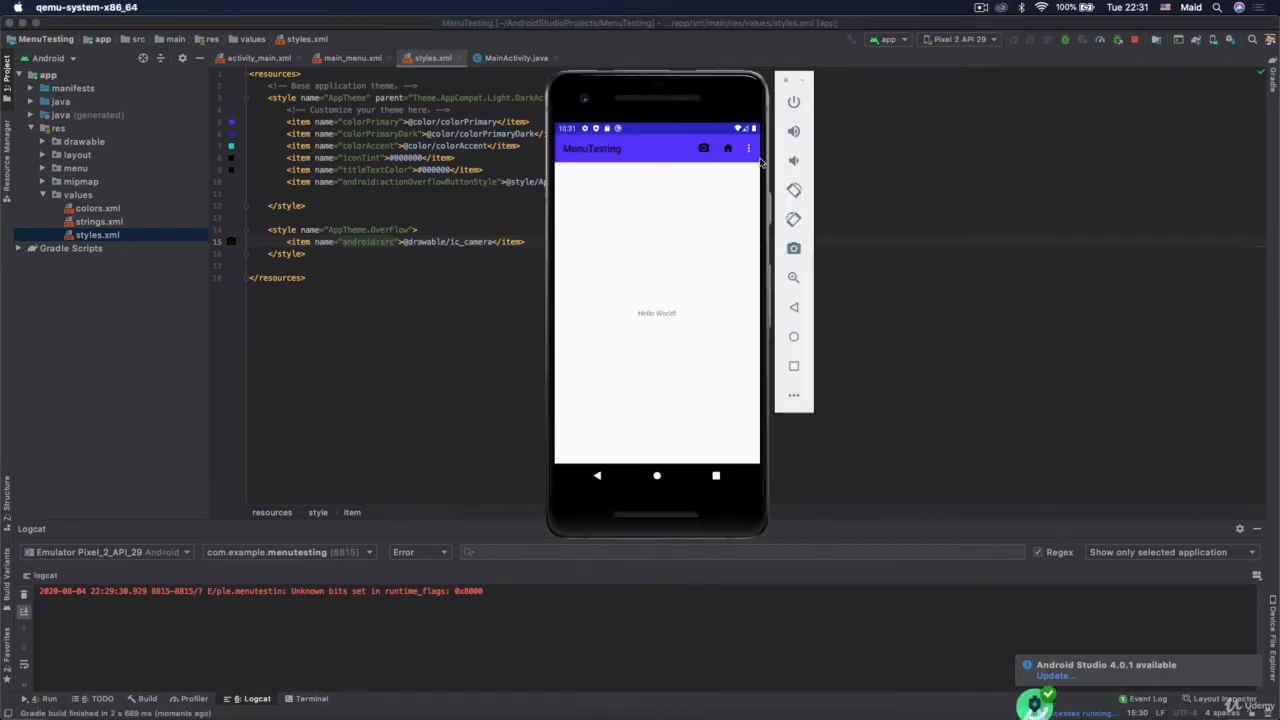
# Check in the emulator that a camera icon now replaces the overflow dots.
pyautogui.click(657, 475)
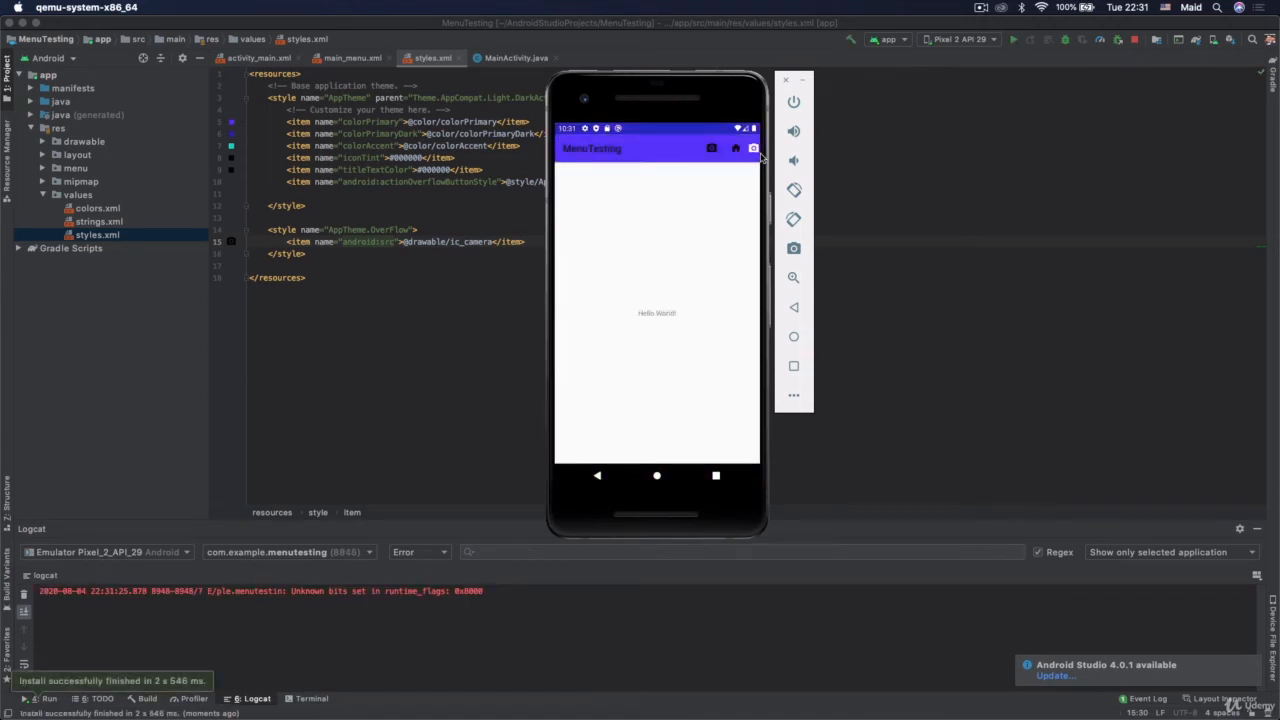
pyautogui.moveTo(748, 205)
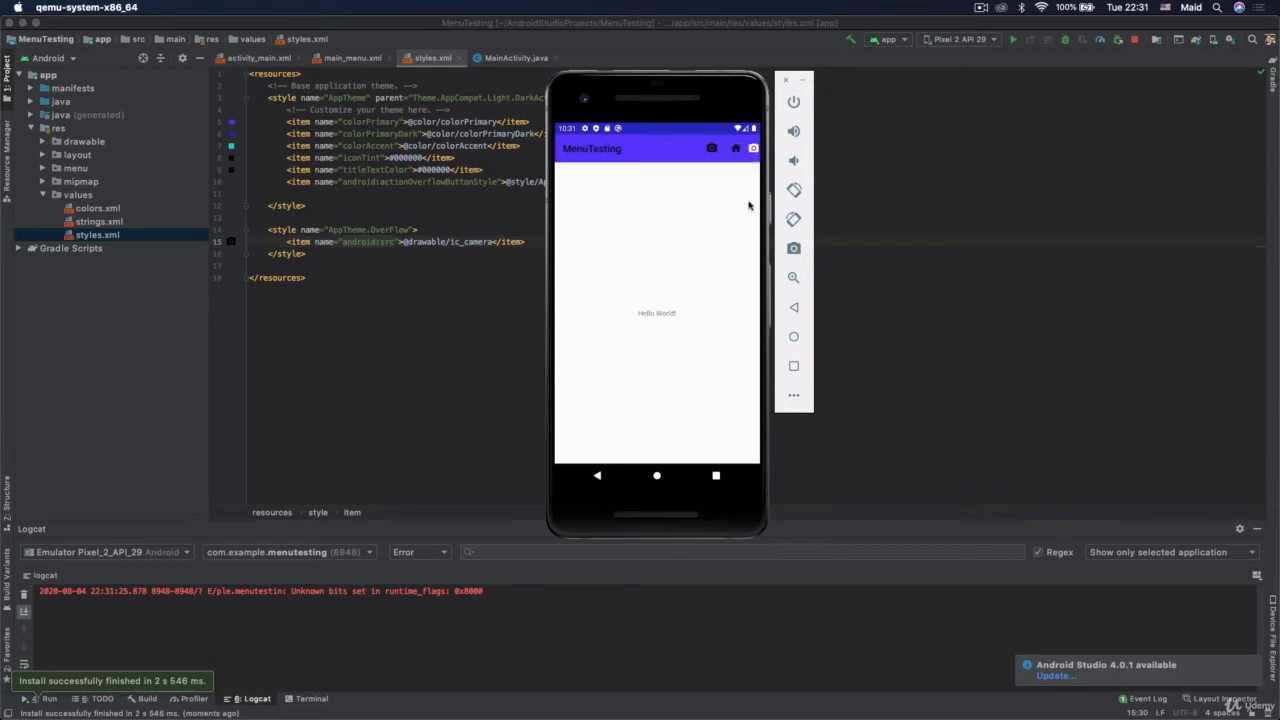
pyautogui.moveTo(580, 242)
pyautogui.write('<item name="c')
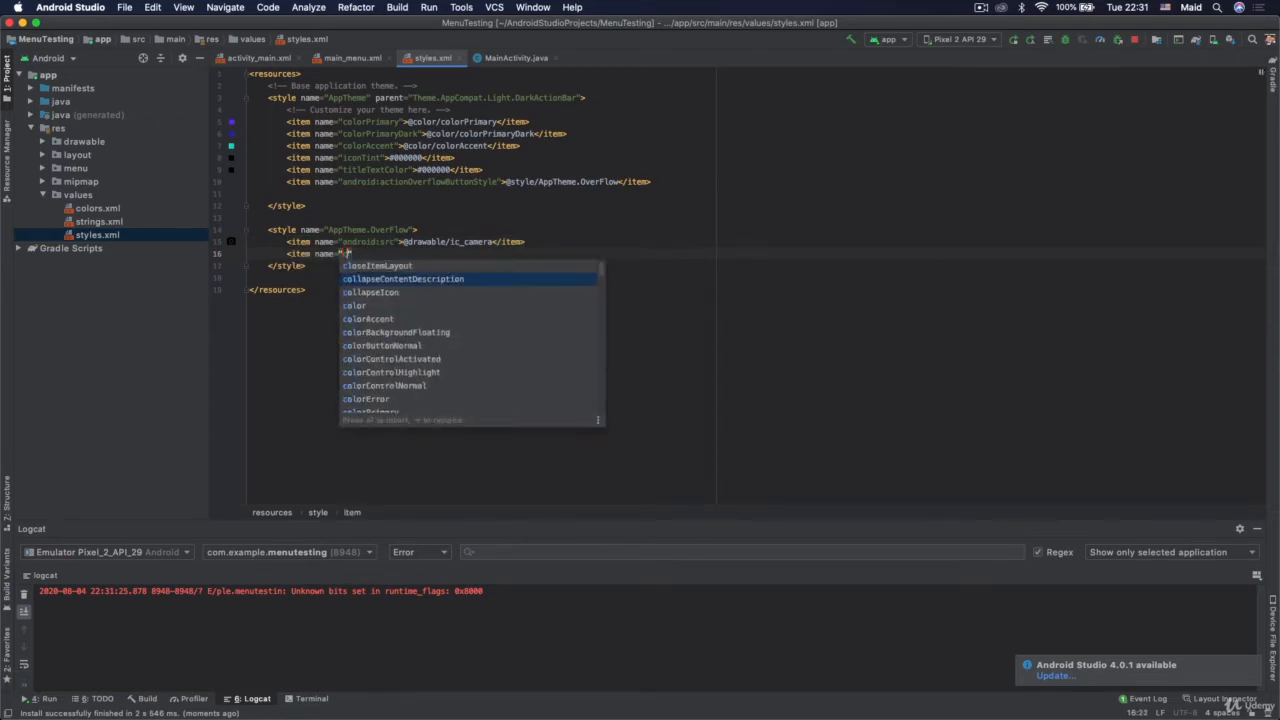
# Add a tint item #ffff52 to AppTheme.OverFlow and redeploy the app to the emulator.
pyautogui.write('tint')
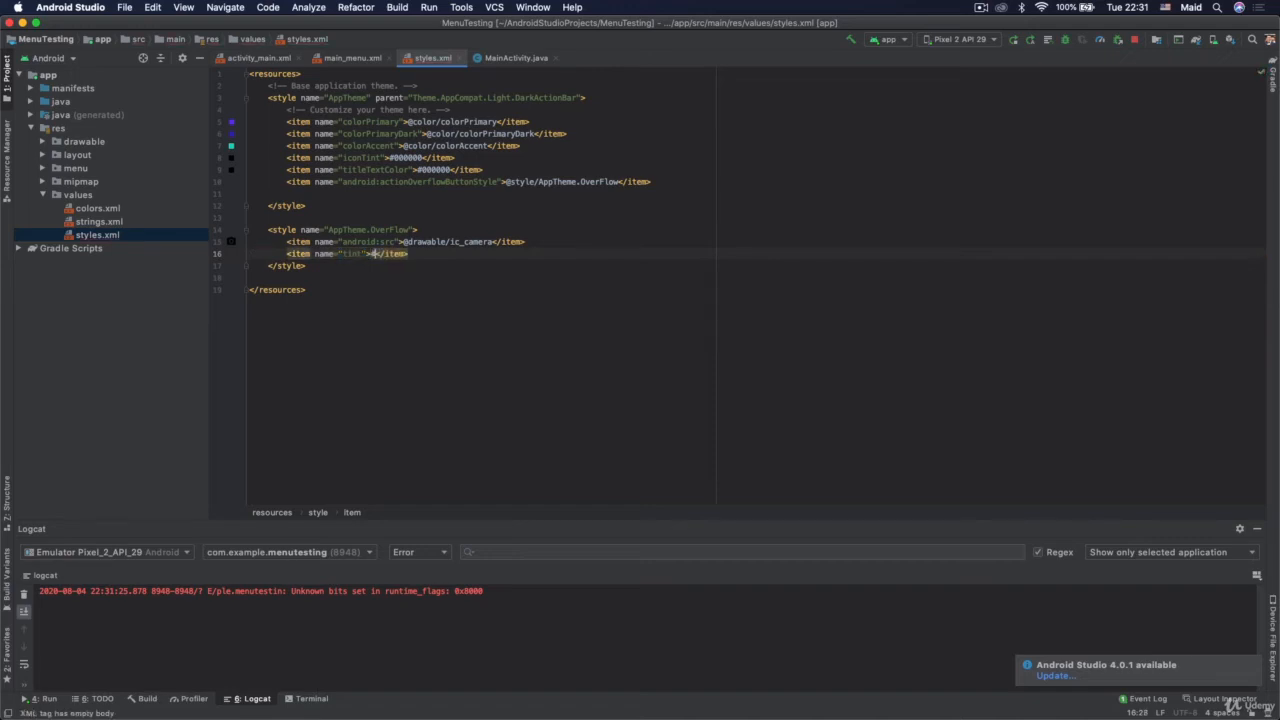
pyautogui.write('#ffffff')
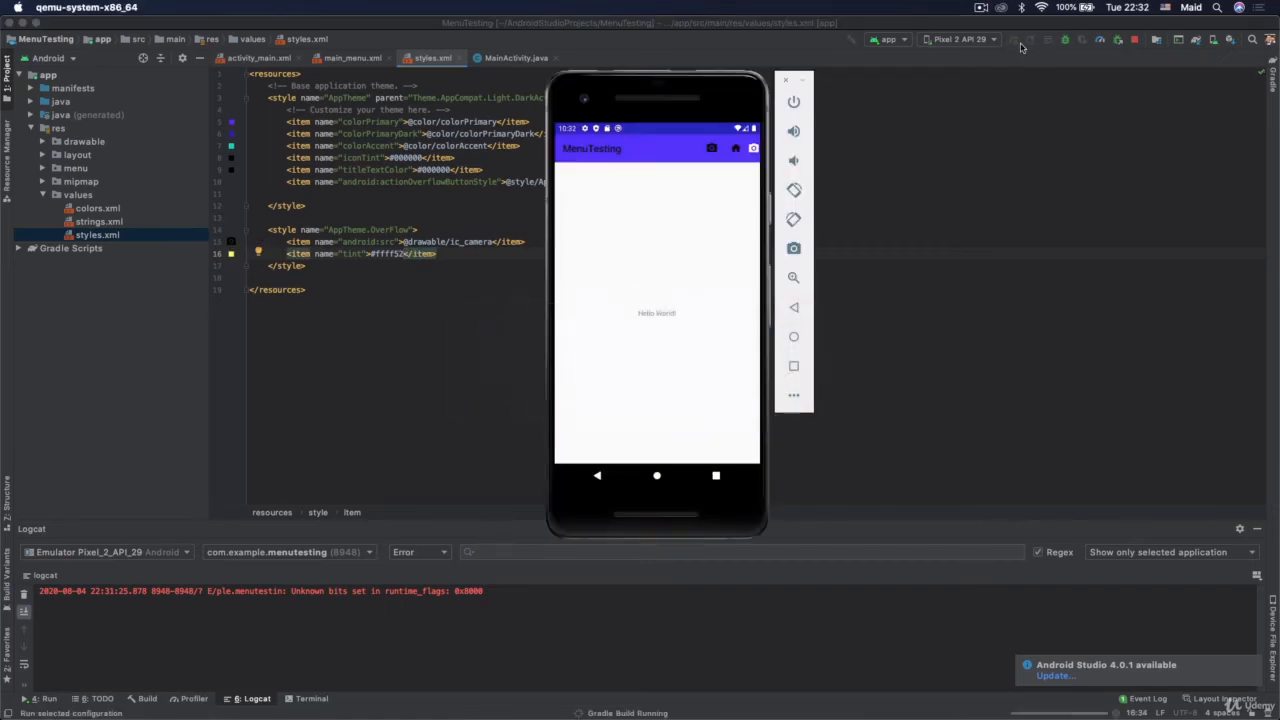
pyautogui.click(1028, 40)
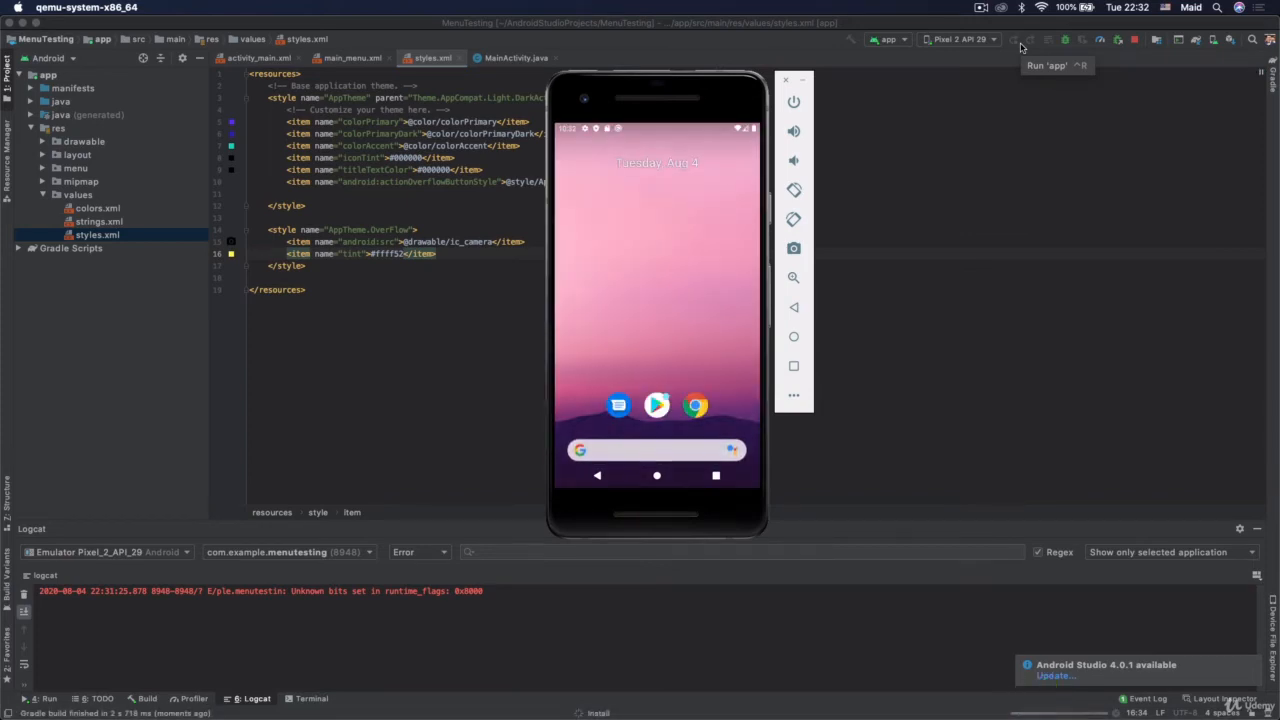
pyautogui.click(1012, 39)
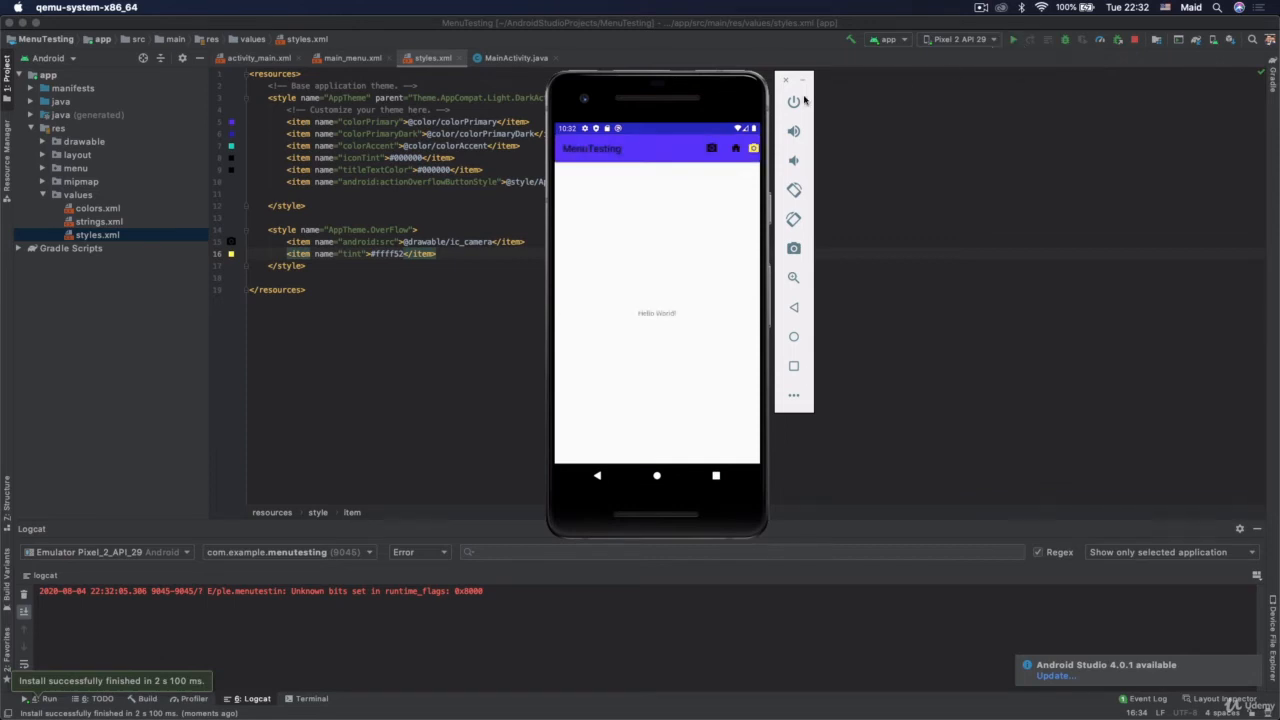
pyautogui.click(753, 148)
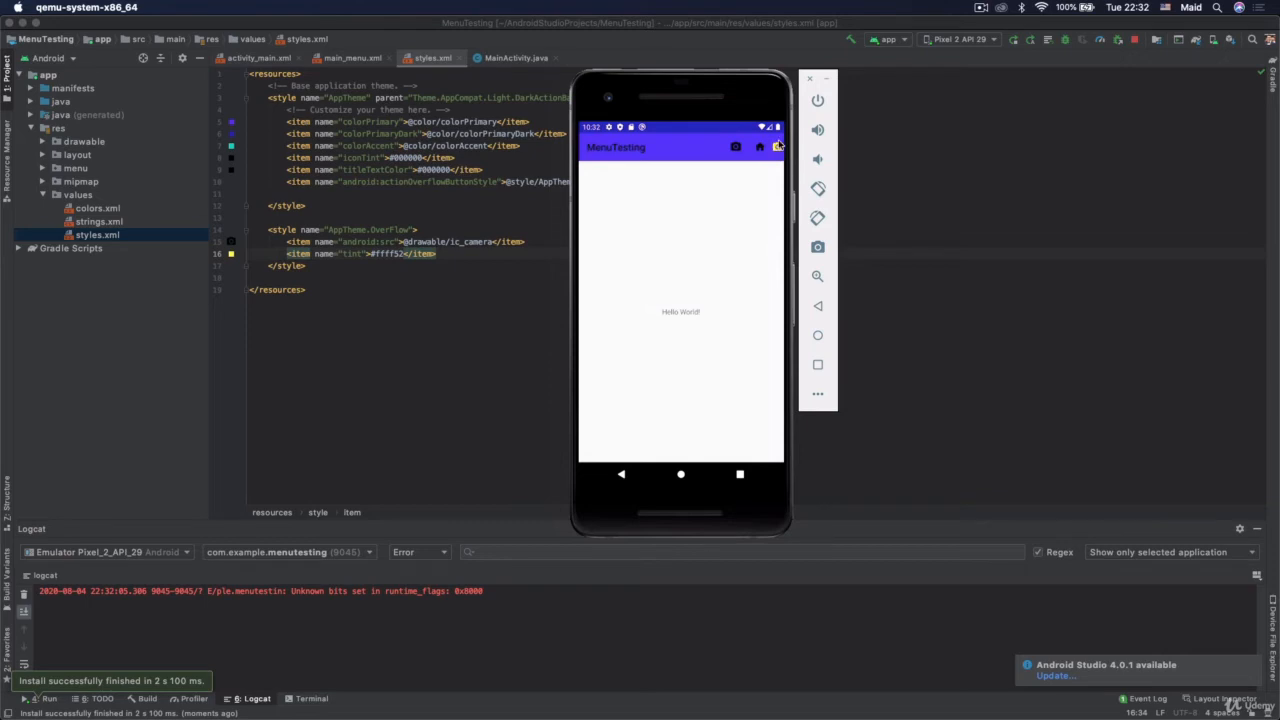
pyautogui.moveTo(173, 688)
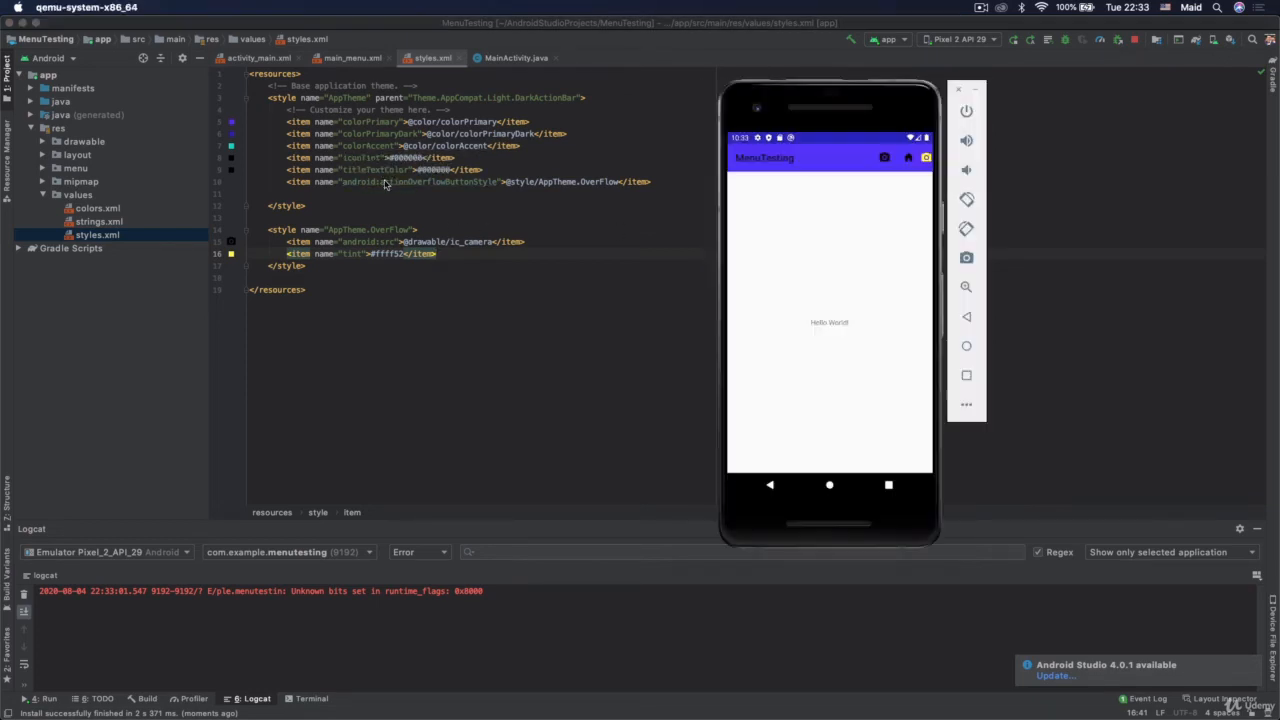
pyautogui.moveTo(470, 197)
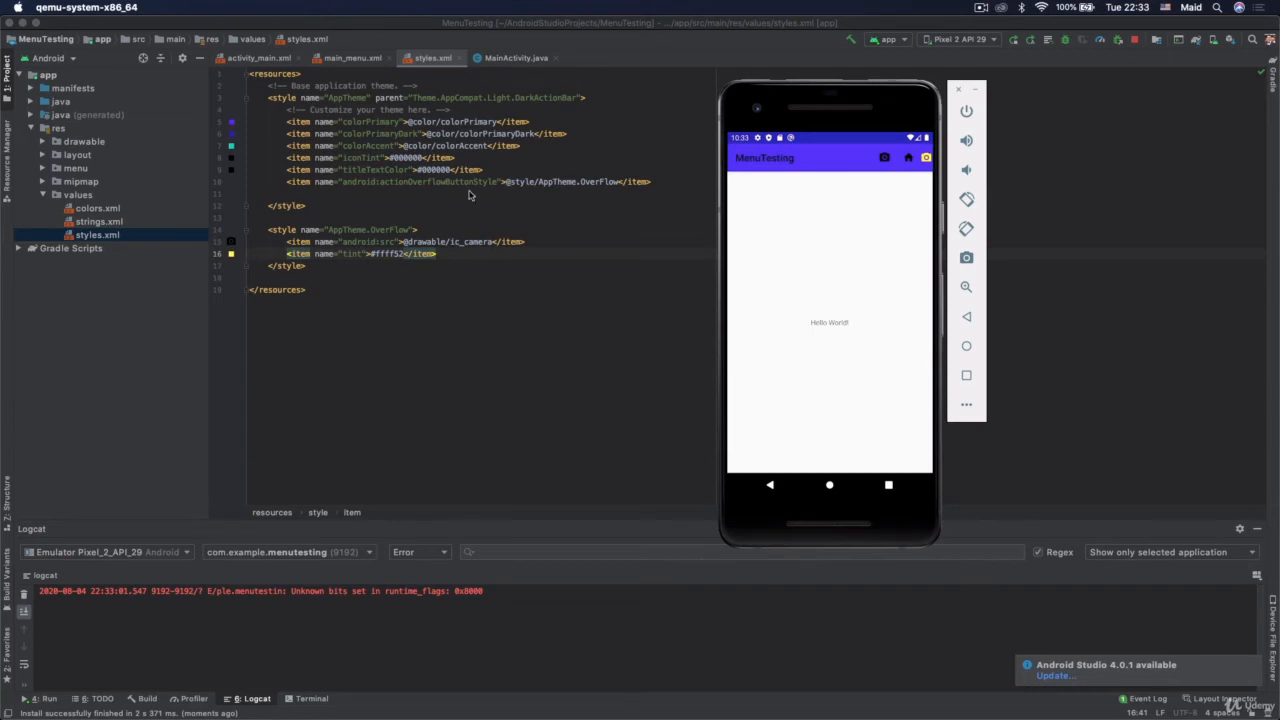
pyautogui.moveTo(446, 253)
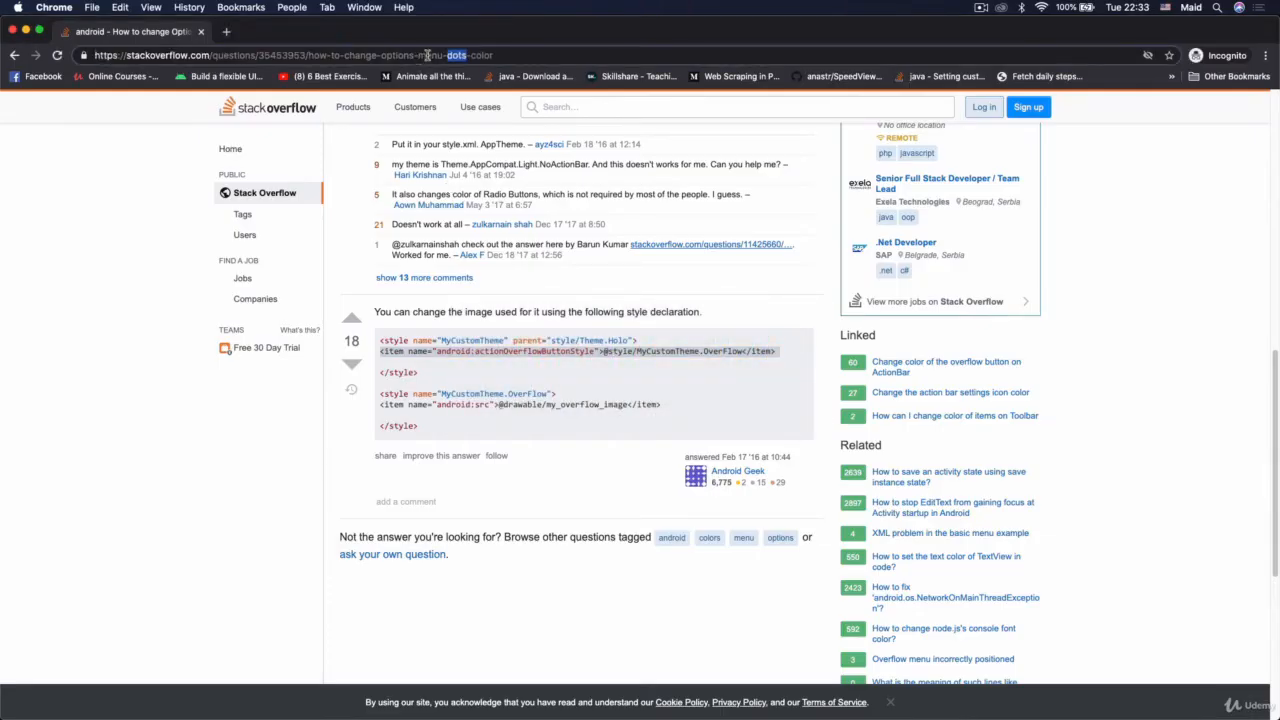
# Search Chrome for adding space beside the overflow icon and scroll to the padding answer.
pyautogui.write('how to add space to the')
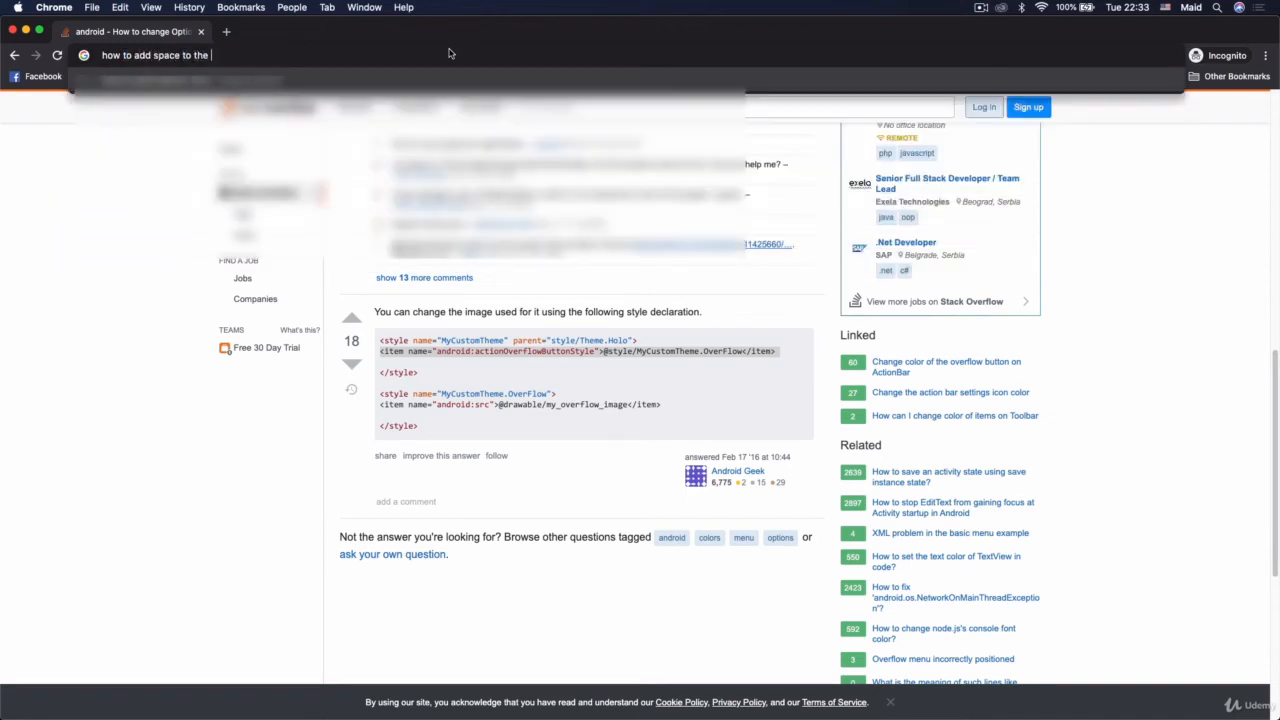
pyautogui.press('Return')
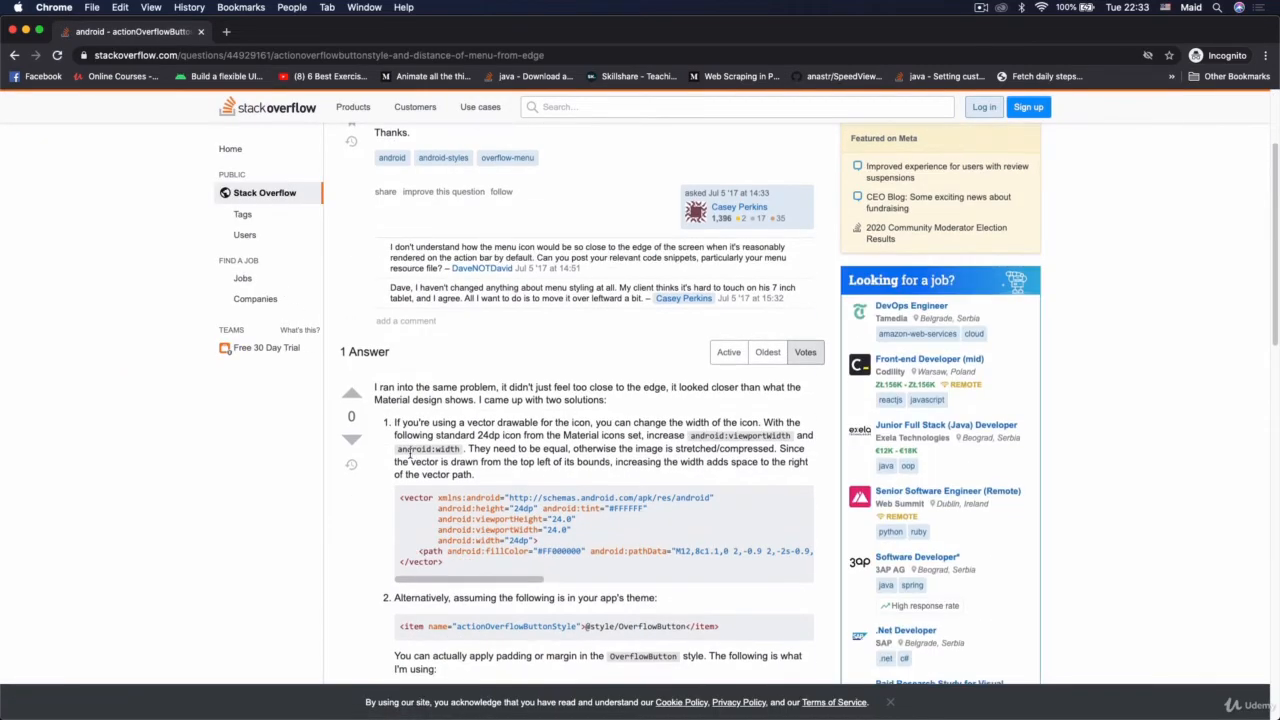
pyautogui.scroll(-3)
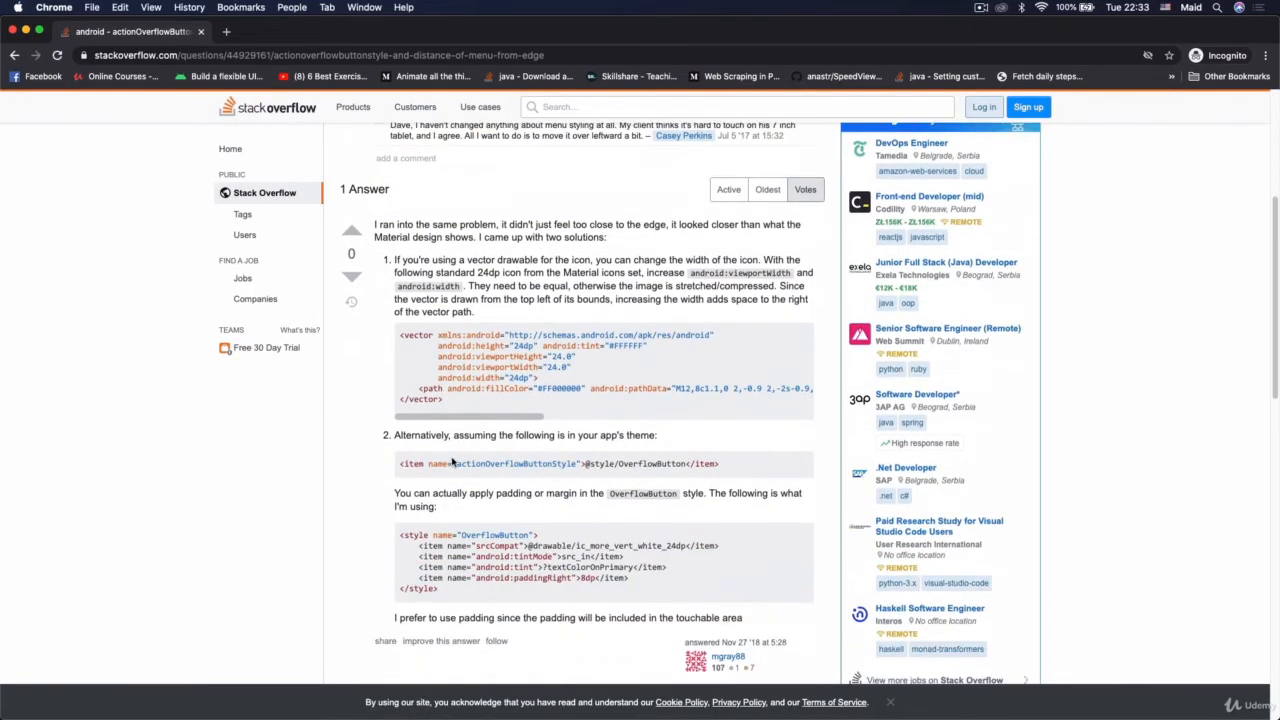
pyautogui.scroll(-3)
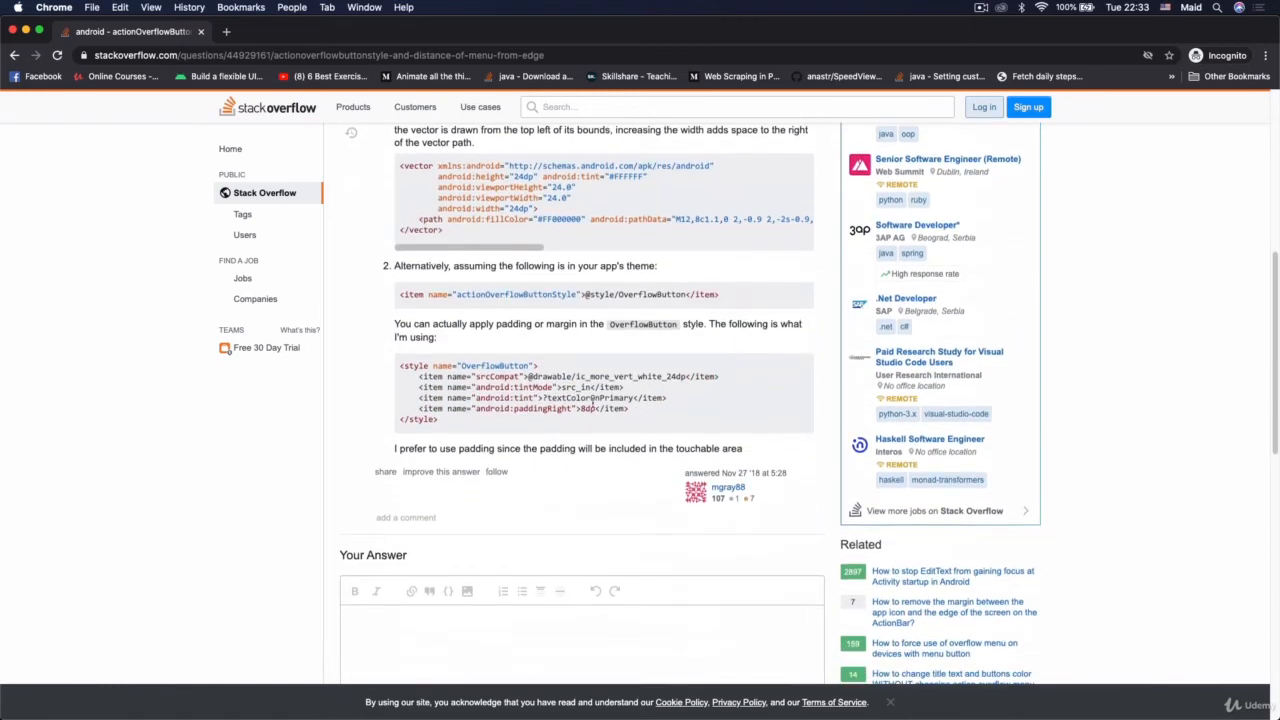
pyautogui.scroll(-3)
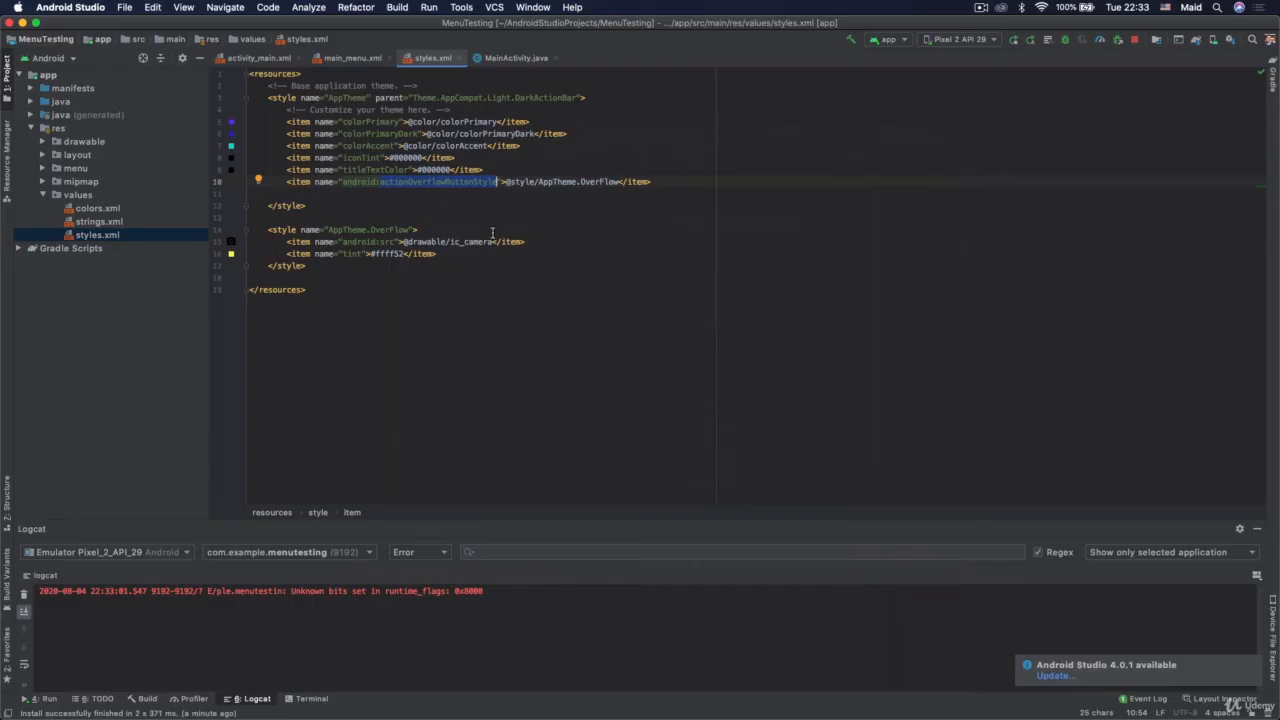
# Add android:paddingRight 8dp to AppTheme.OverFlow in styles.xml.
pyautogui.write('<item name="android:paddingRight">8dp</item>')
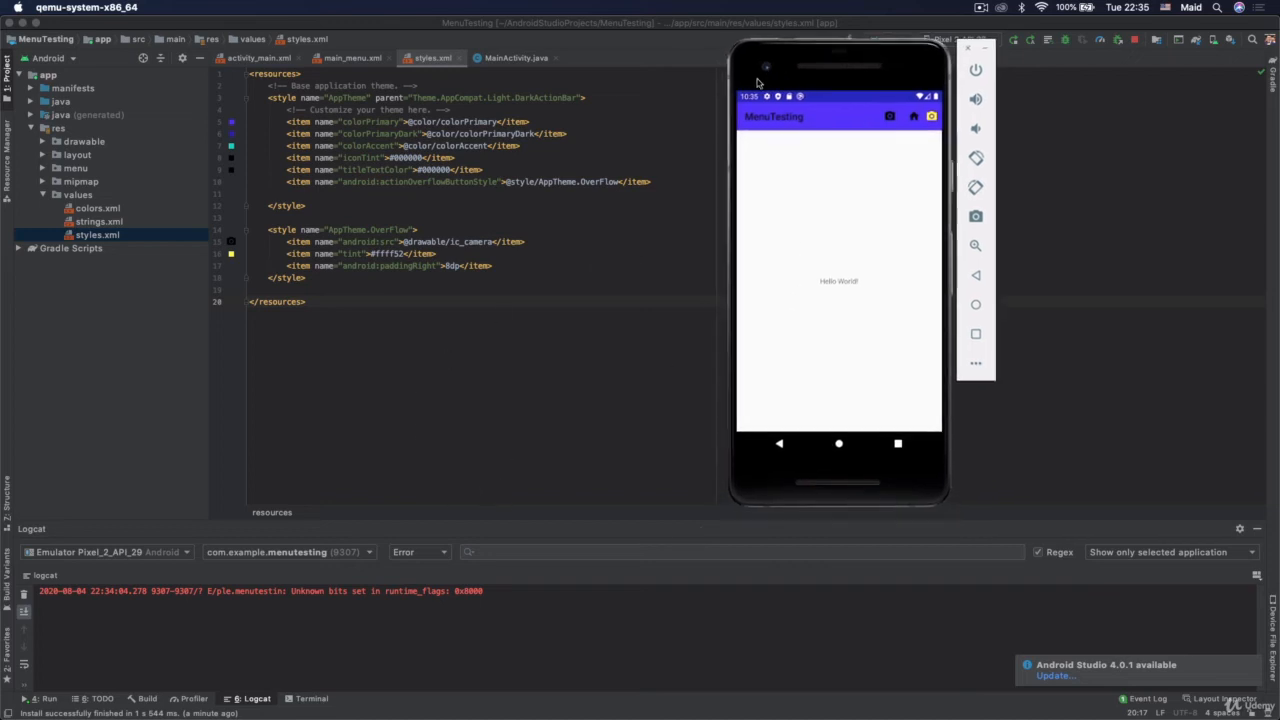
pyautogui.moveTo(592, 230)
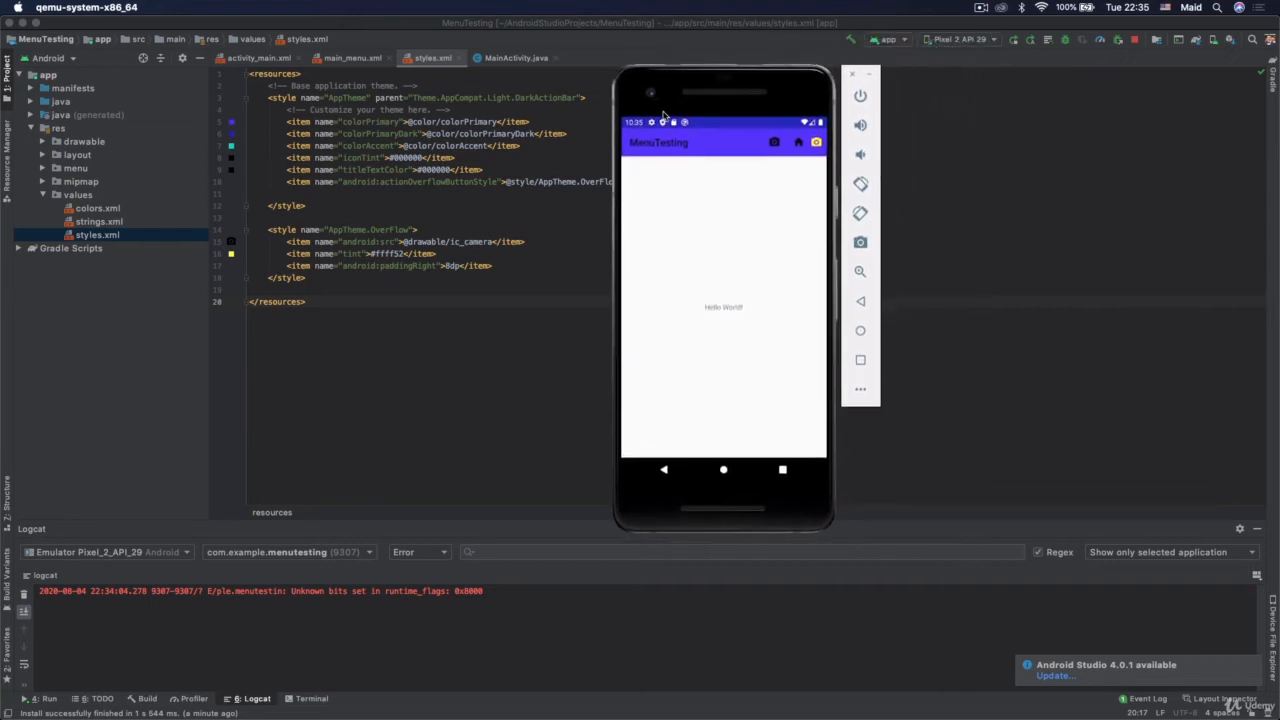
pyautogui.moveTo(650, 184)
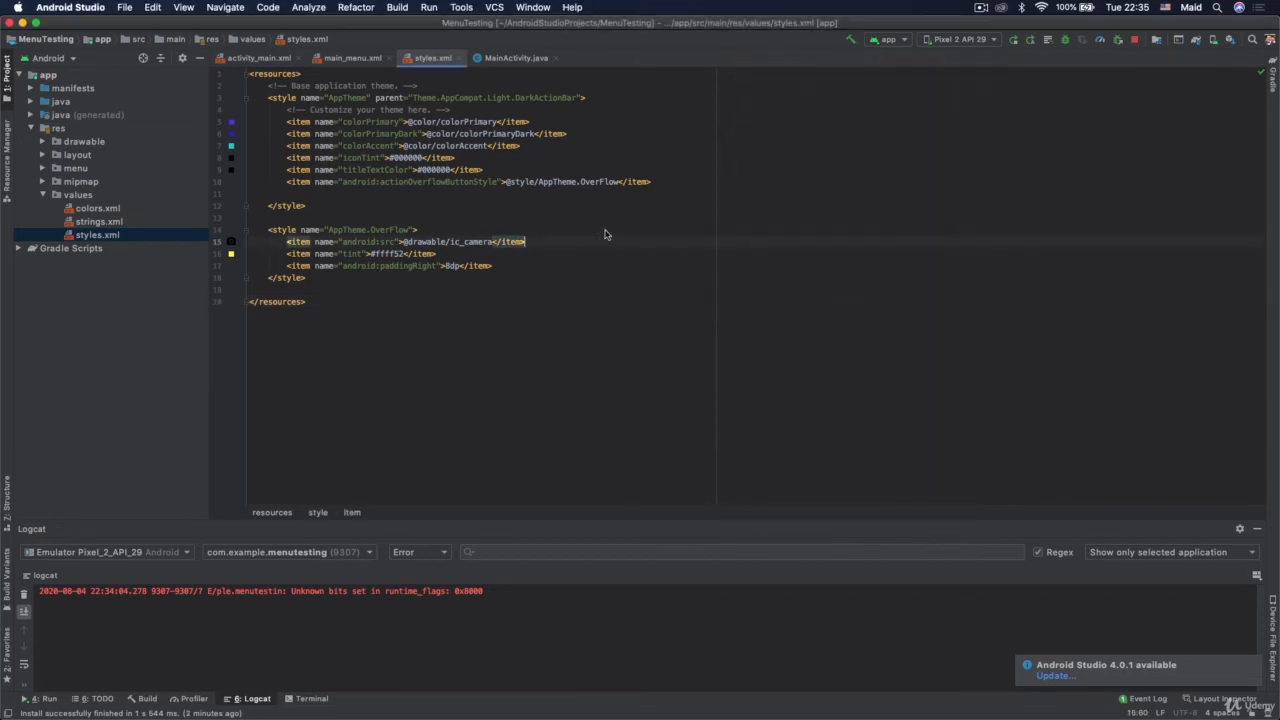
pyautogui.moveTo(370, 121)
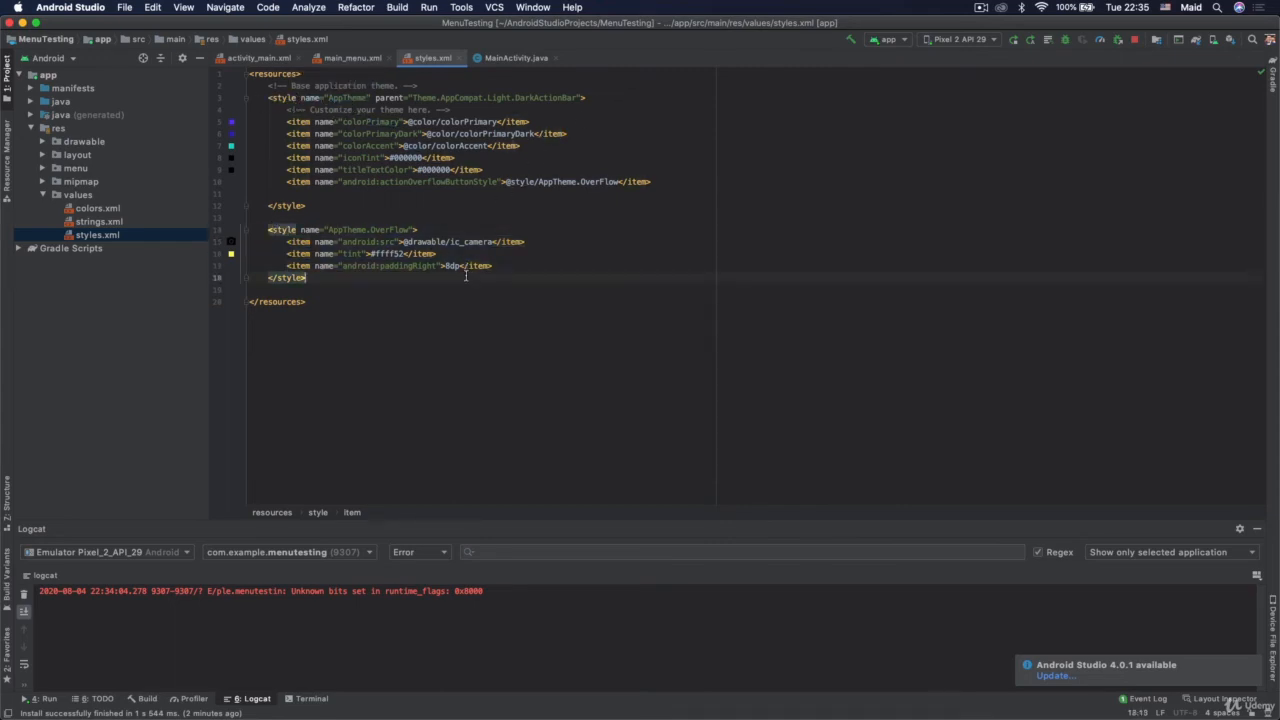
# Expand the java folder and view AndroidManifest.xml to confirm the launcher activity uses AppTheme.
pyautogui.click(60, 101)
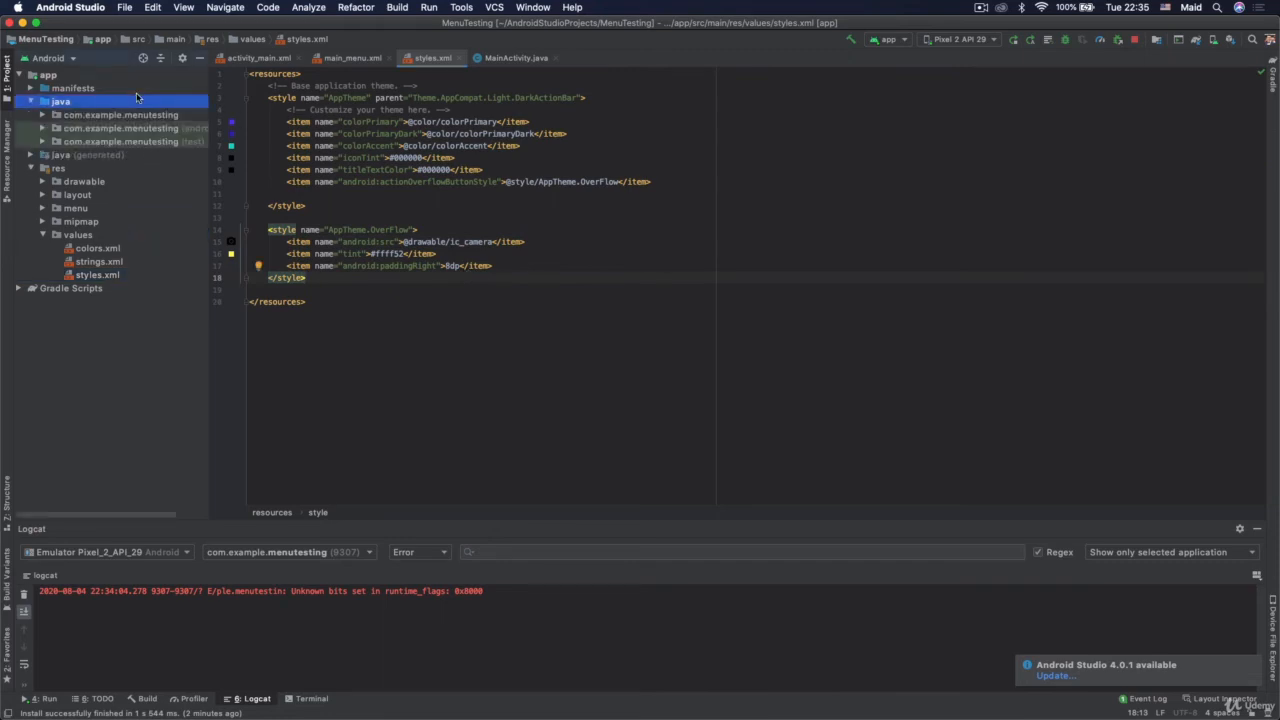
pyautogui.click(523, 57)
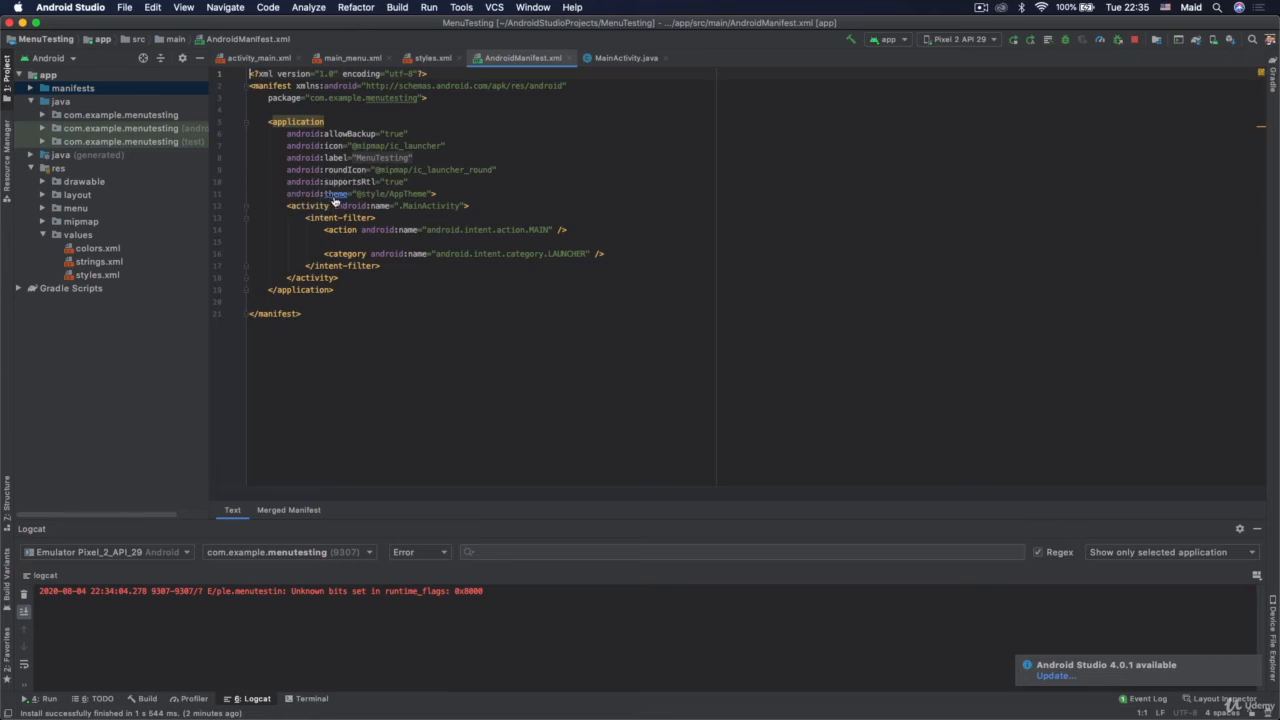
pyautogui.moveTo(367, 189)
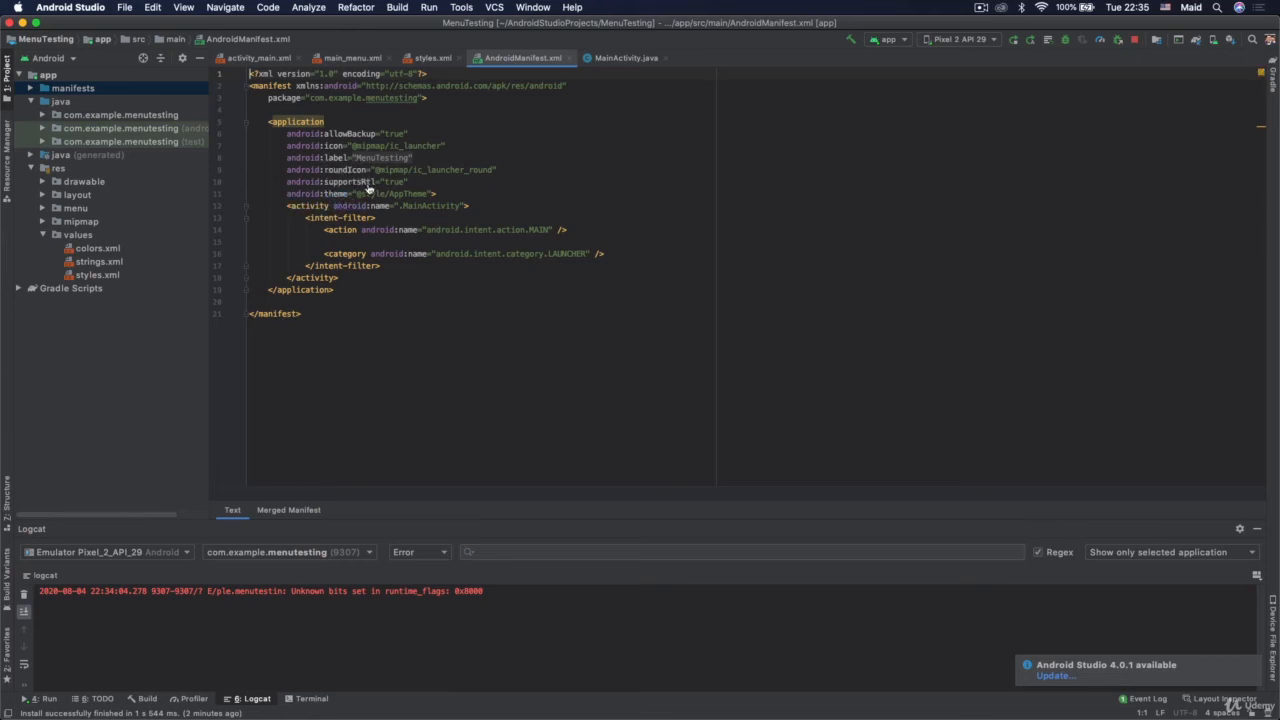
pyautogui.click(432, 57)
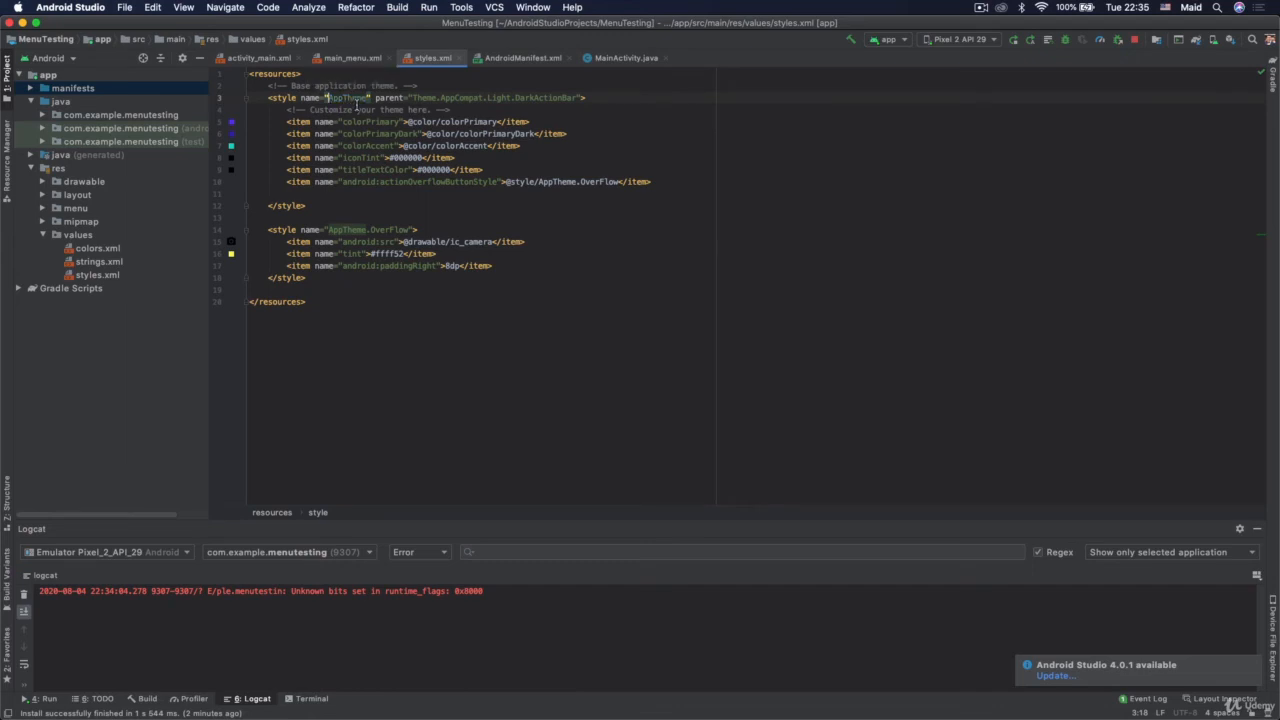
pyautogui.click(521, 57)
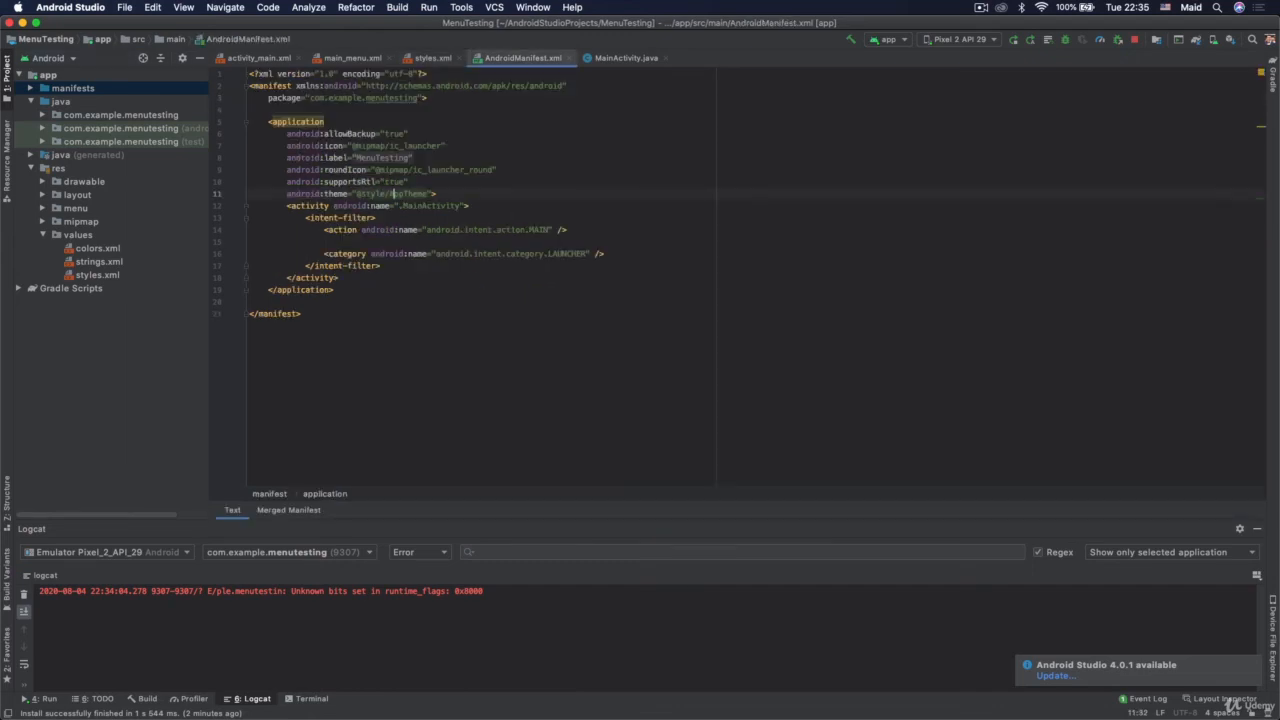
pyautogui.click(433, 57)
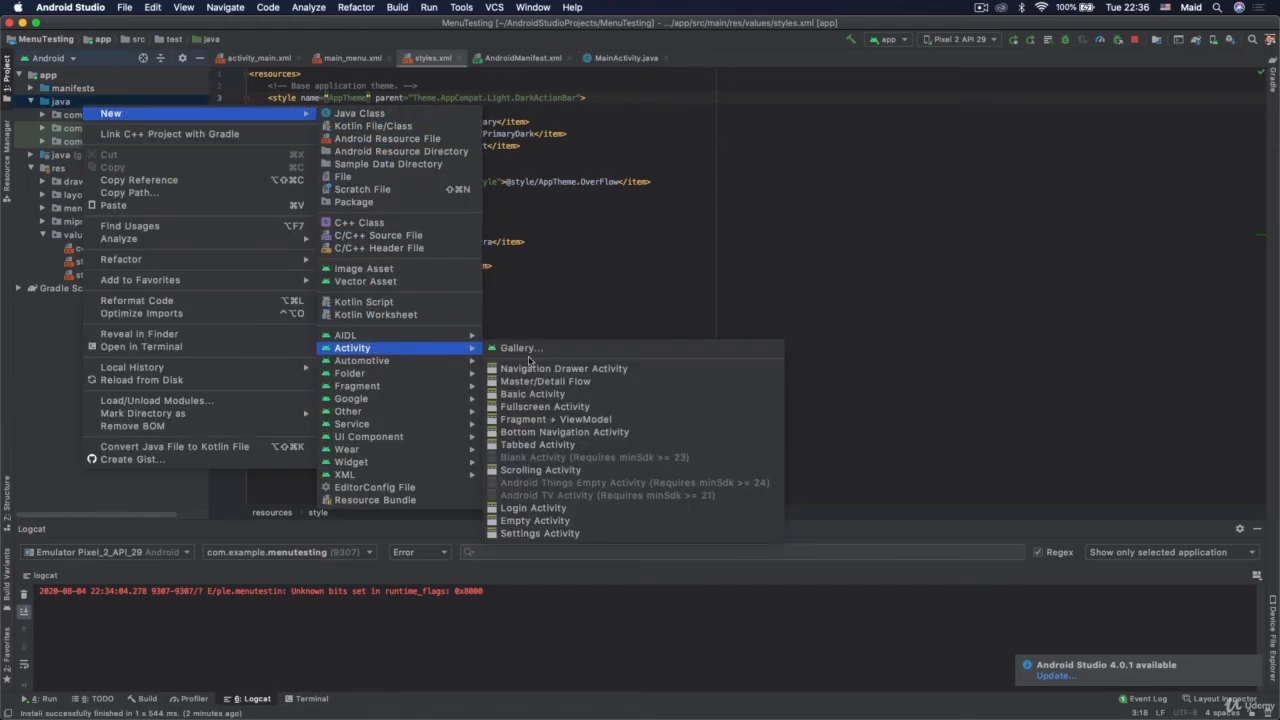
# Create a new Empty Activity named MainActivity2.
pyautogui.click(534, 520)
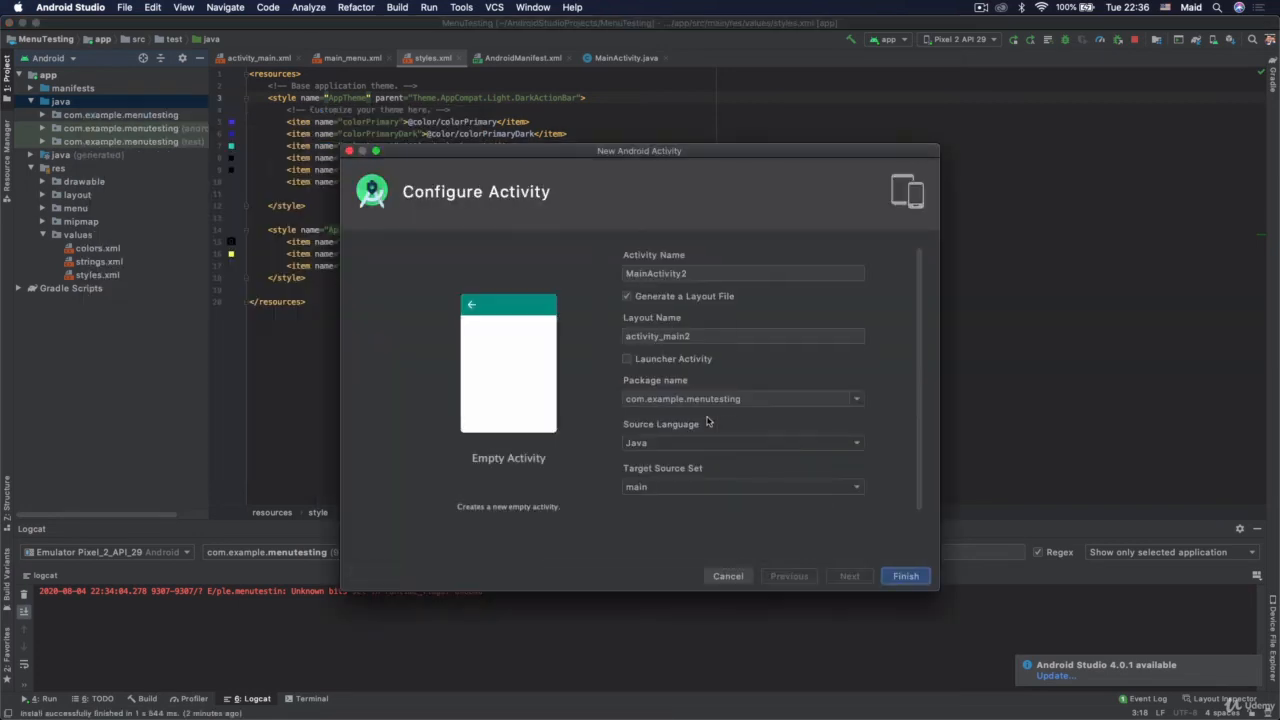
pyautogui.click(904, 575)
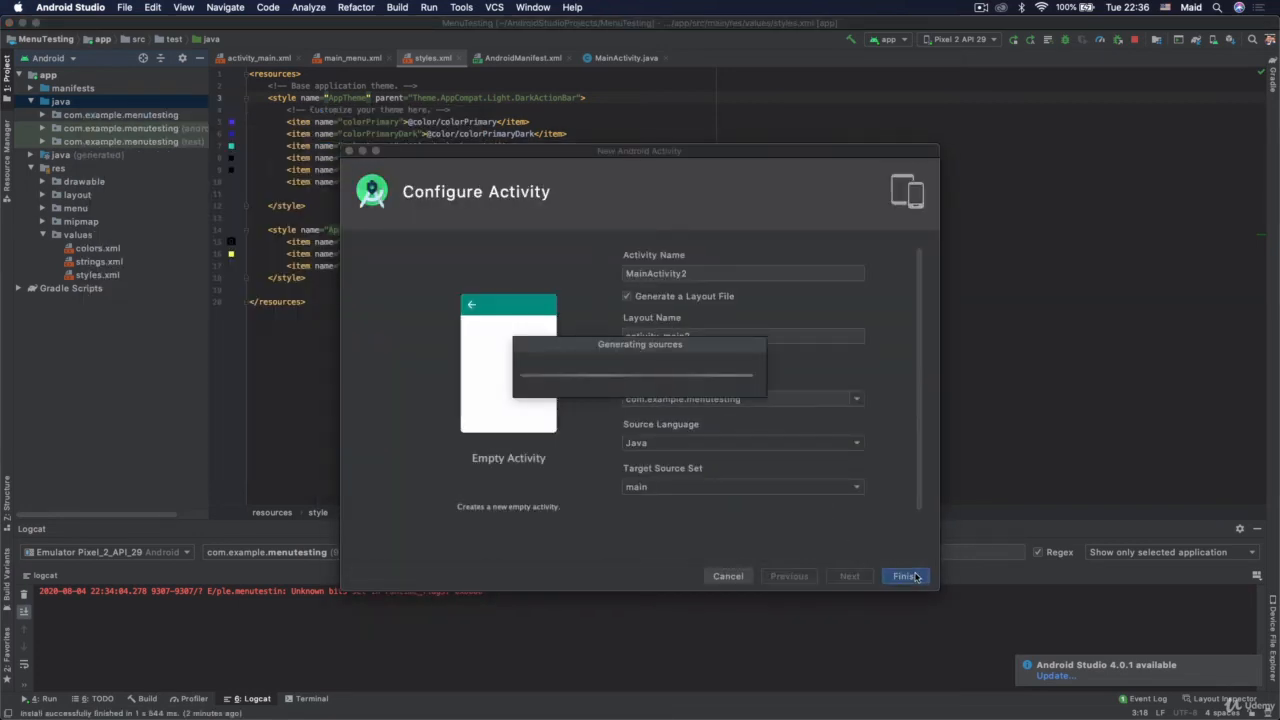
pyautogui.click(905, 576)
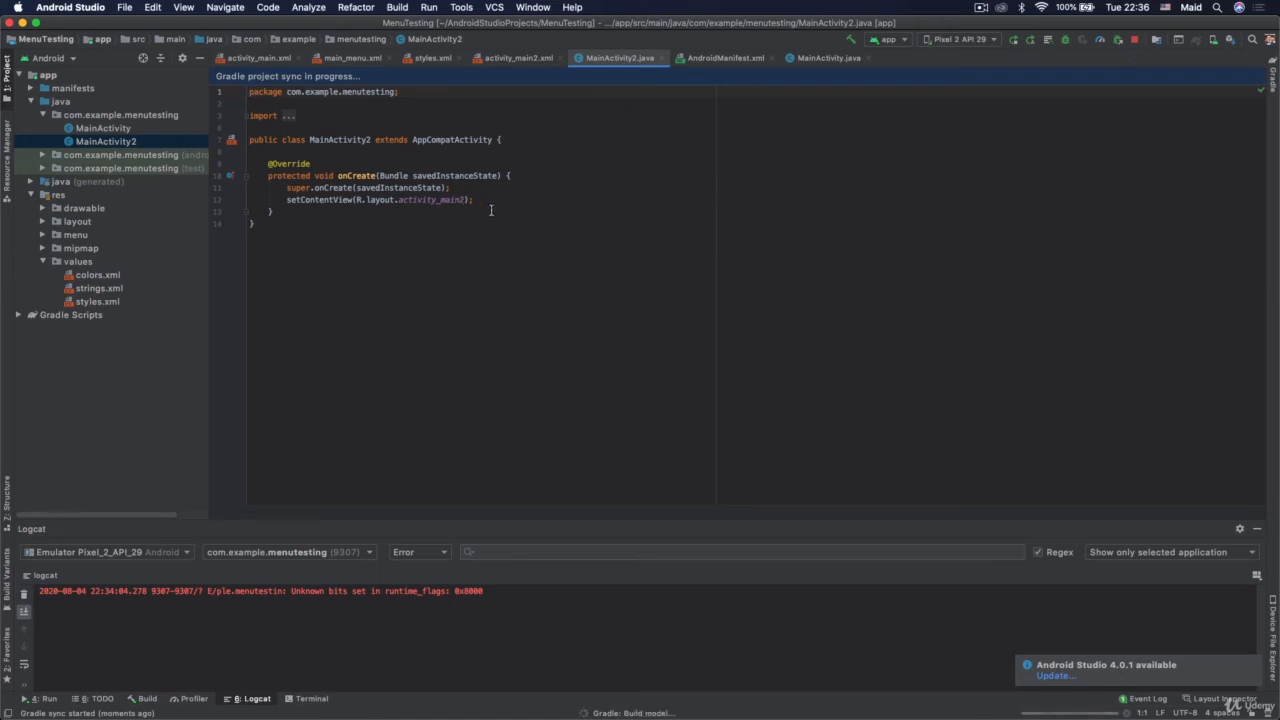
# Make MainActivity2 the launcher activity in the manifest and run the app.
pyautogui.click(725, 57)
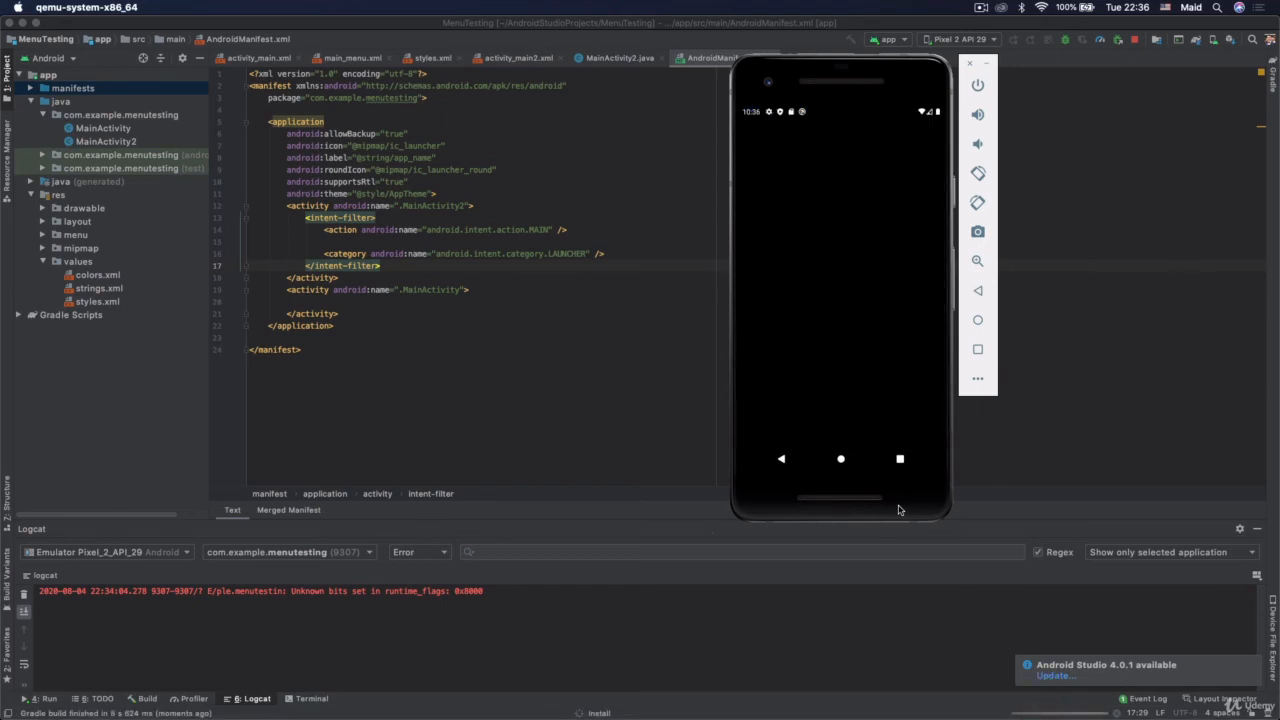
pyautogui.click(841, 459)
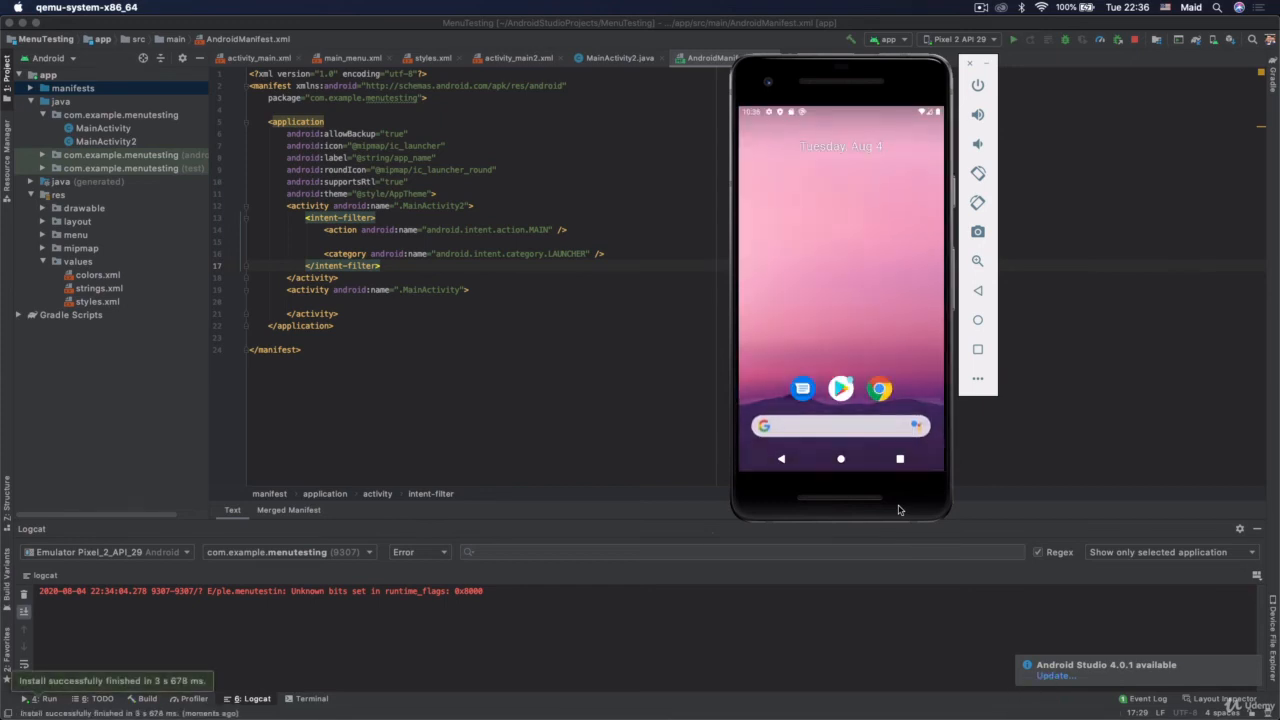
pyautogui.click(1013, 40)
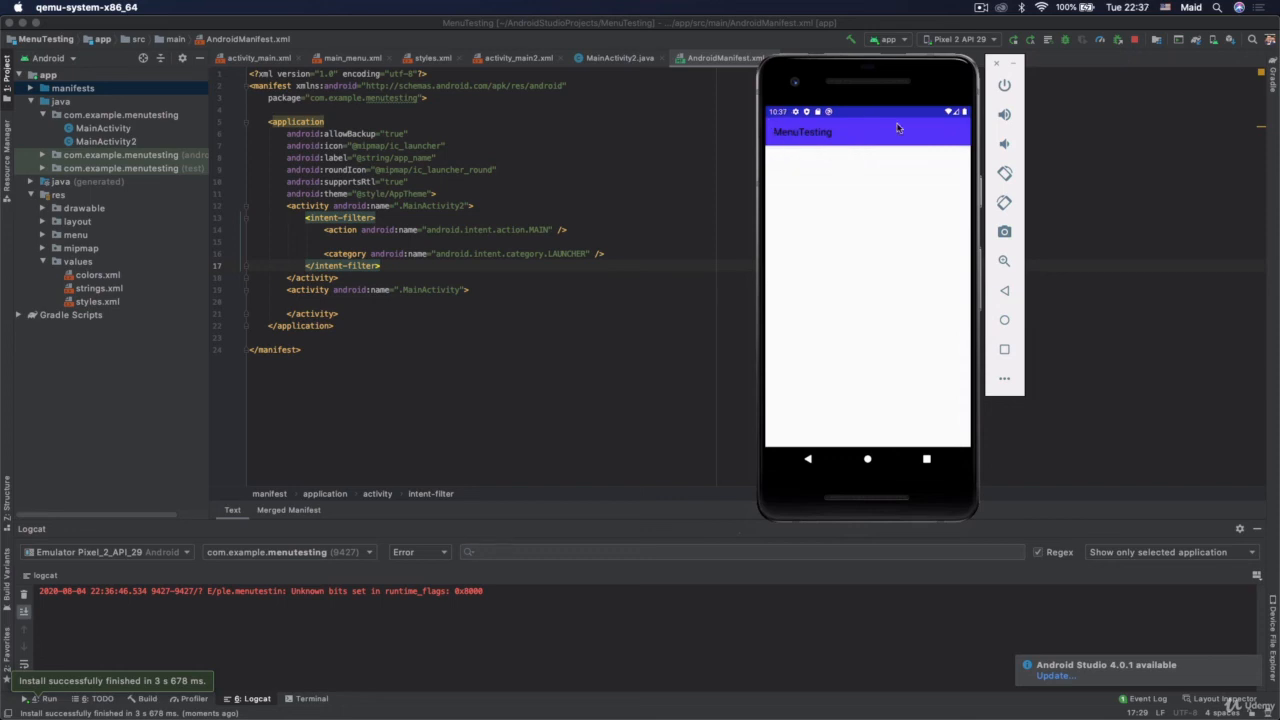
pyautogui.click(997, 62)
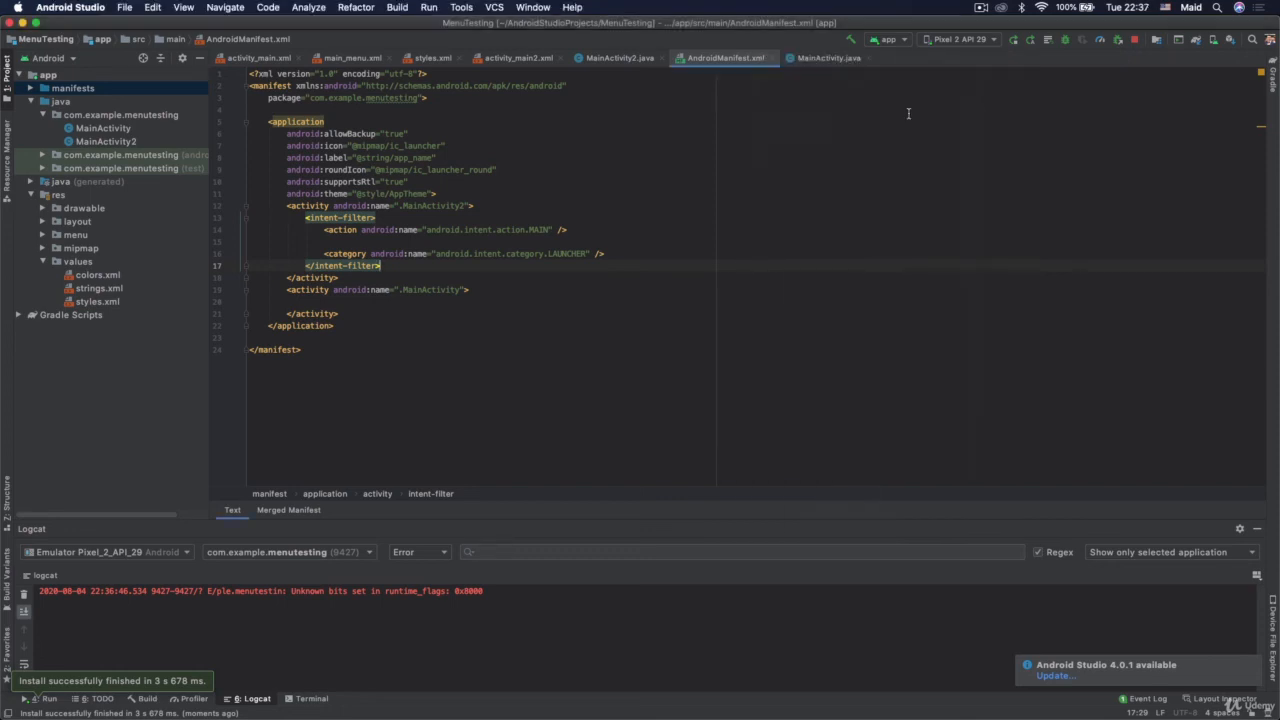
pyautogui.click(432, 57)
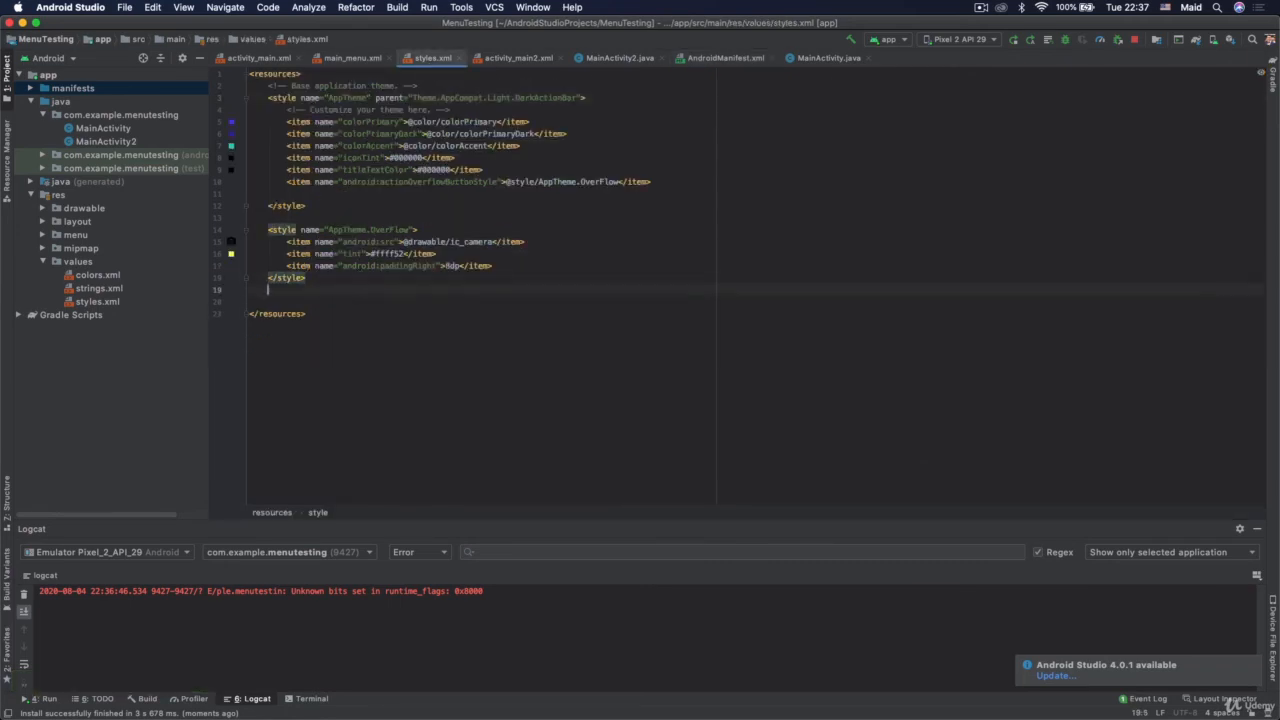
# Write a MyStyle style with parent Theme.AppCompat.NoActionBar and colorPrimary #ff22aa.
pyautogui.write('<style name="MyStyle')
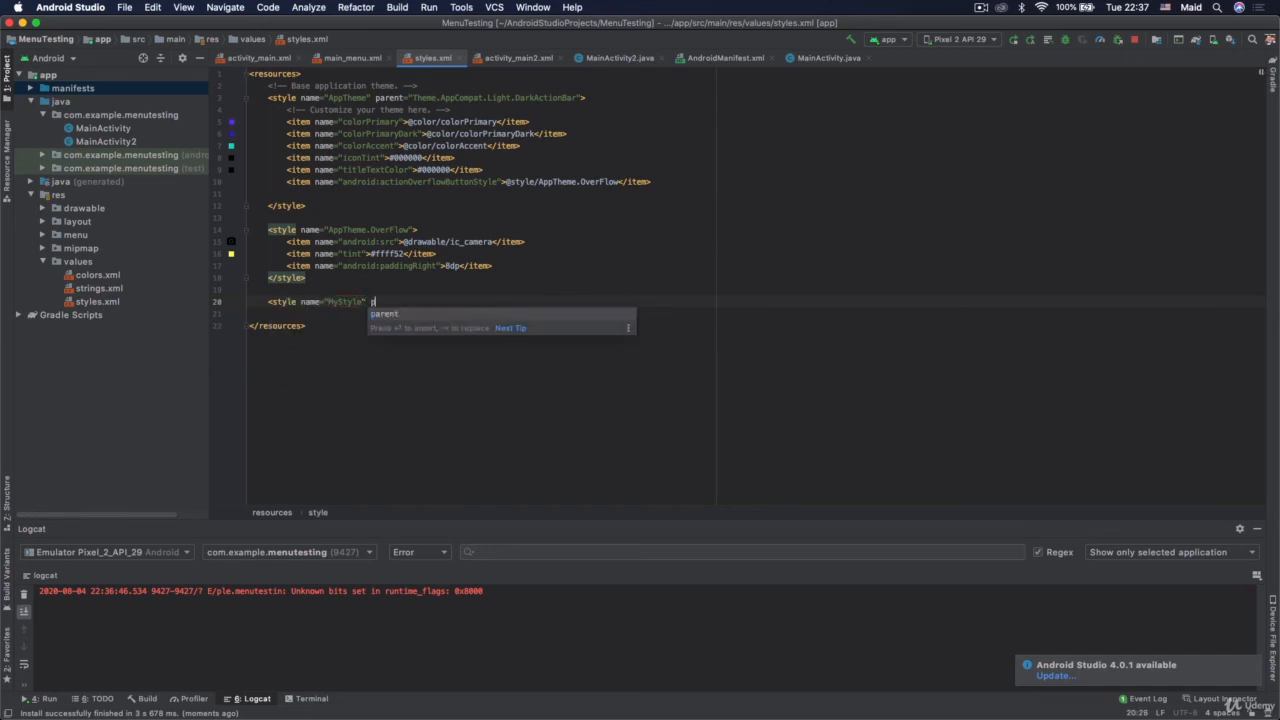
pyautogui.write('parent="Th')
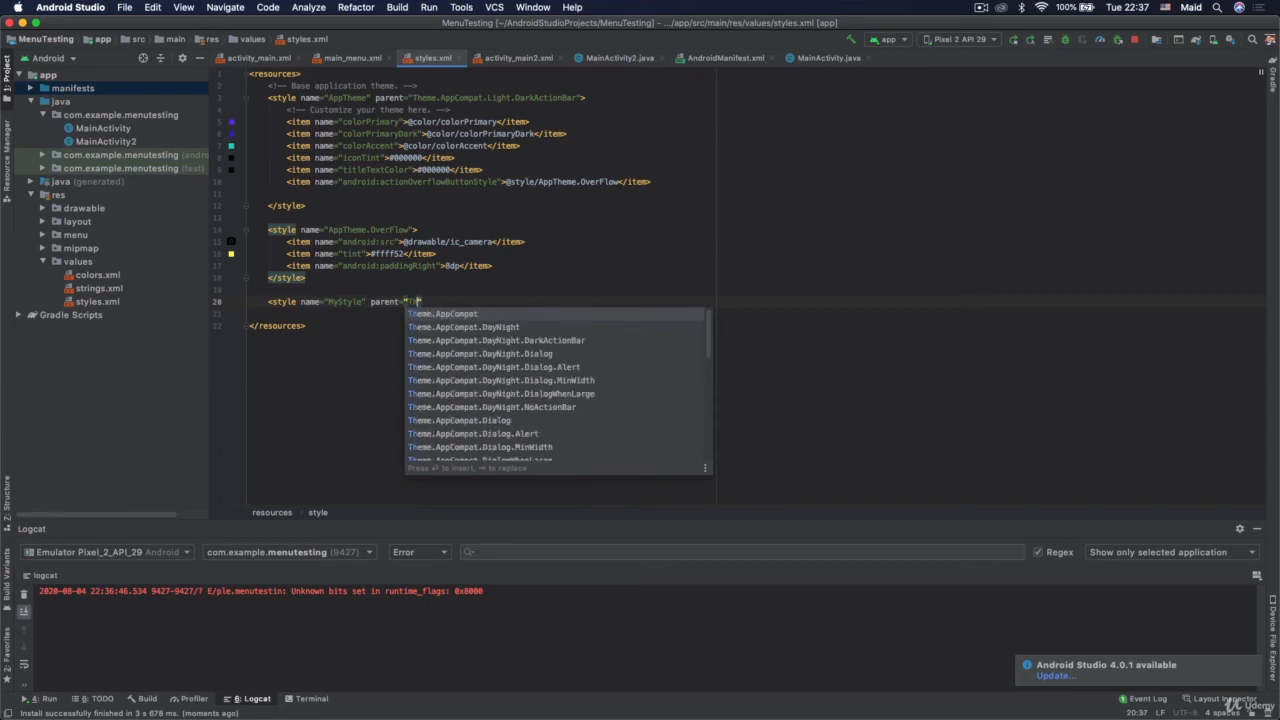
pyautogui.write('Theme')
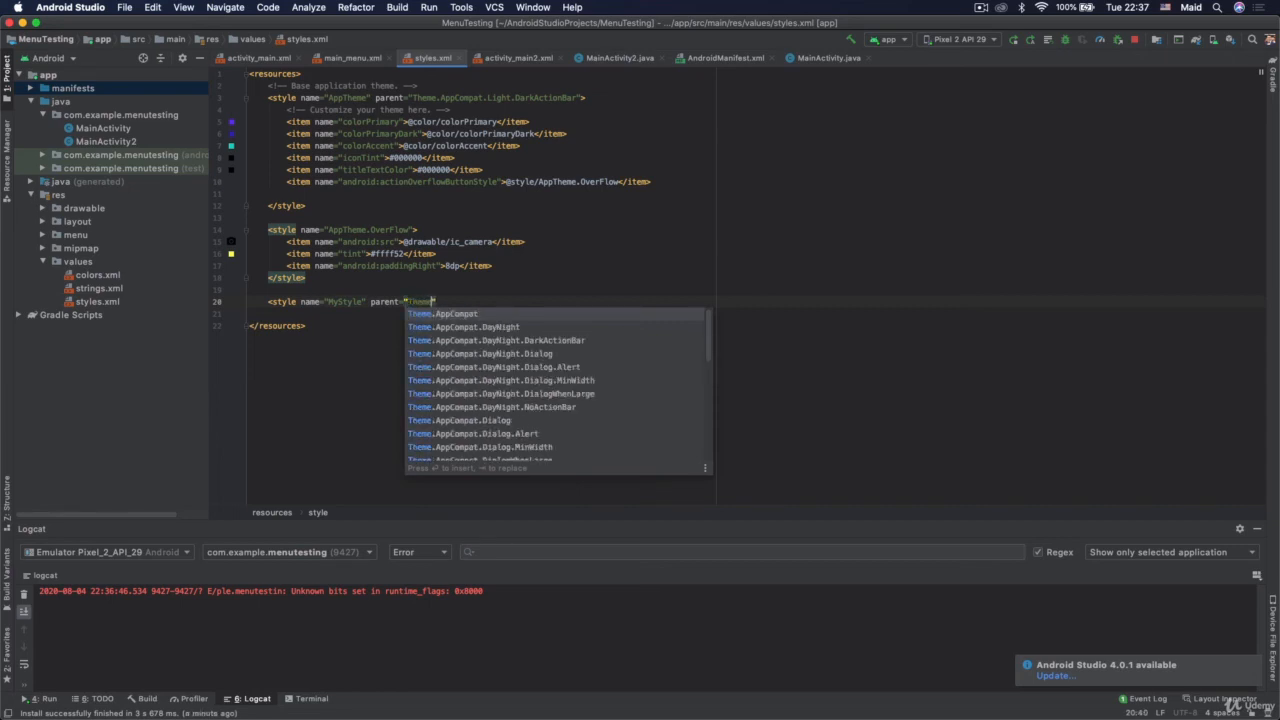
pyautogui.write('.AppCompat.NoActionBar')
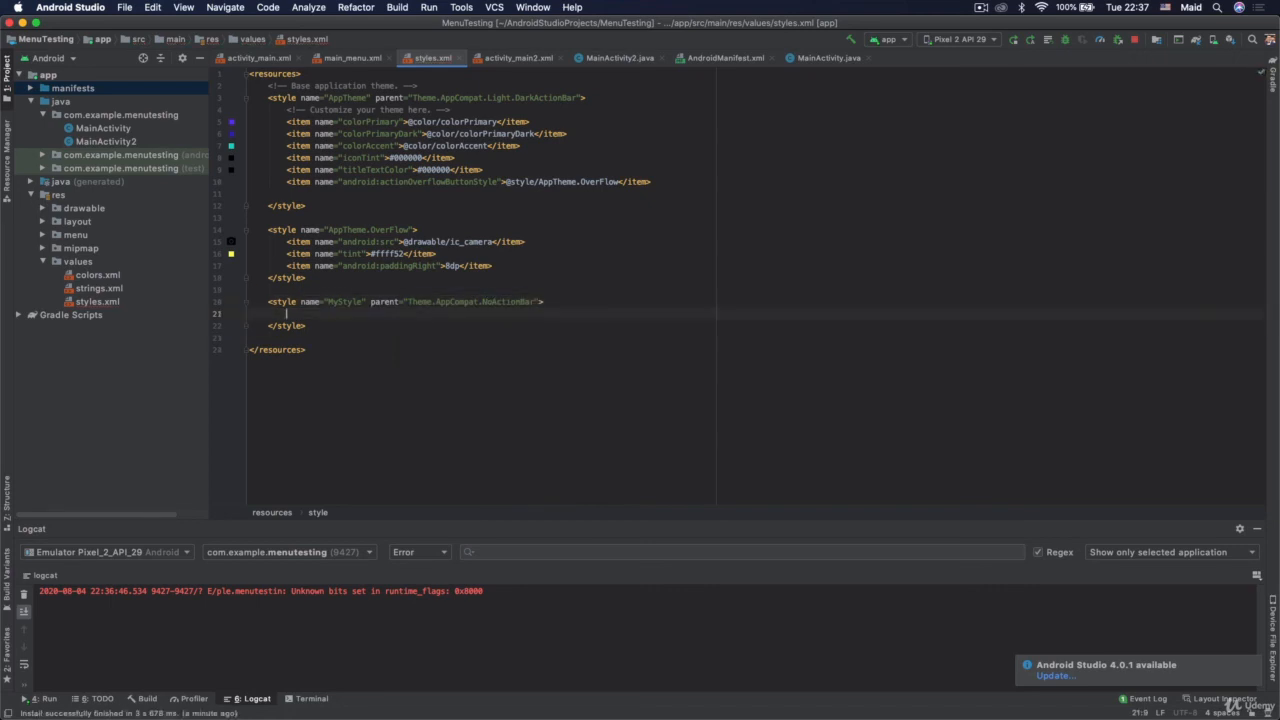
pyautogui.write('<')
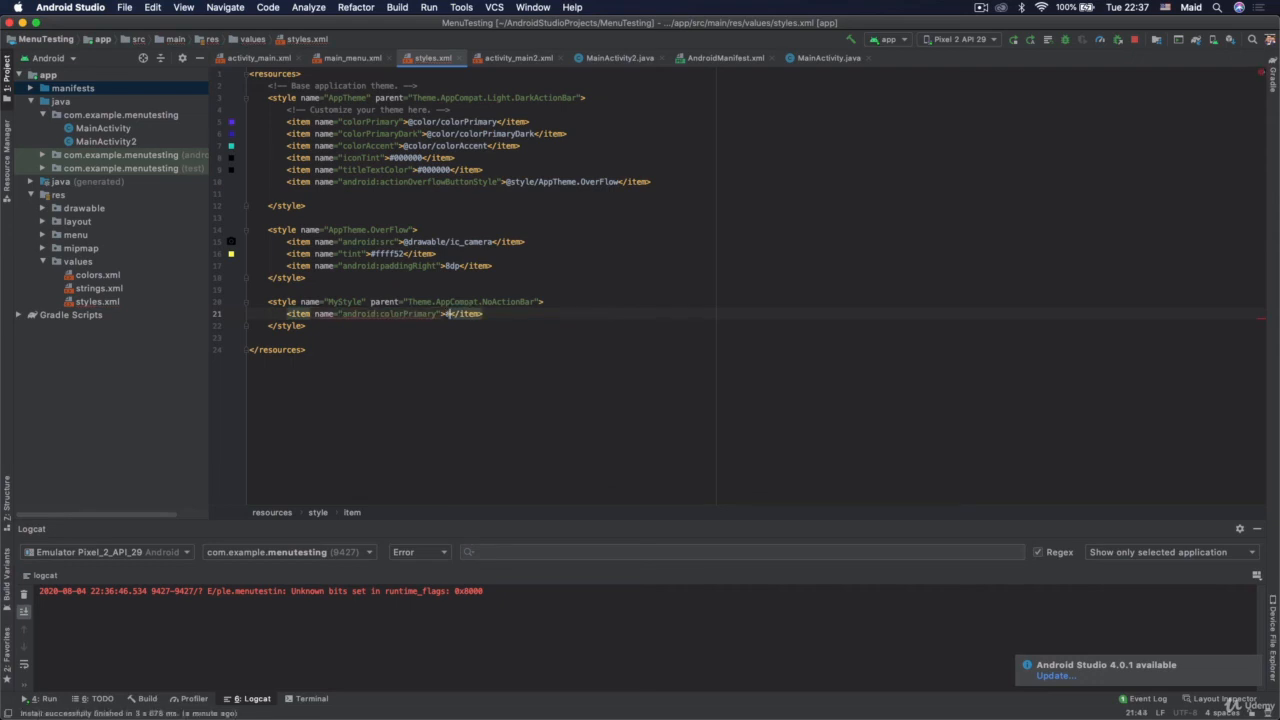
pyautogui.write('ff22aa')
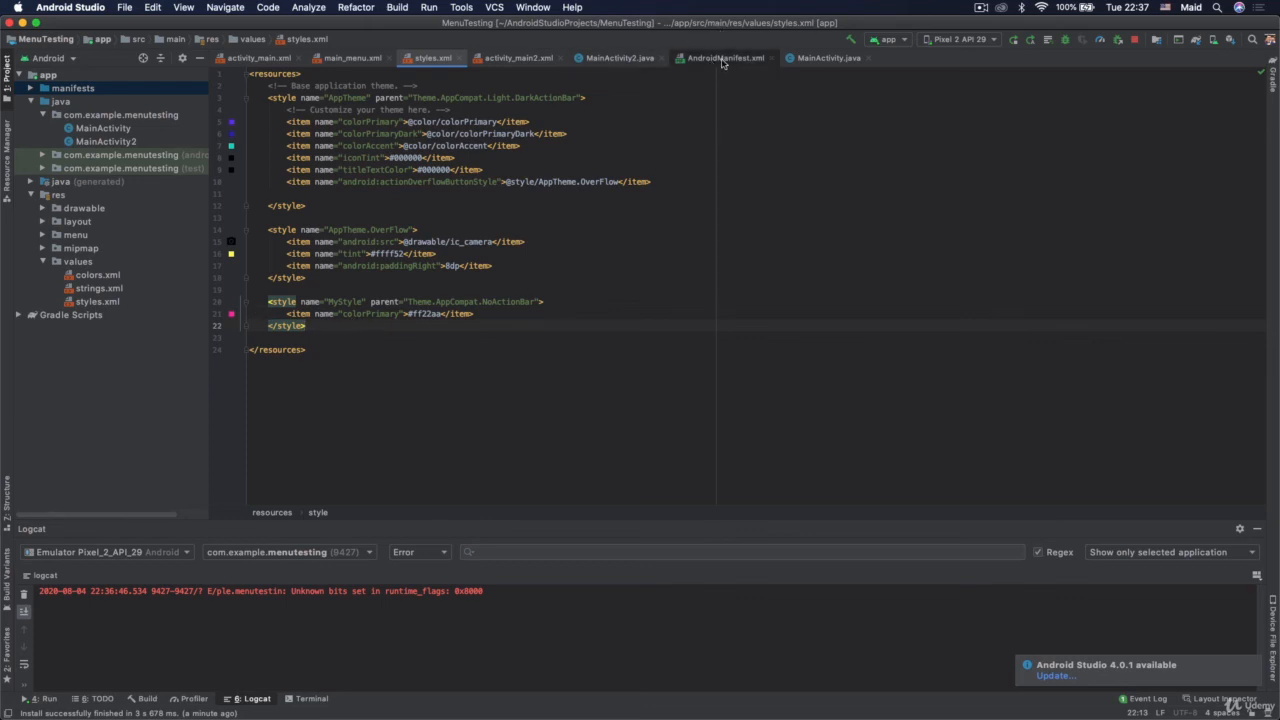
pyautogui.click(725, 57)
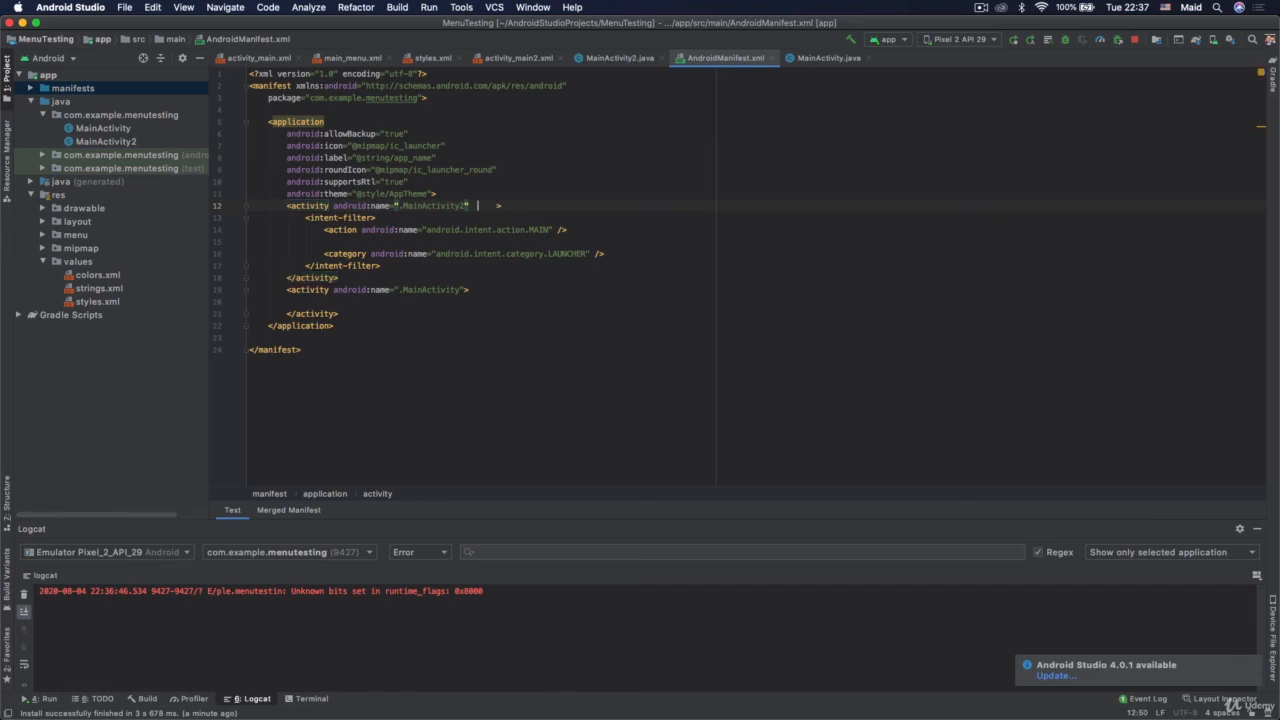
pyautogui.write('android:theme="@style/MyStyle')
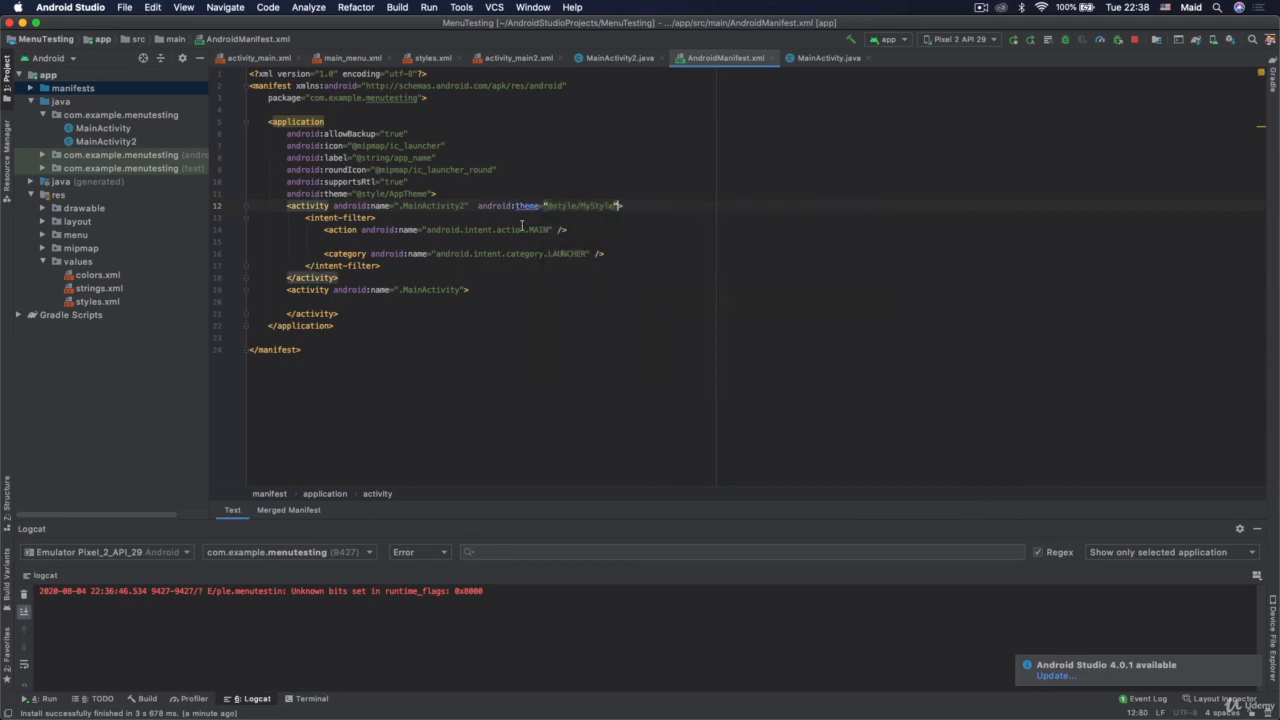
pyautogui.click(432, 57)
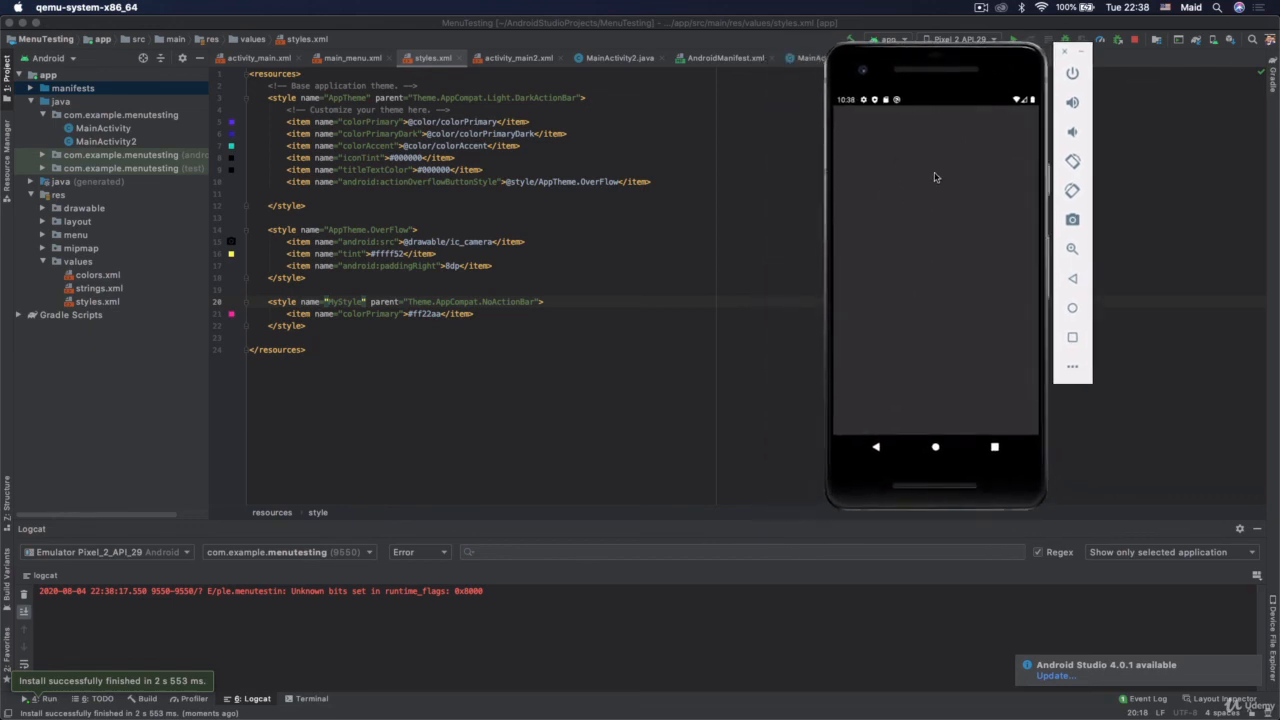
pyautogui.moveTo(912, 148)
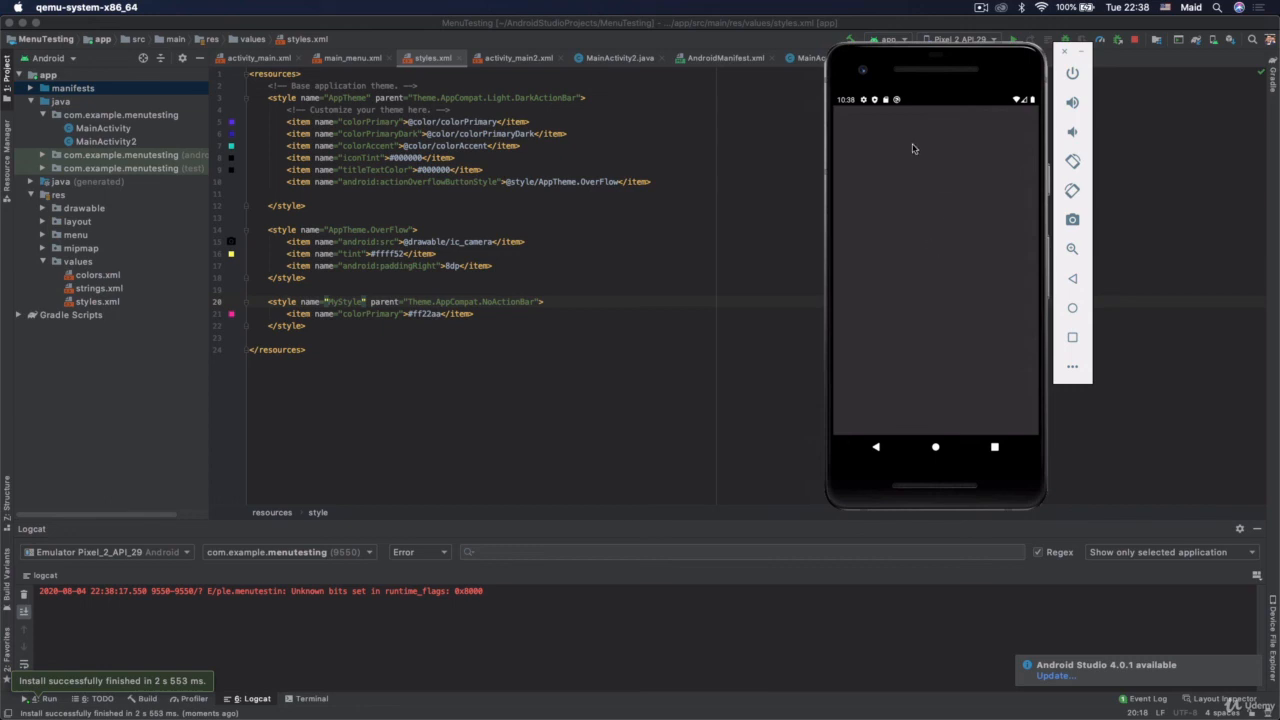
pyautogui.moveTo(911, 103)
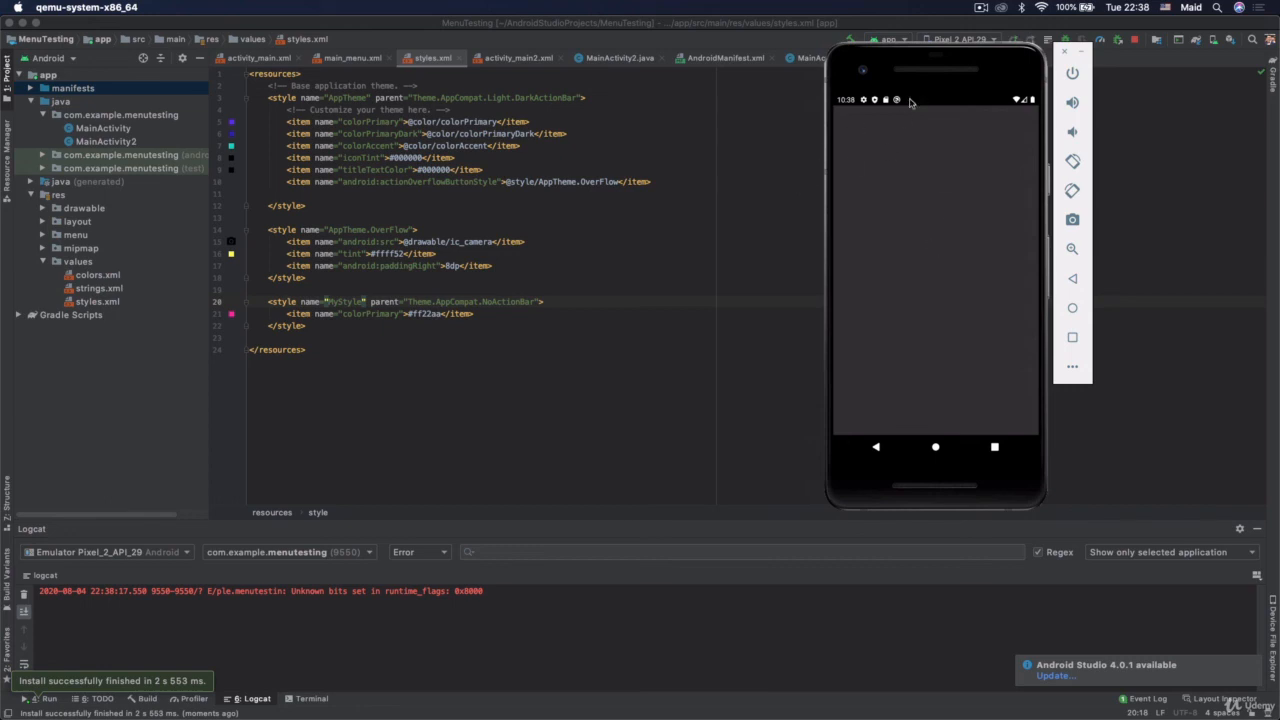
pyautogui.moveTo(945, 113)
pyautogui.write('<item name="colorPrimaryDark">#ff22aa</item>')
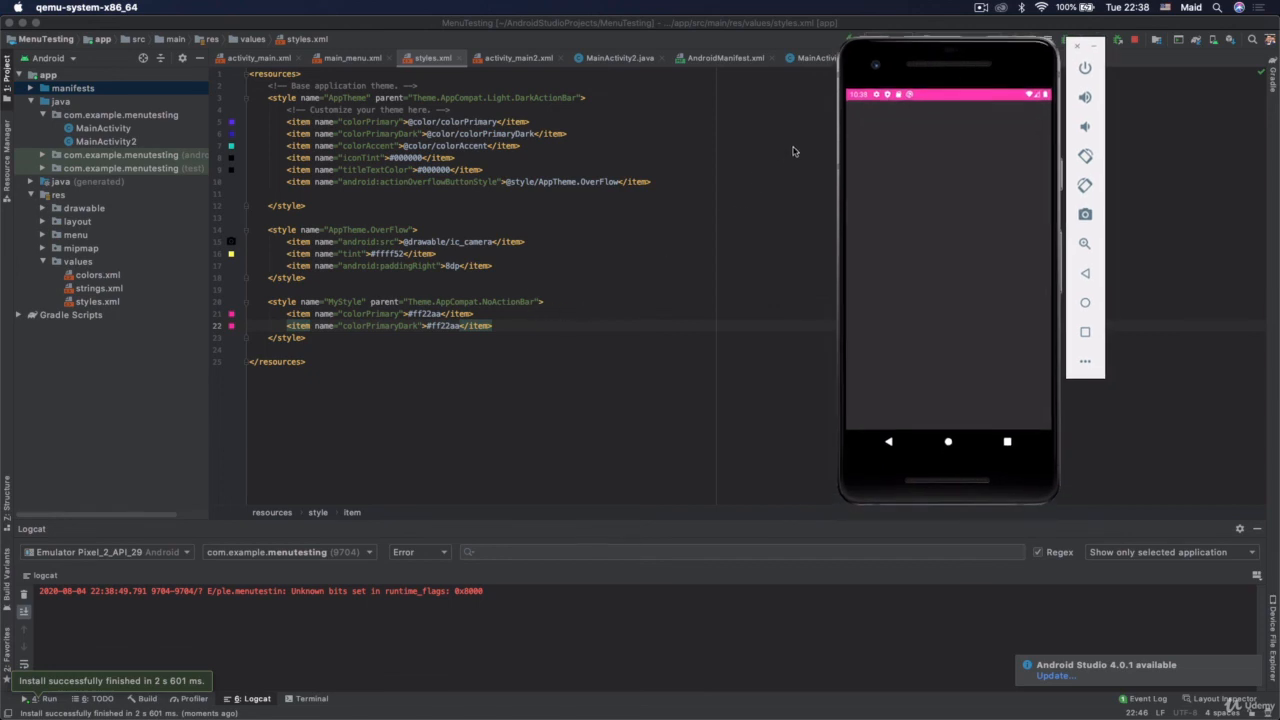
pyautogui.moveTo(478, 332)
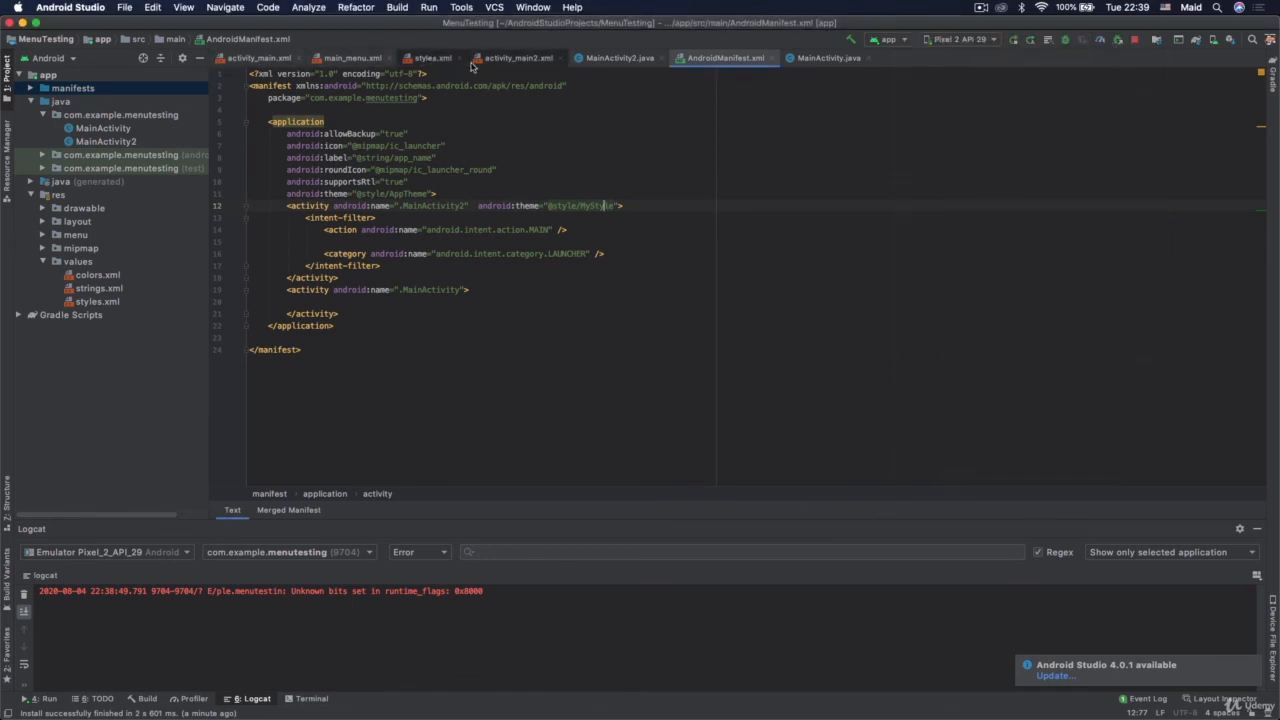
# Rerun the app with MyStyle's #ff22aa colorPrimaryDark and view the pink status bar in the emulator.
pyautogui.click(432, 57)
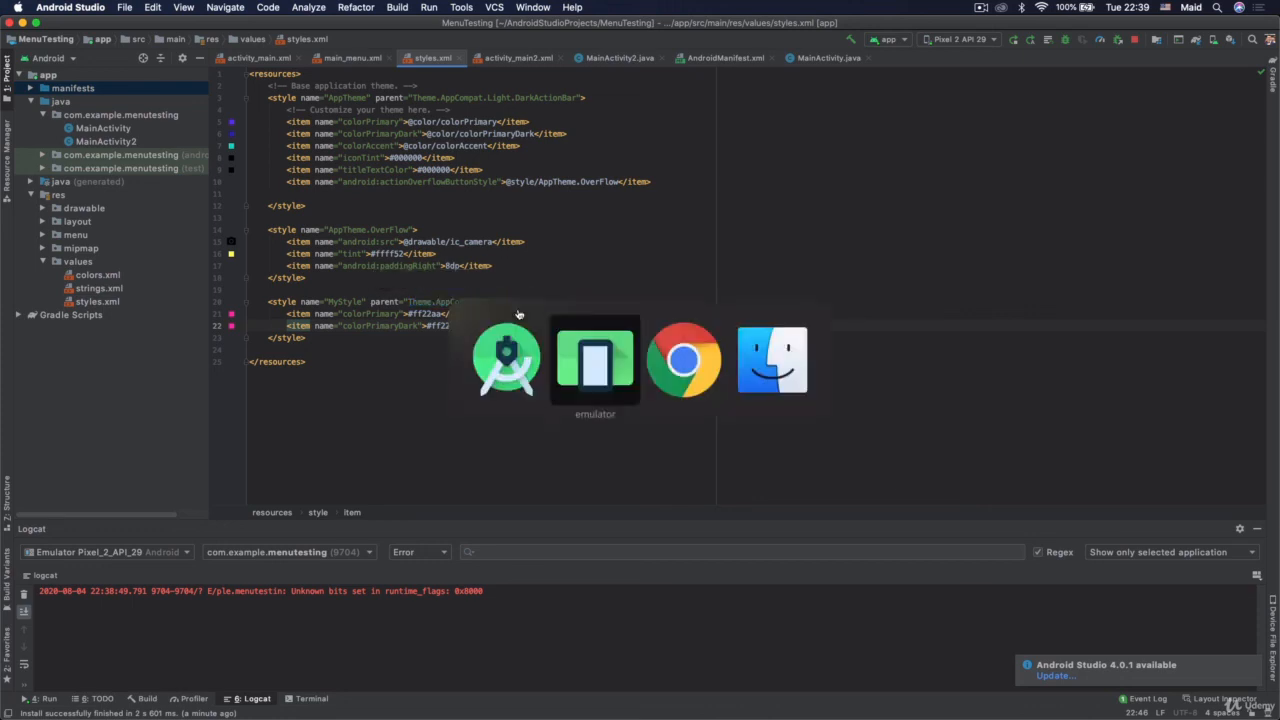
pyautogui.click(595, 360)
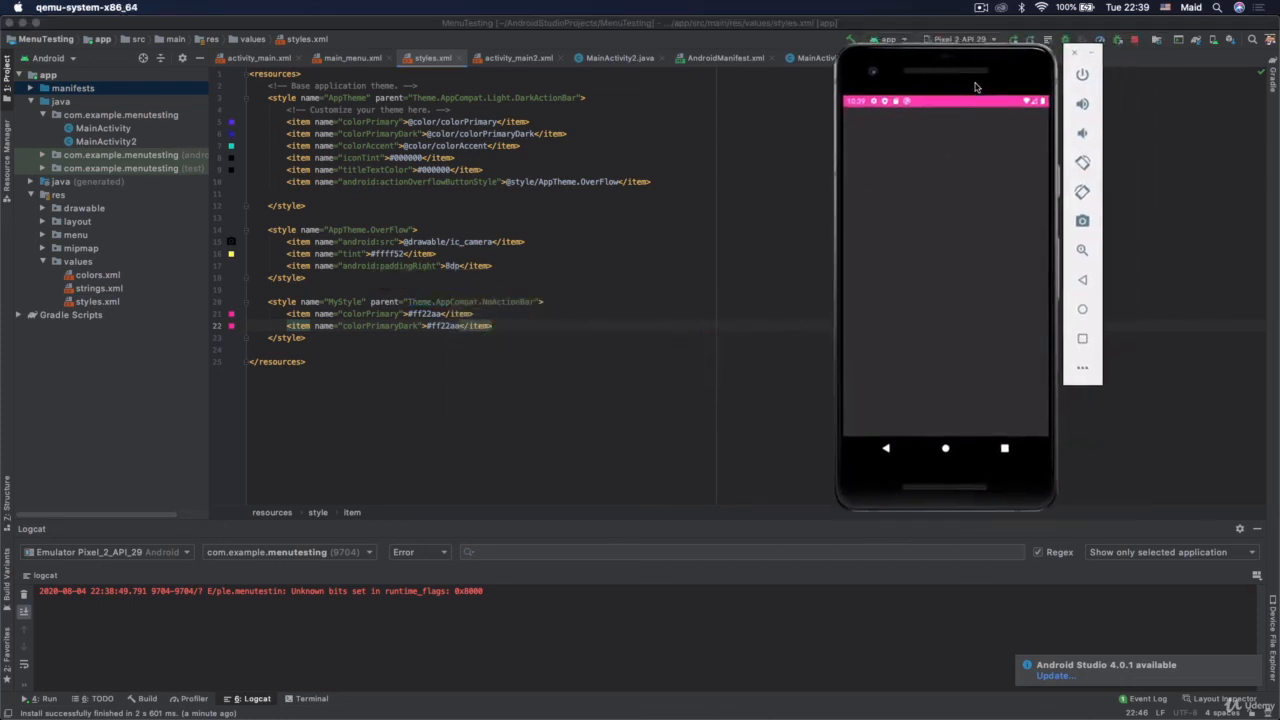